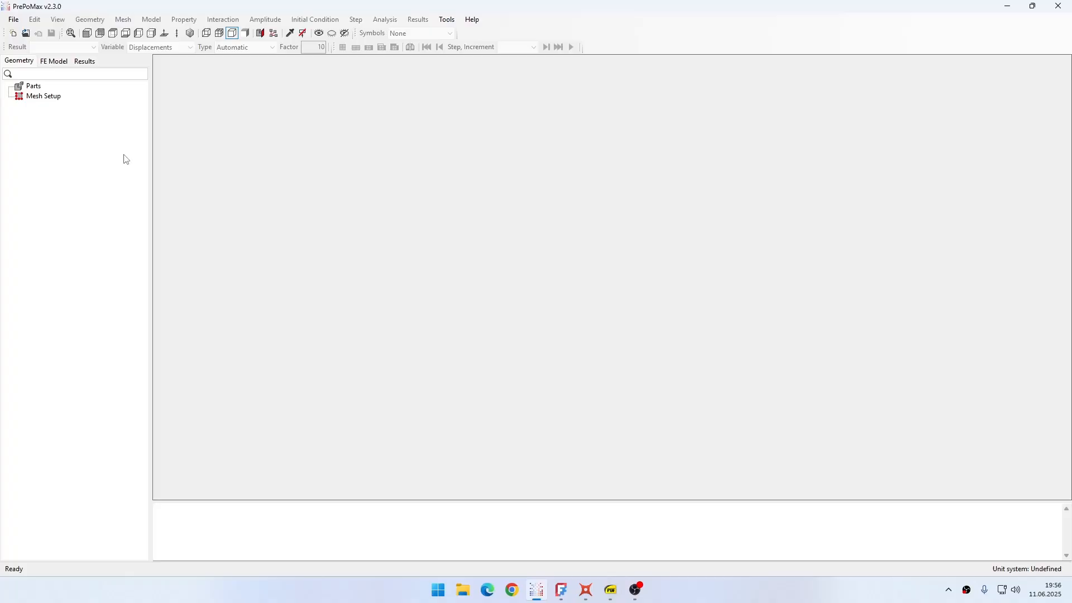
{"action": "mouse_move", "coordinate": [258, 276]}
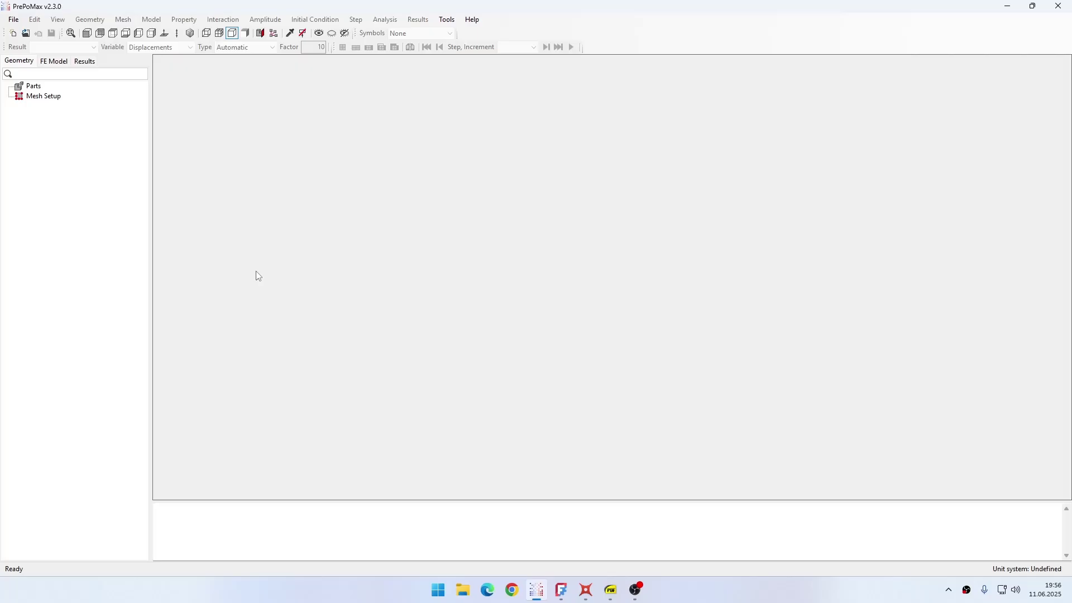
Navigate the CalculiX manual to the Electrostatics section via the Electromagnetism contents entry
{"action": "left_click", "coordinate": [609, 589]}
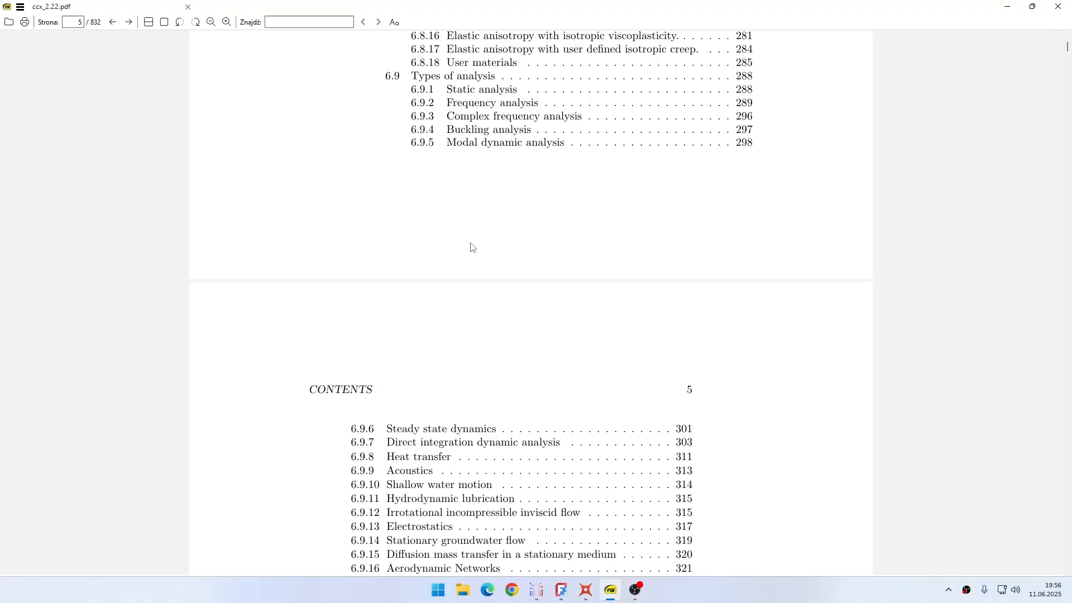
{"action": "mouse_move", "coordinate": [335, 233]}
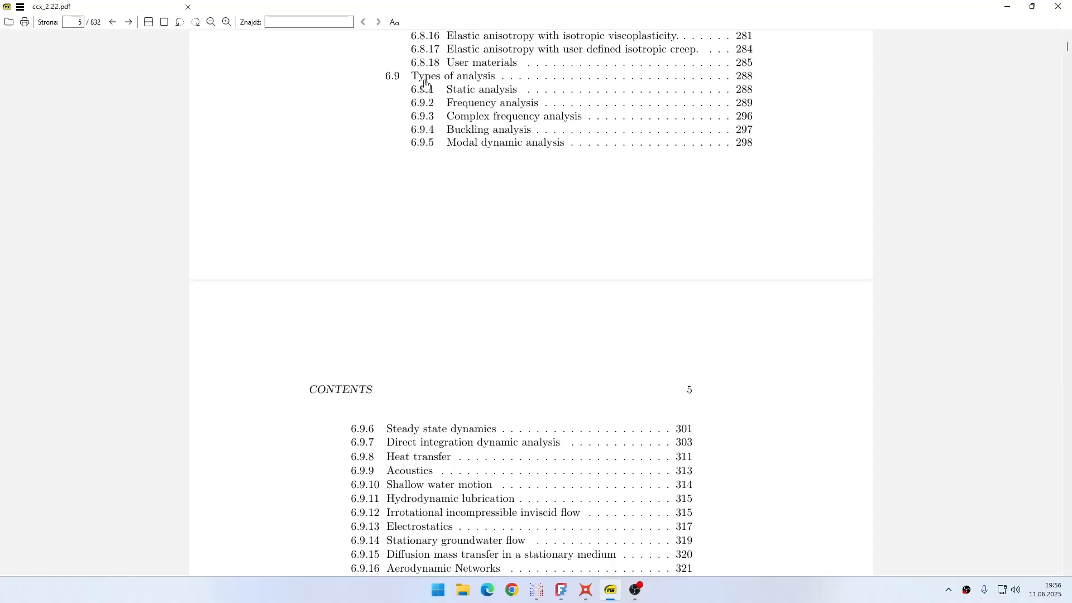
{"action": "scroll", "scroll_direction": "down", "scroll_amount": 3}
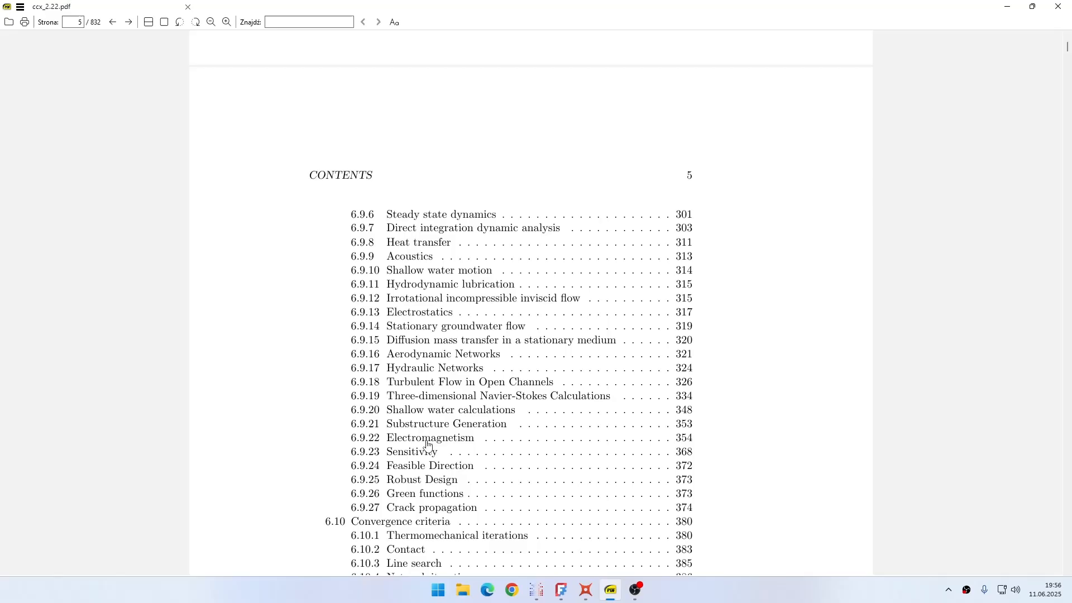
{"action": "left_click", "coordinate": [430, 437]}
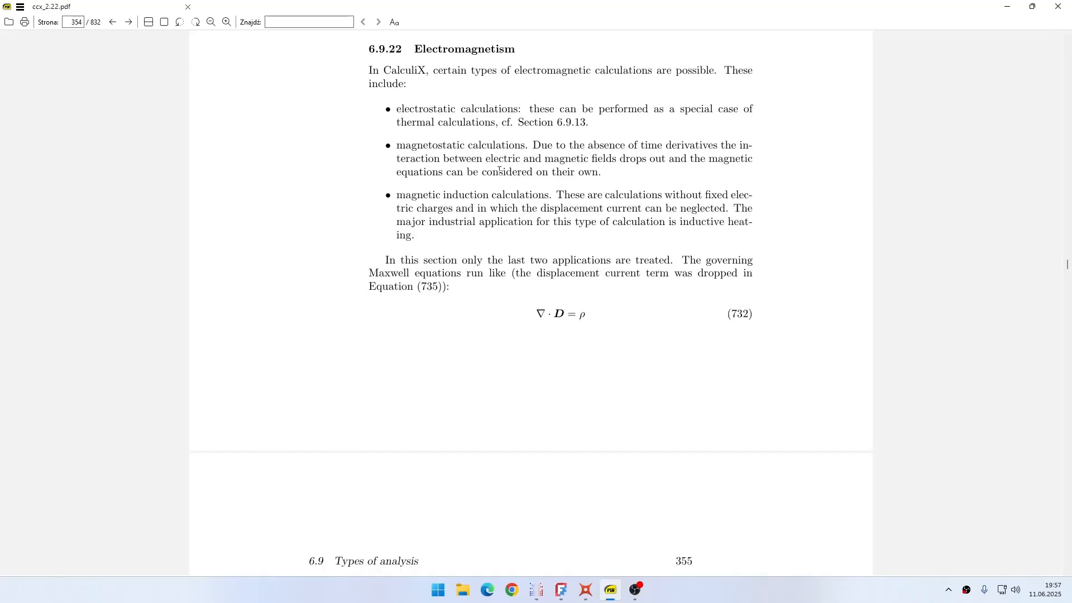
{"action": "mouse_move", "coordinate": [688, 114]}
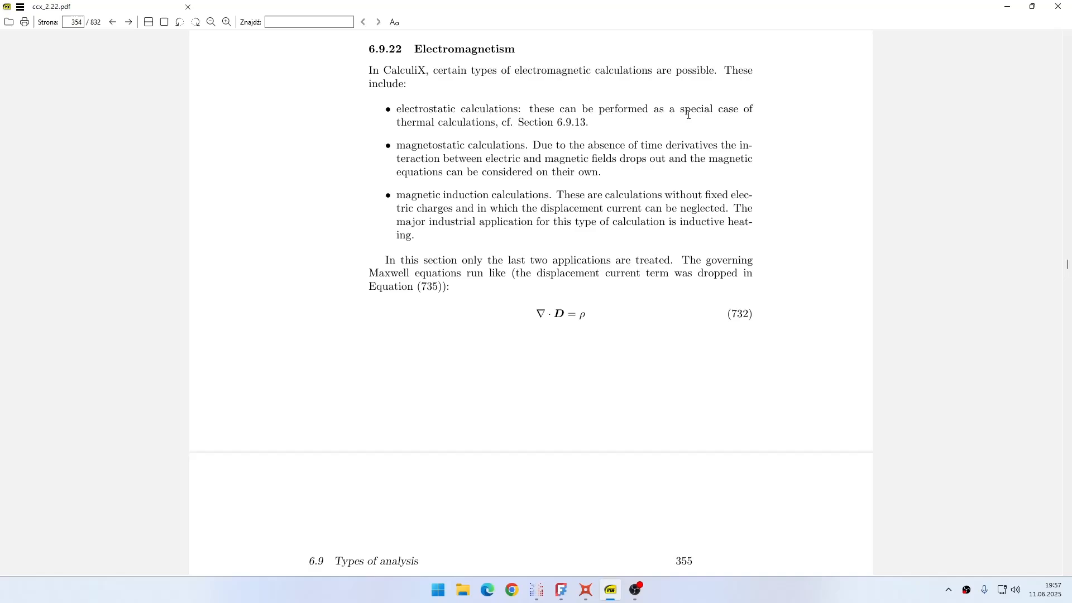
{"action": "mouse_move", "coordinate": [510, 146]}
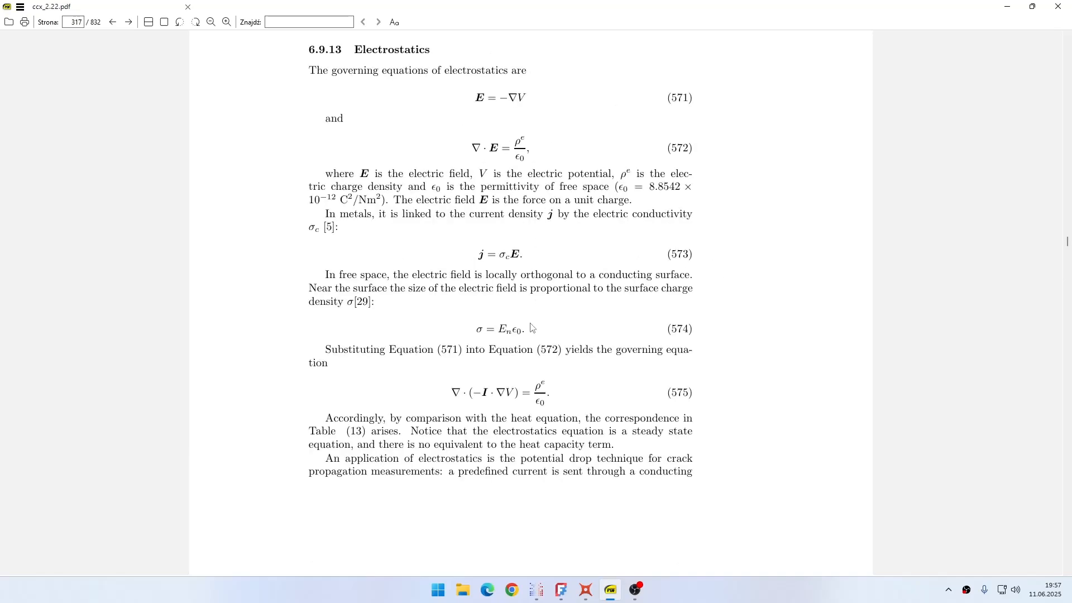
{"action": "scroll", "scroll_direction": "up", "scroll_amount": 3}
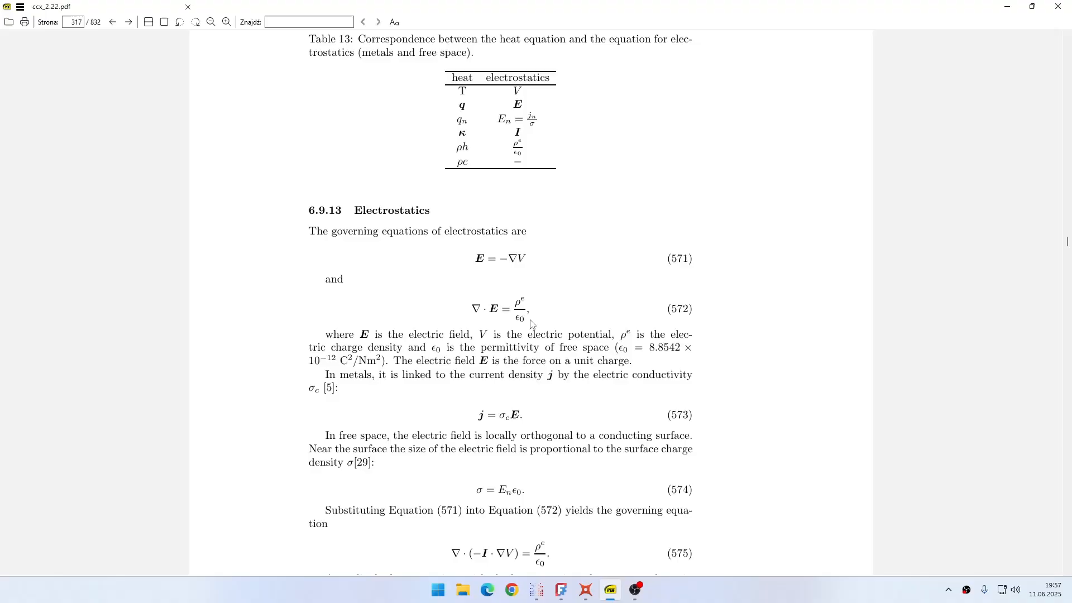
{"action": "mouse_move", "coordinate": [517, 355]}
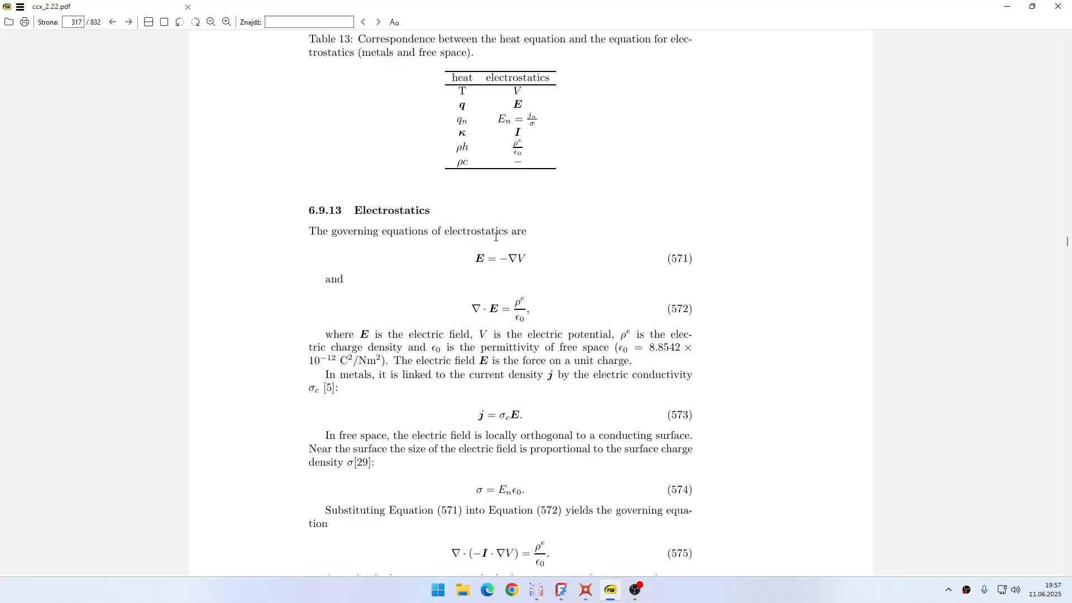
{"action": "mouse_move", "coordinate": [461, 78]}
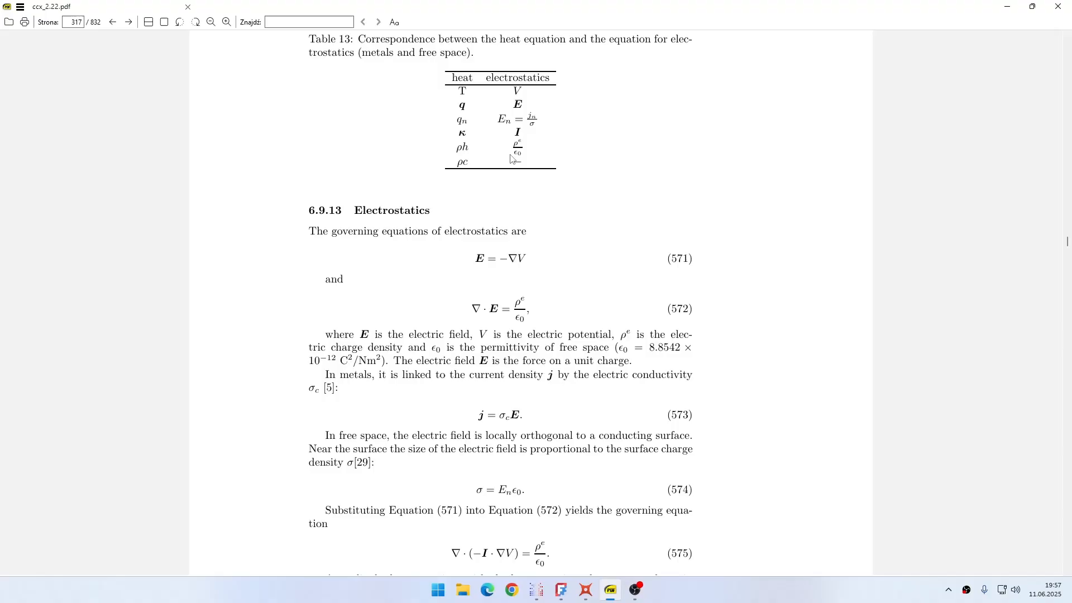
{"action": "mouse_move", "coordinate": [572, 105]}
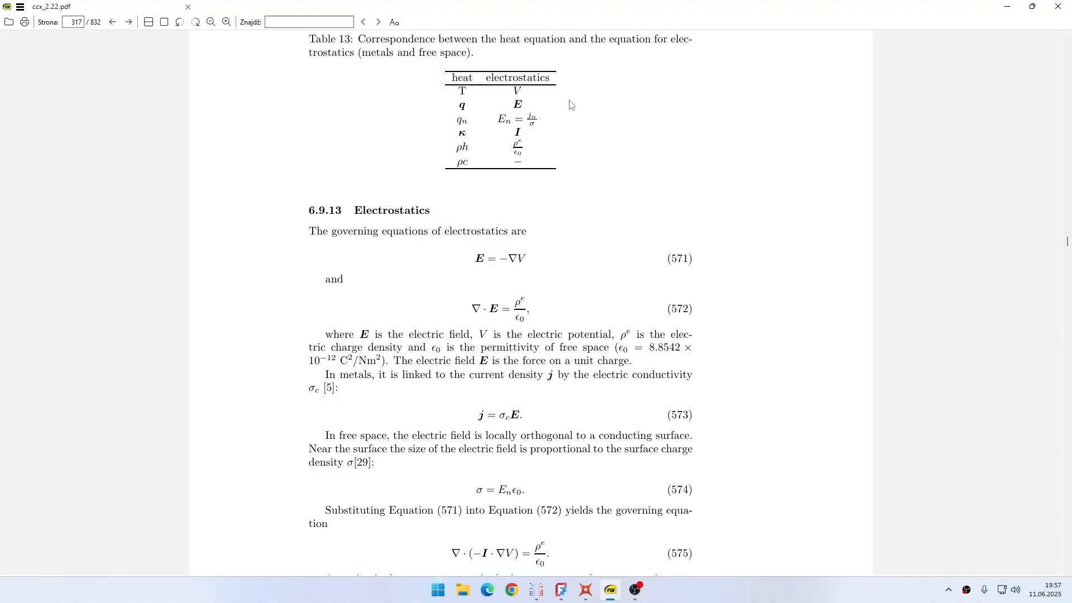
{"action": "mouse_move", "coordinate": [571, 190]}
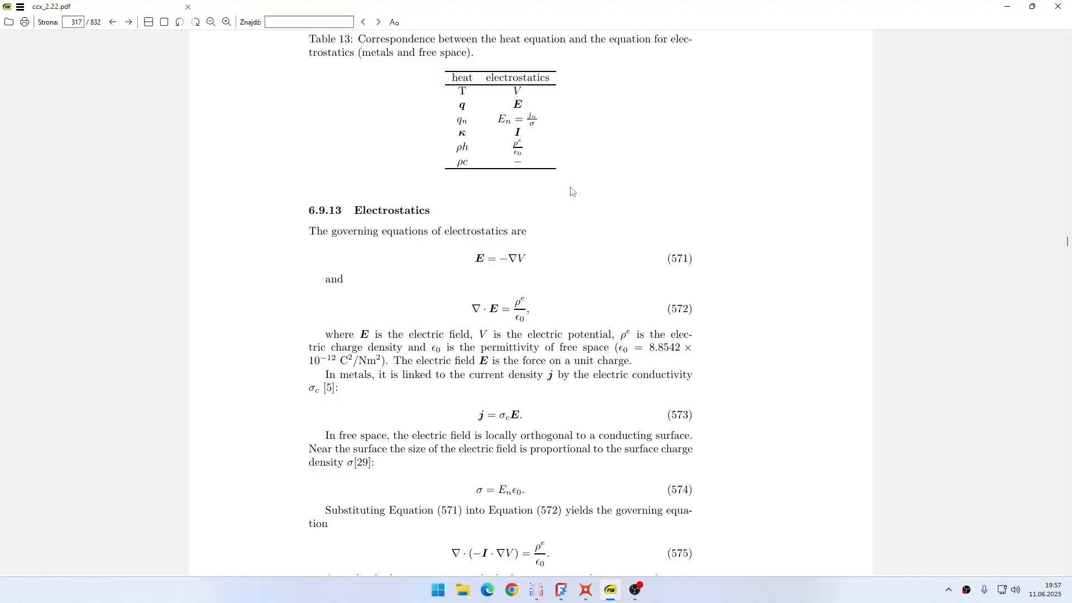
{"action": "mouse_move", "coordinate": [463, 105]}
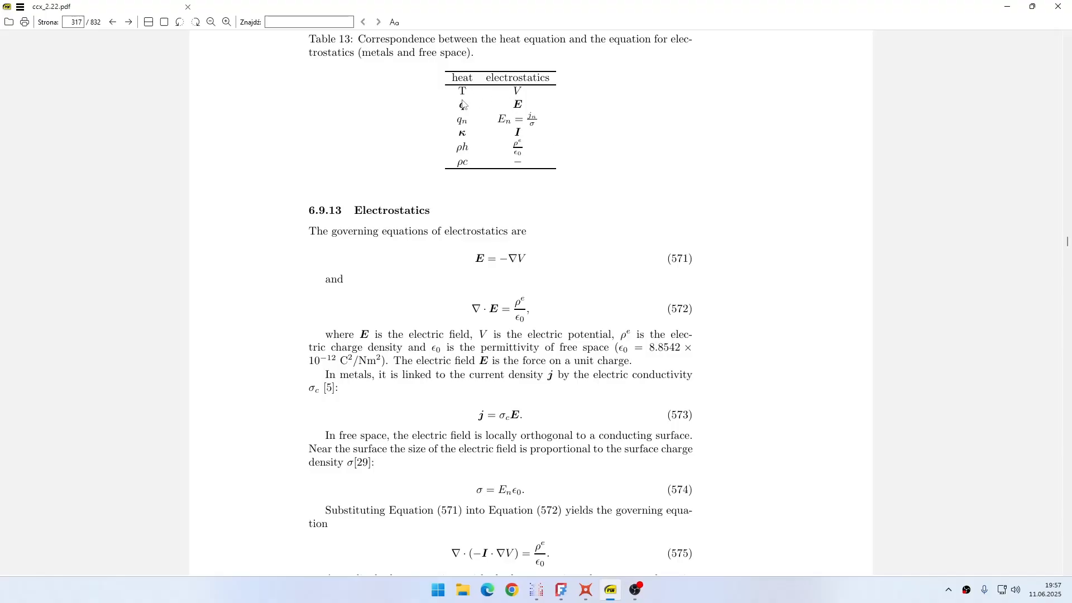
{"action": "mouse_move", "coordinate": [528, 144]}
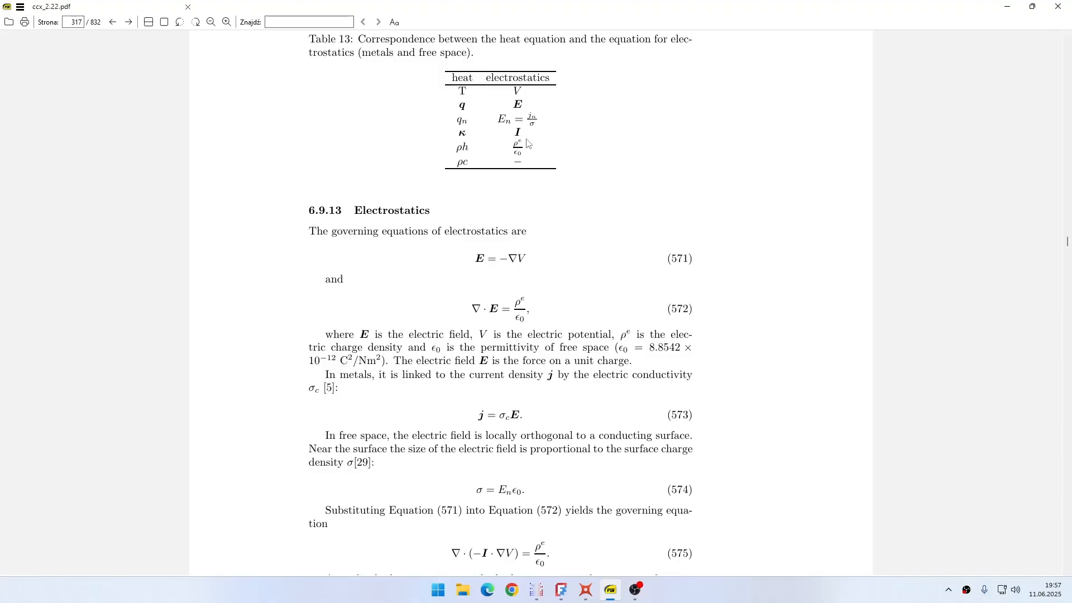
{"action": "mouse_move", "coordinate": [467, 109]}
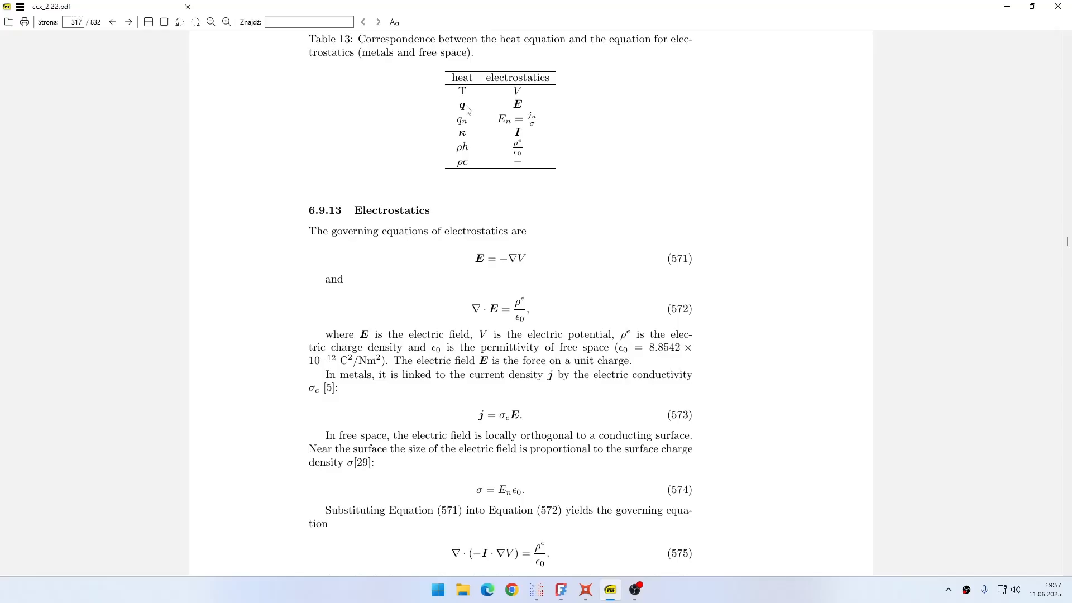
{"action": "mouse_move", "coordinate": [534, 572]}
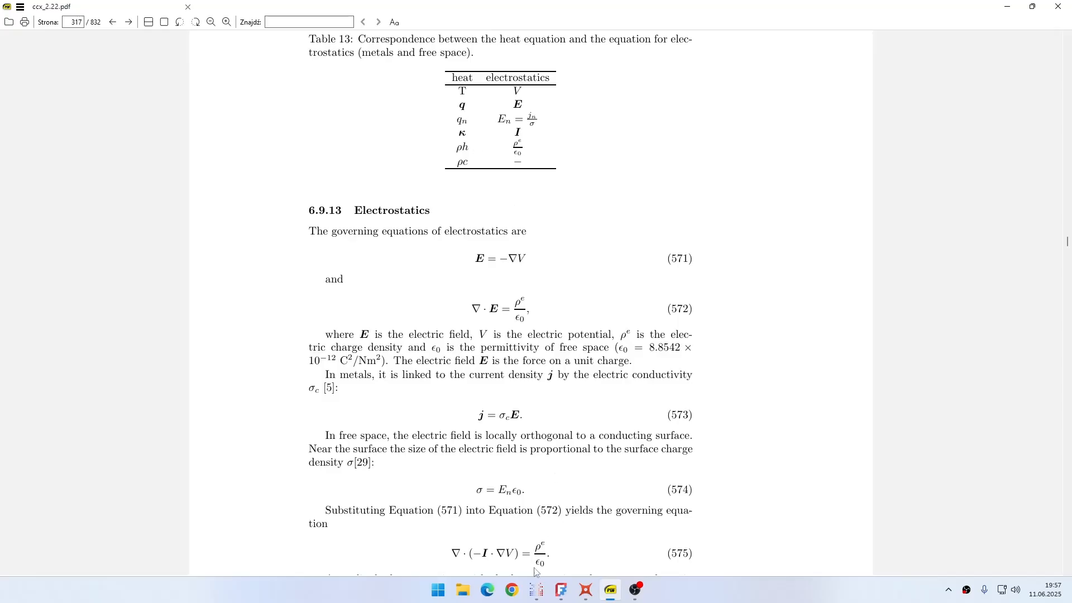
Create a new model with 2D plane strain model space and the m, kg, s, °C unit system
{"action": "left_click", "coordinate": [535, 589]}
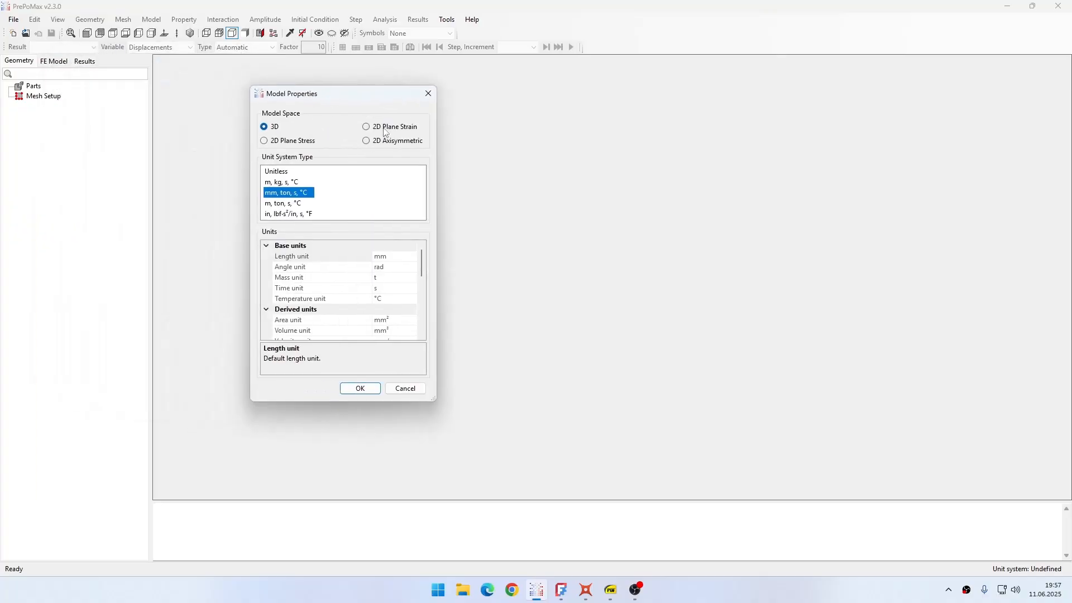
{"action": "left_click", "coordinate": [367, 126]}
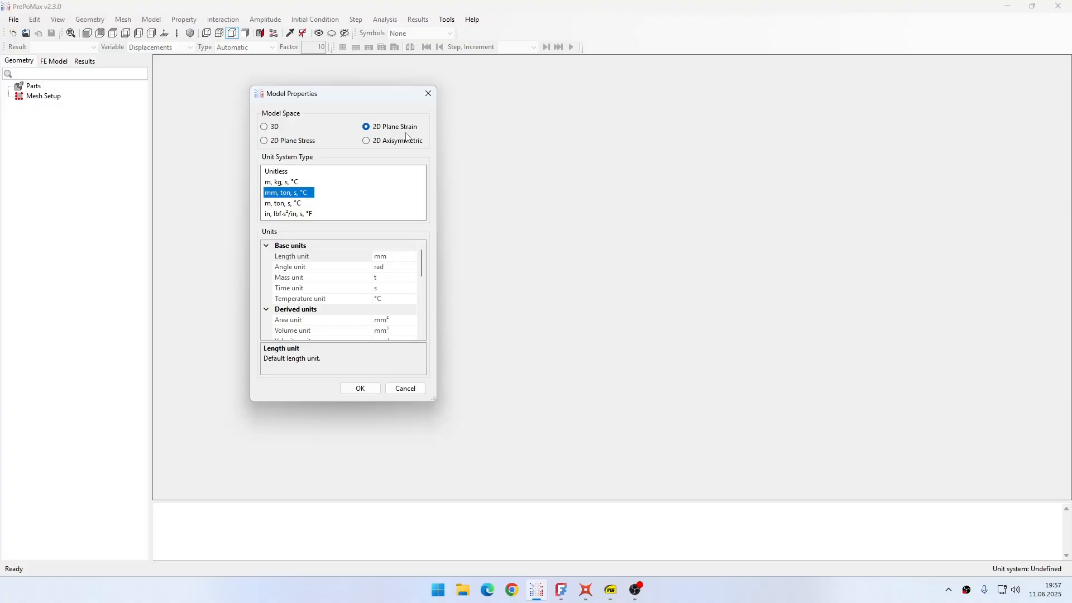
{"action": "mouse_move", "coordinate": [382, 157]}
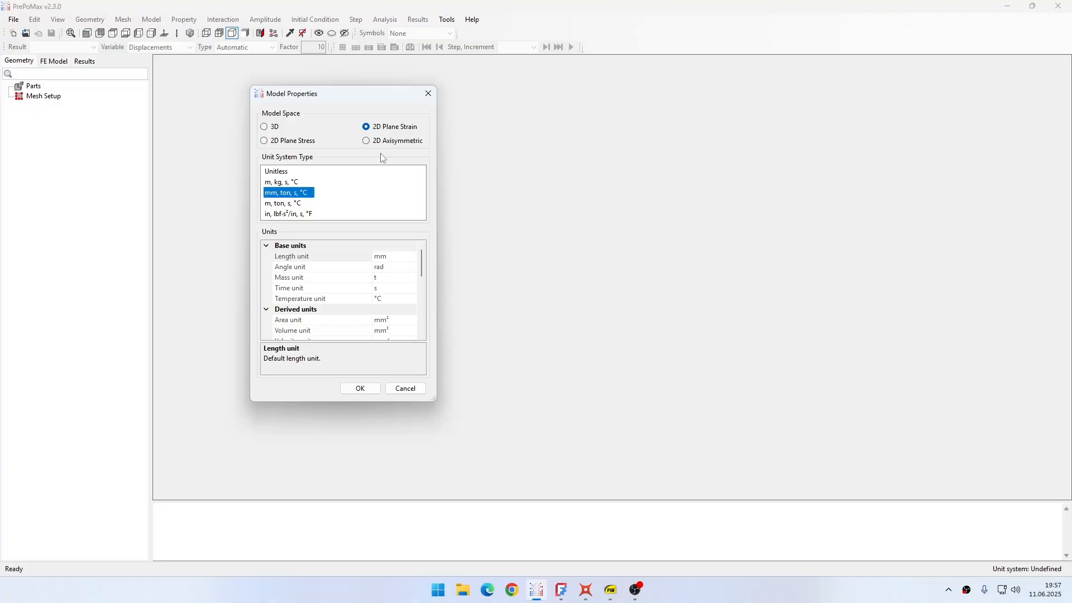
{"action": "mouse_move", "coordinate": [265, 200]}
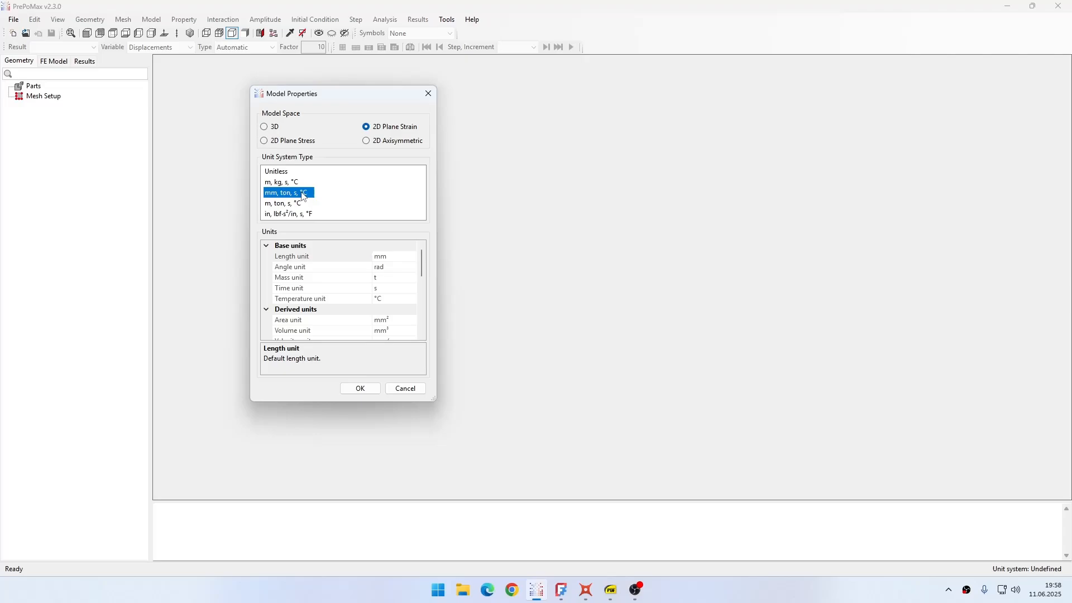
{"action": "left_click", "coordinate": [280, 182]}
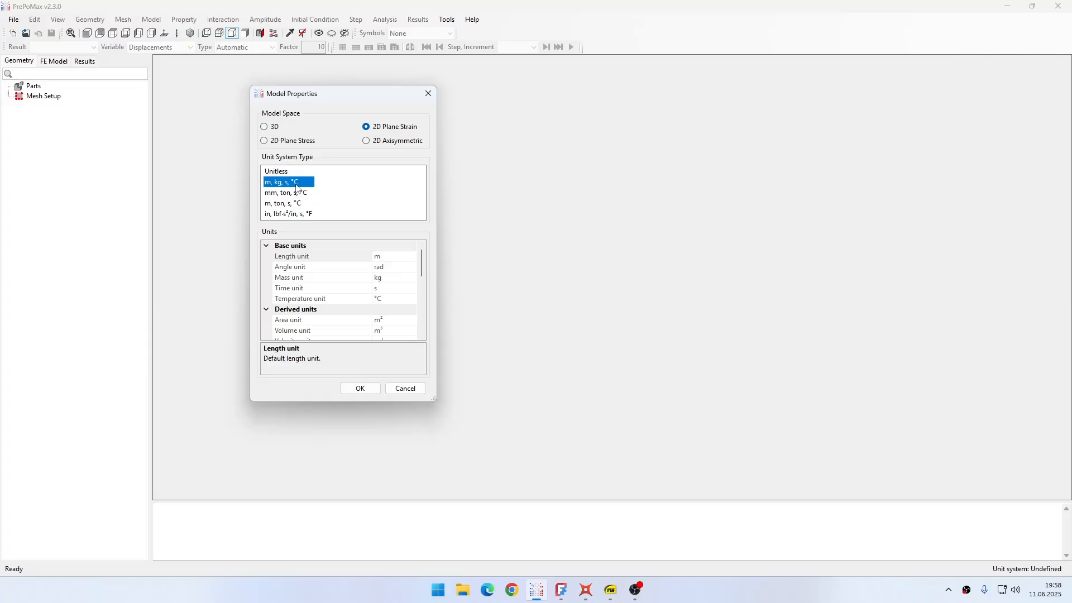
{"action": "left_click", "coordinate": [359, 388]}
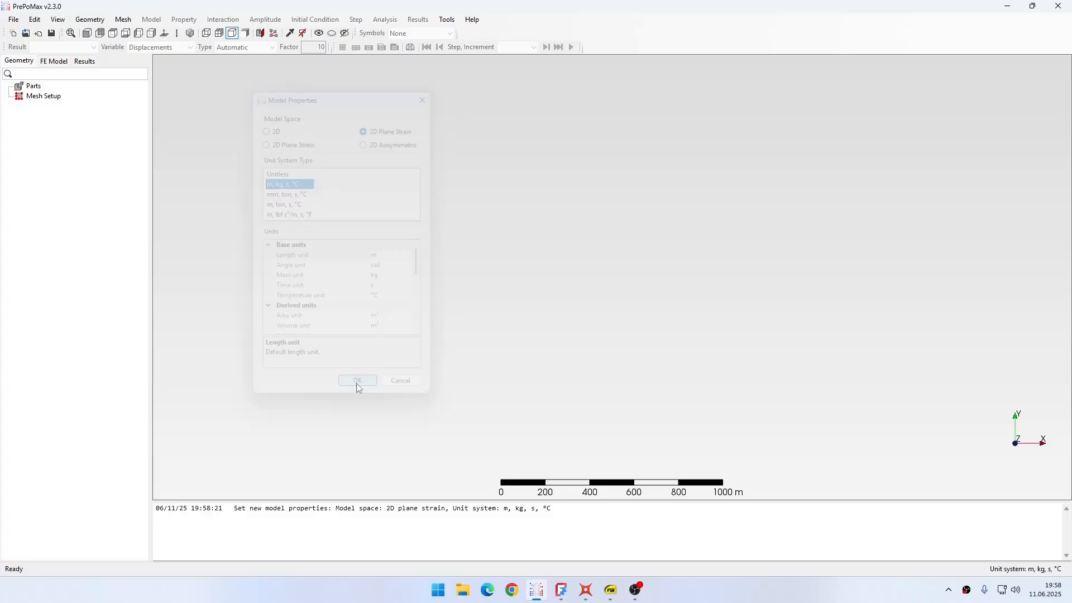
Import the electrostatics capacitance STEP geometry and select its quarter shell parts for a compound part
{"action": "left_click", "coordinate": [357, 379]}
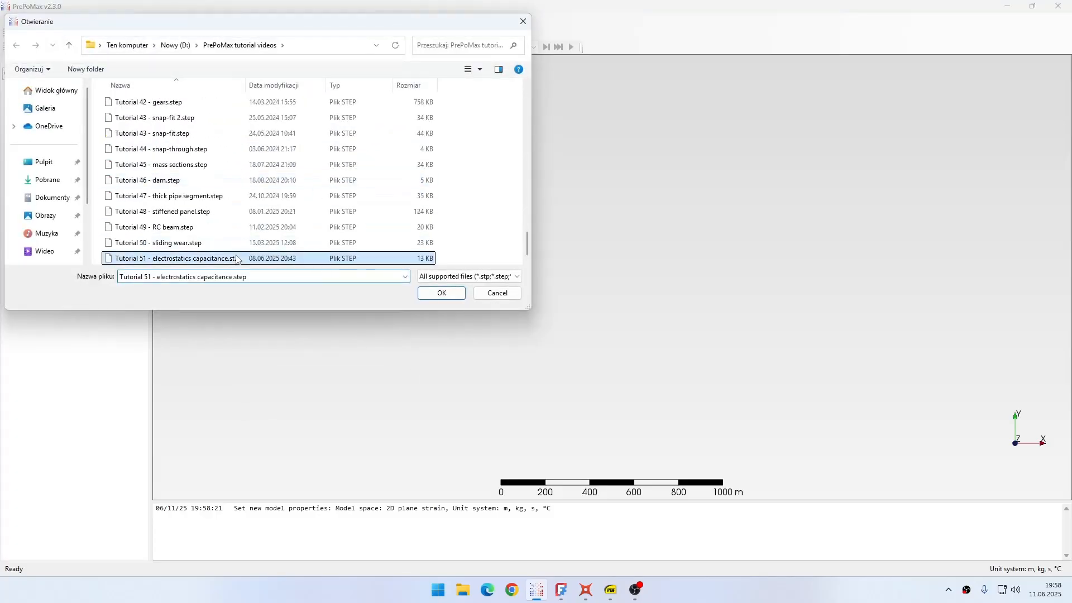
{"action": "left_click", "coordinate": [441, 292]}
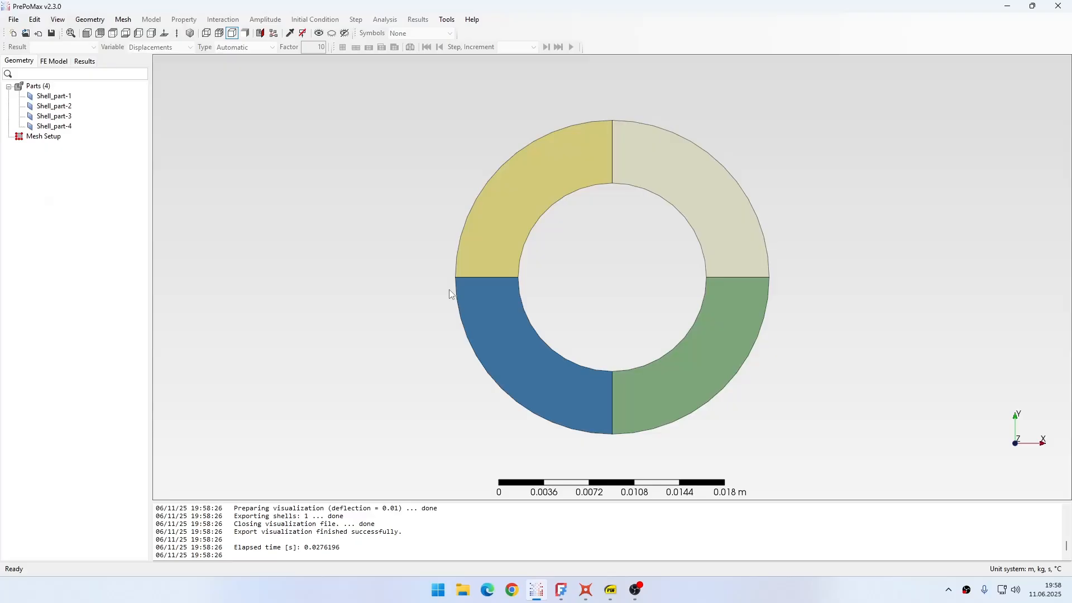
{"action": "mouse_move", "coordinate": [664, 183]}
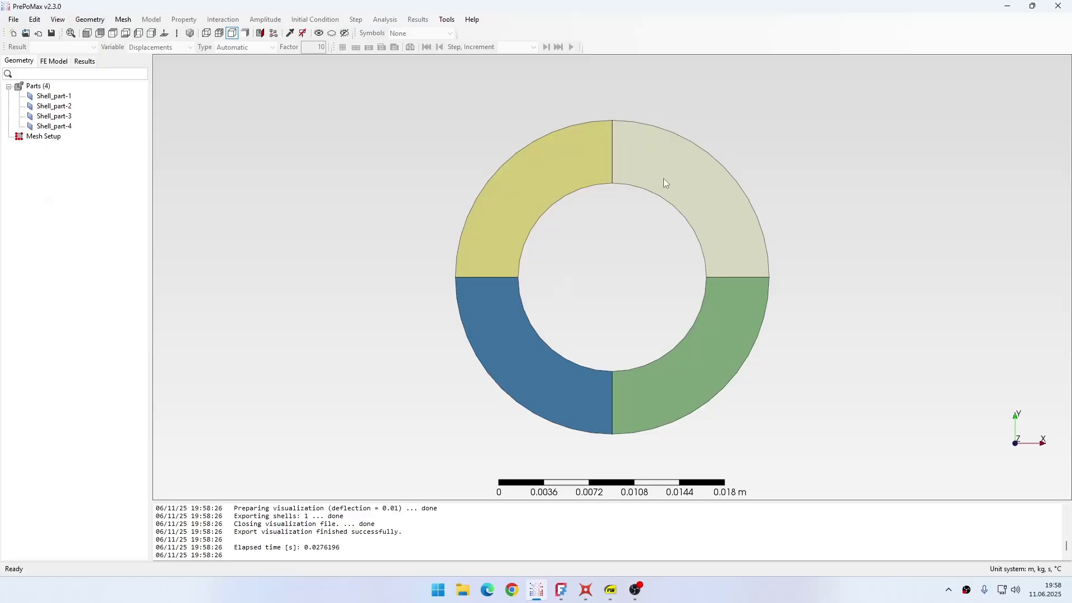
{"action": "left_click", "coordinate": [54, 106]}
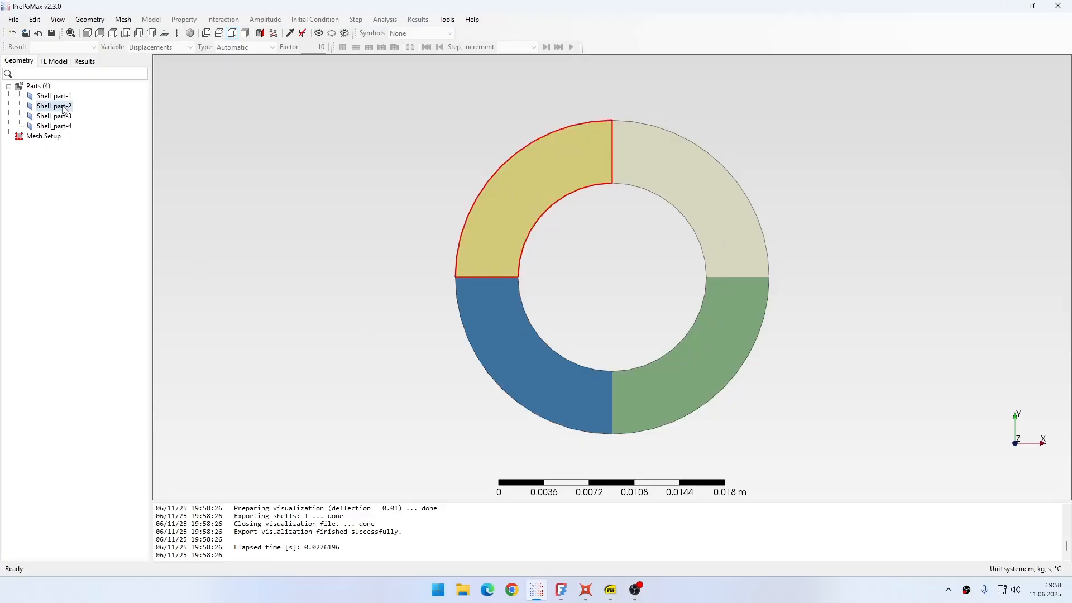
{"action": "left_click", "coordinate": [53, 96]}
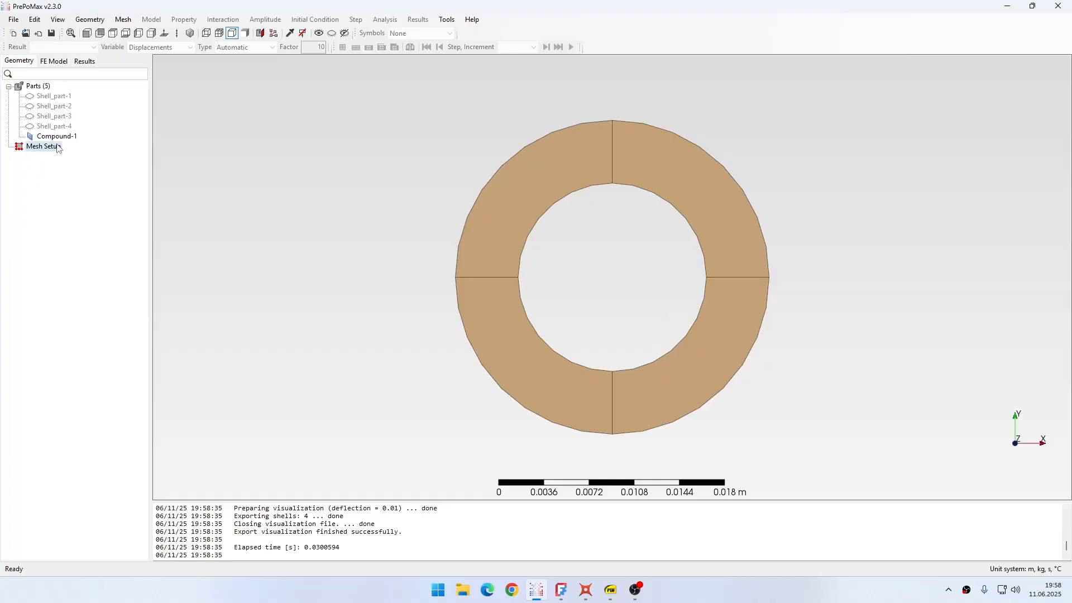
Mesh the ring with 0.0005 m max element size and Shell Gmsh quad recombination
{"action": "double_click", "coordinate": [43, 146]}
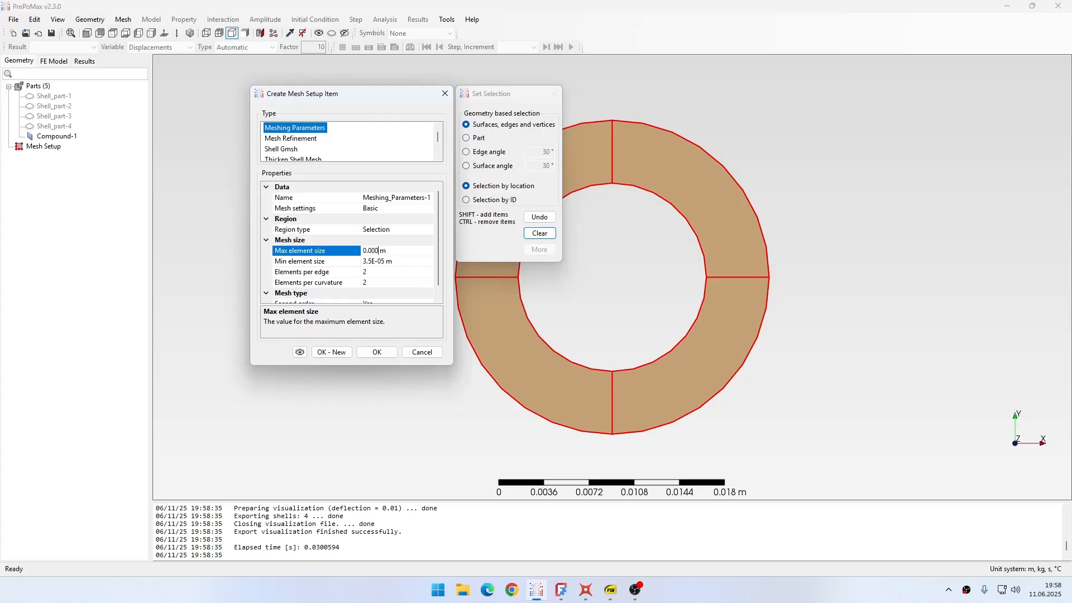
{"action": "type", "text": "0.0005"}
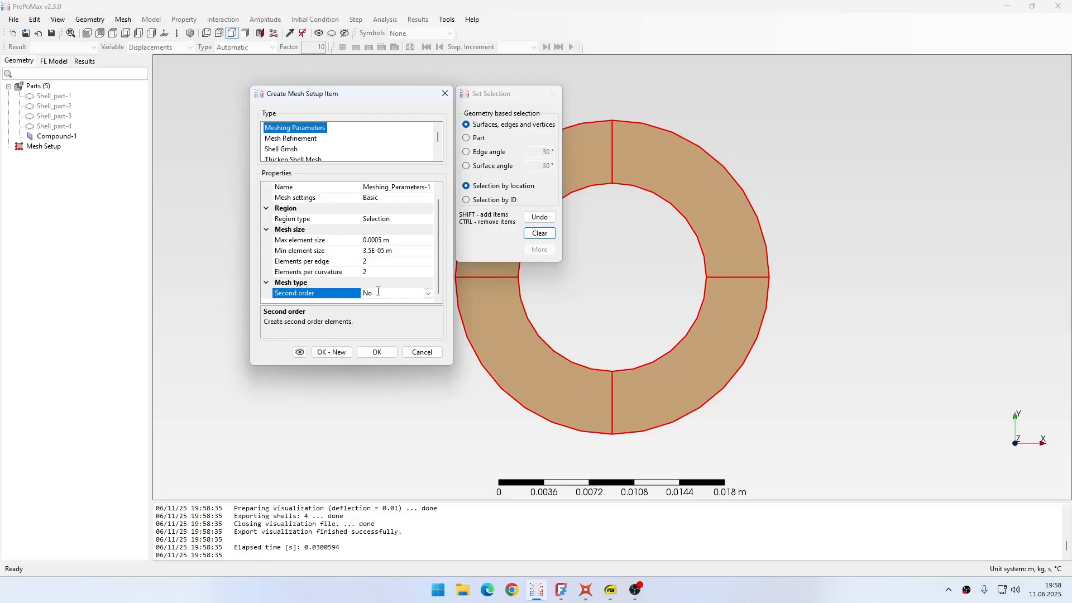
{"action": "mouse_move", "coordinate": [378, 293]}
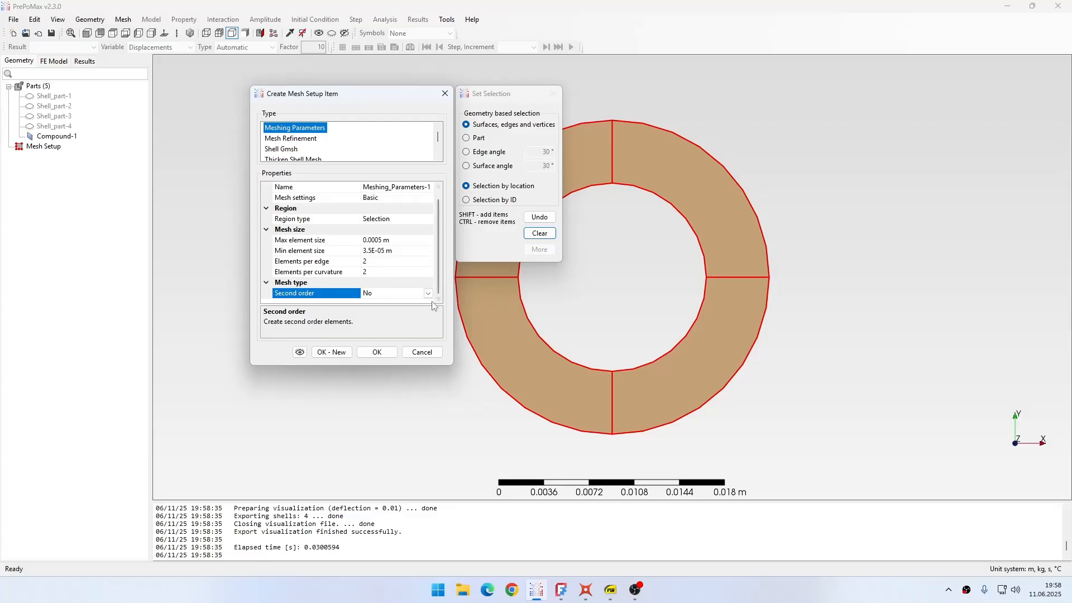
{"action": "mouse_move", "coordinate": [535, 346]}
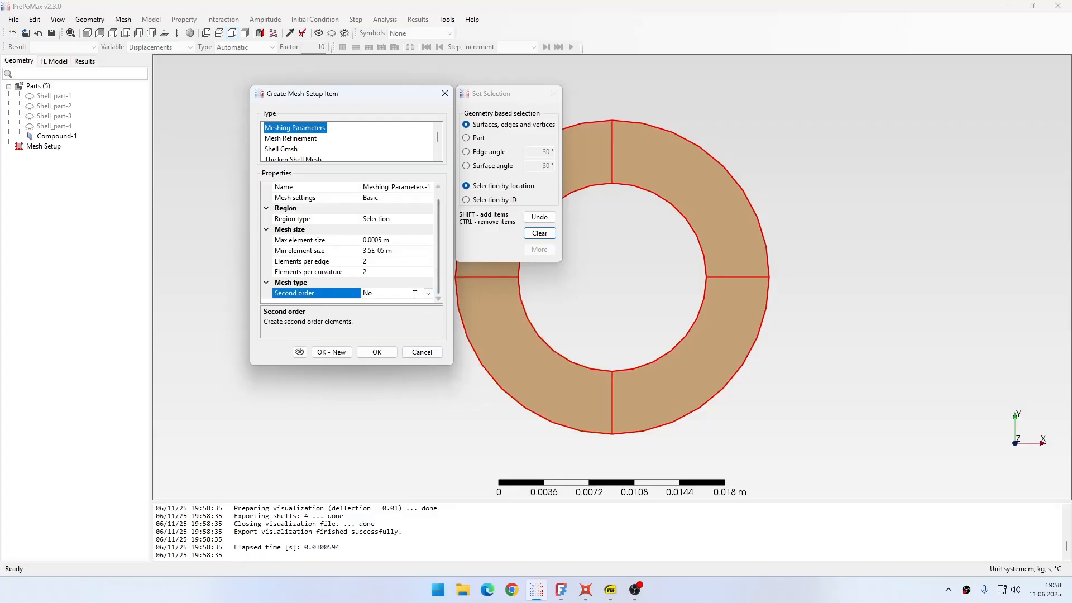
{"action": "left_click", "coordinate": [376, 351]}
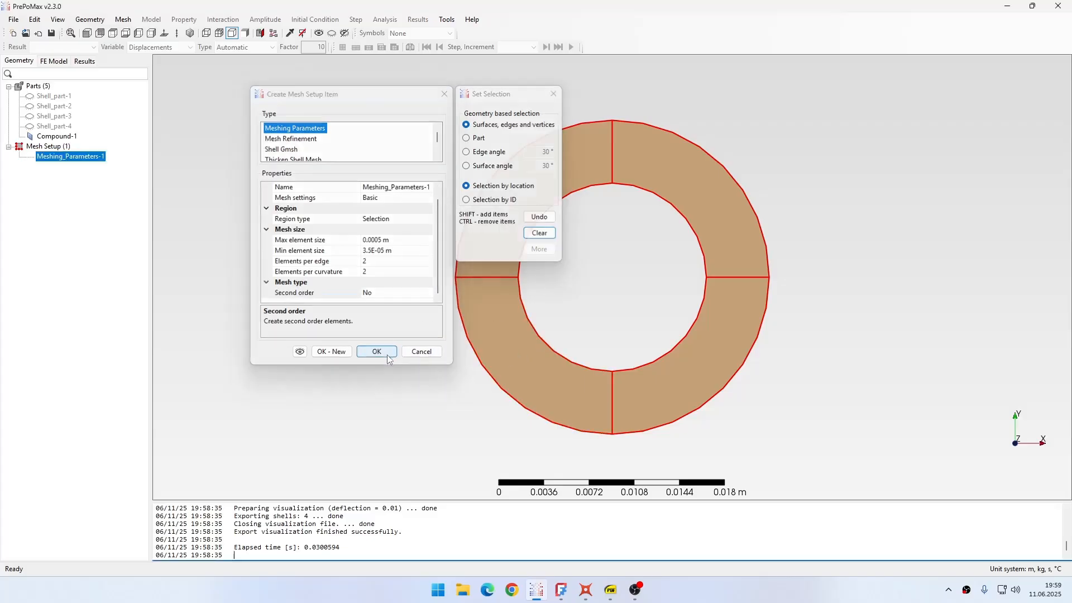
{"action": "left_click", "coordinate": [376, 350]}
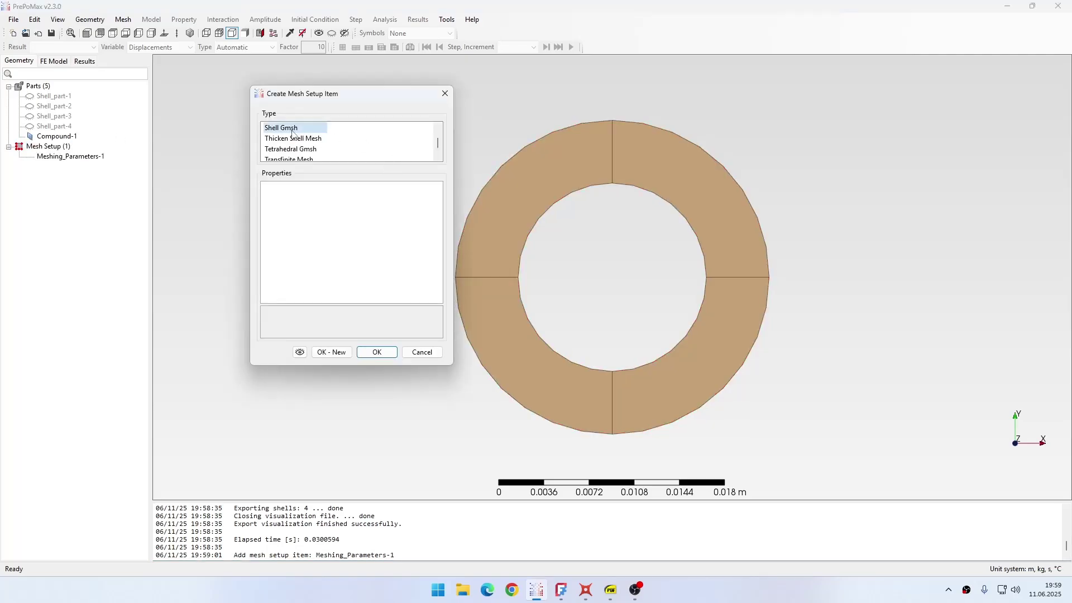
{"action": "left_click", "coordinate": [281, 128]}
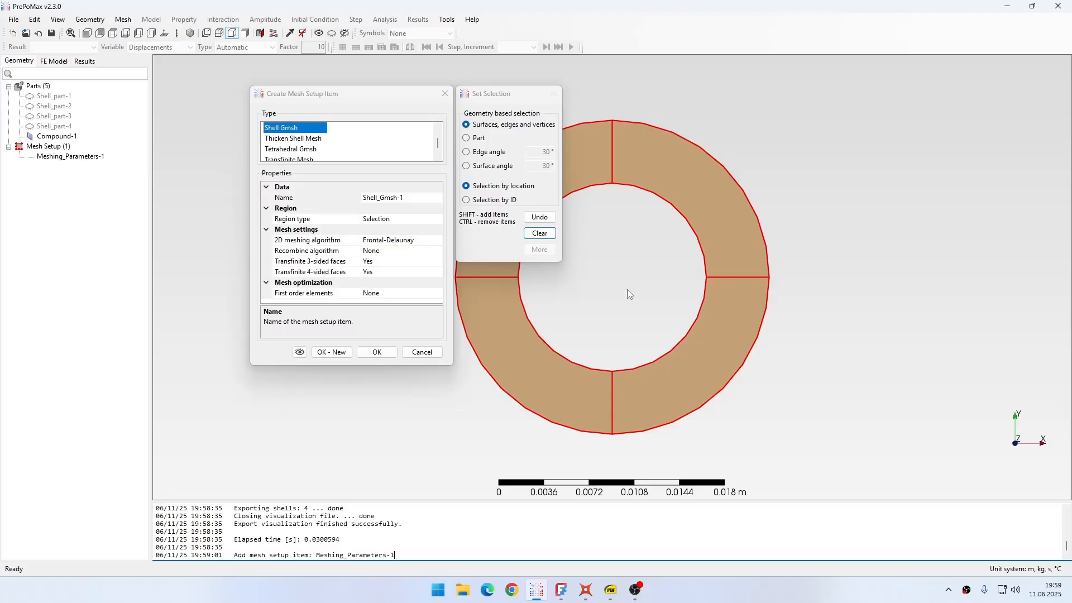
{"action": "mouse_move", "coordinate": [390, 254]}
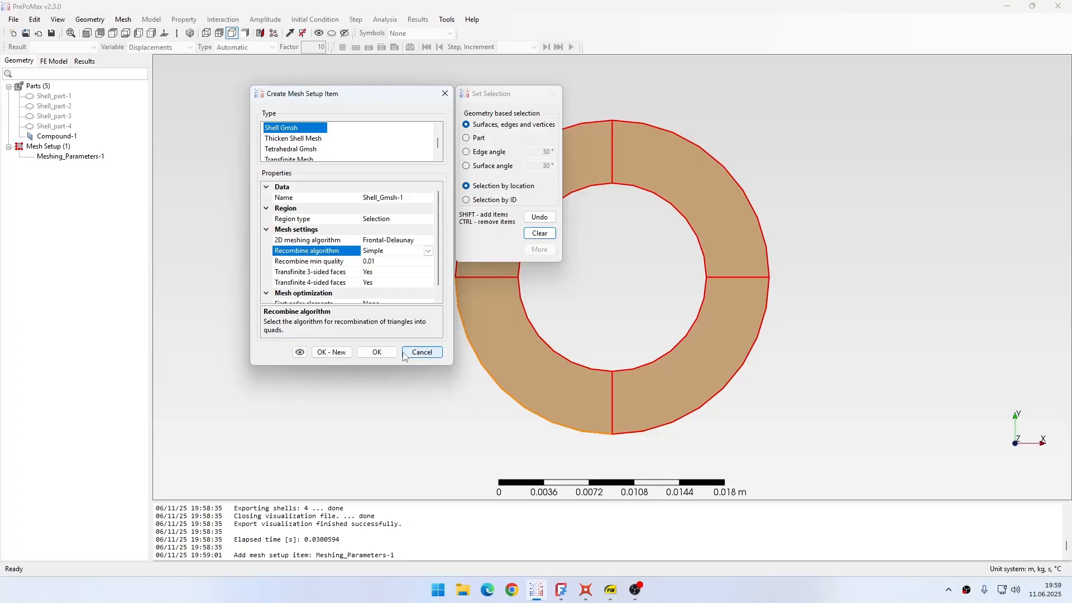
{"action": "left_click", "coordinate": [376, 351]}
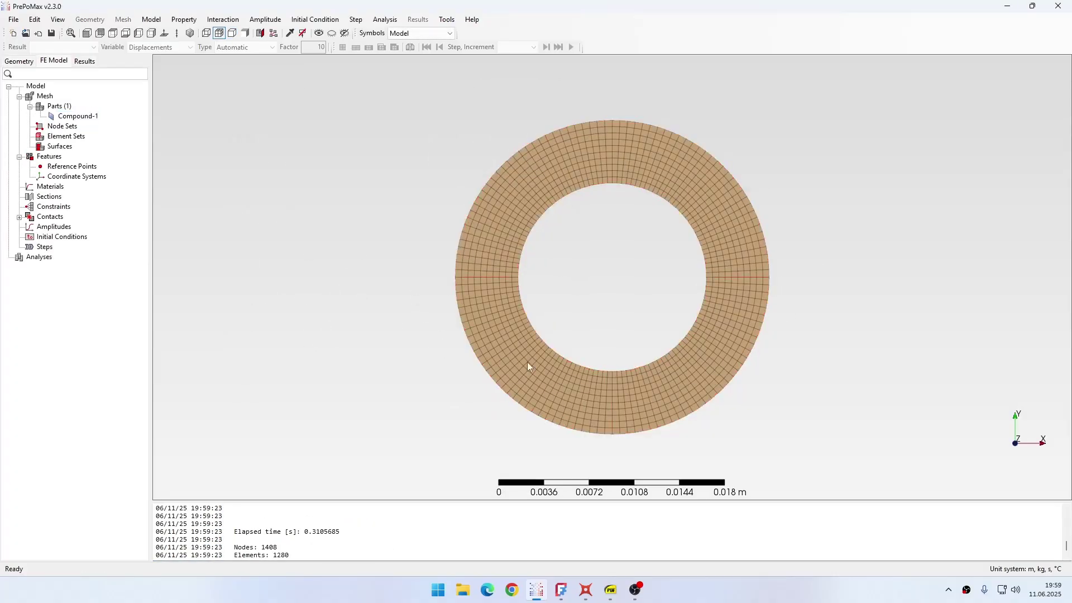
{"action": "mouse_move", "coordinate": [656, 234]}
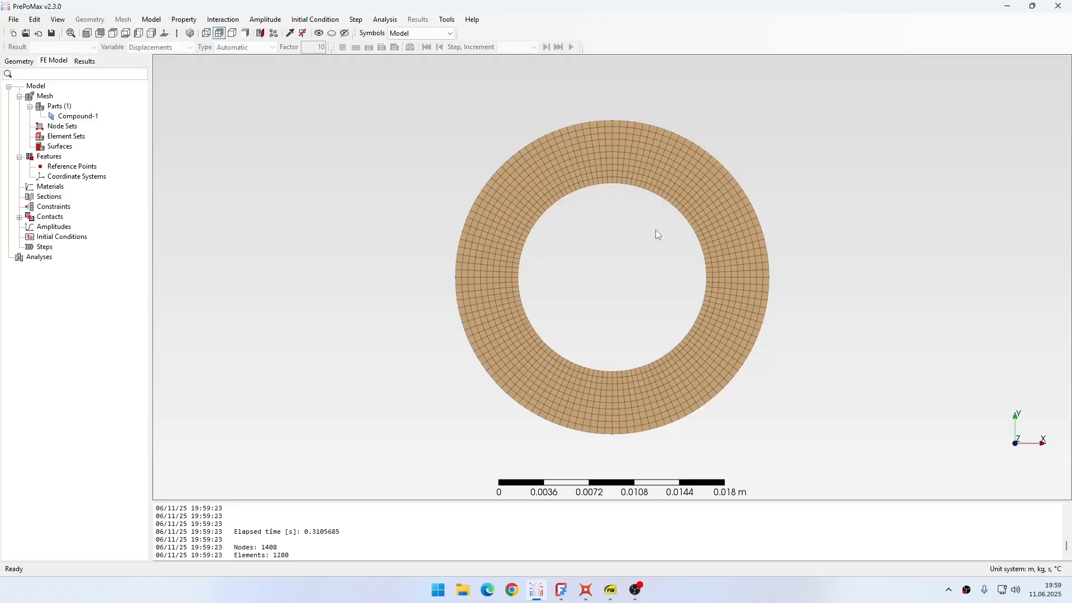
Query the distance between an outer-edge and an inner-edge node, reading 5.0E-003 m
{"action": "left_click", "coordinate": [231, 32]}
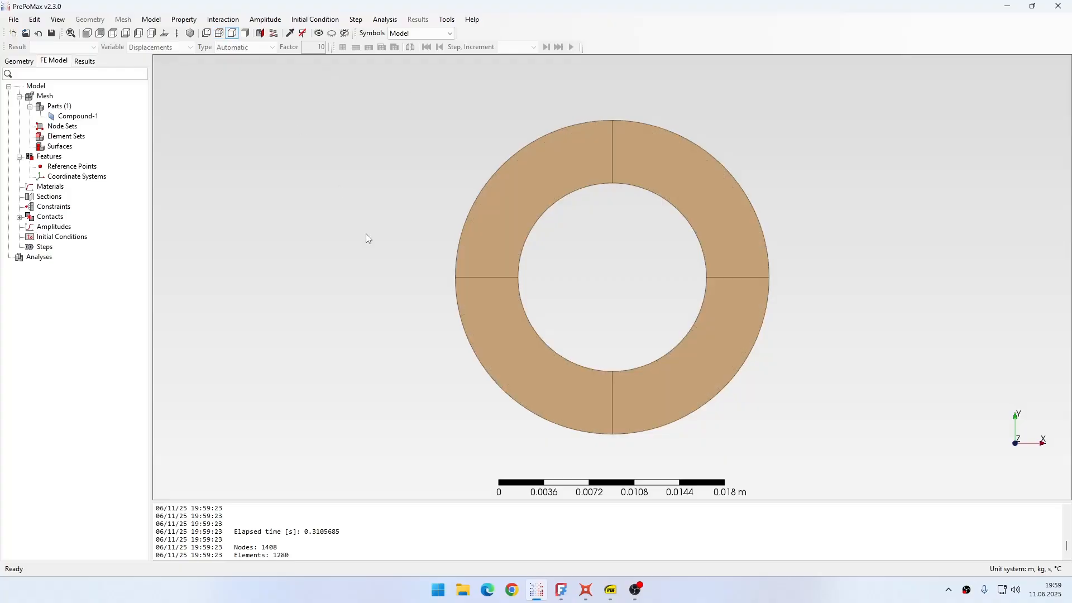
{"action": "mouse_move", "coordinate": [546, 374]}
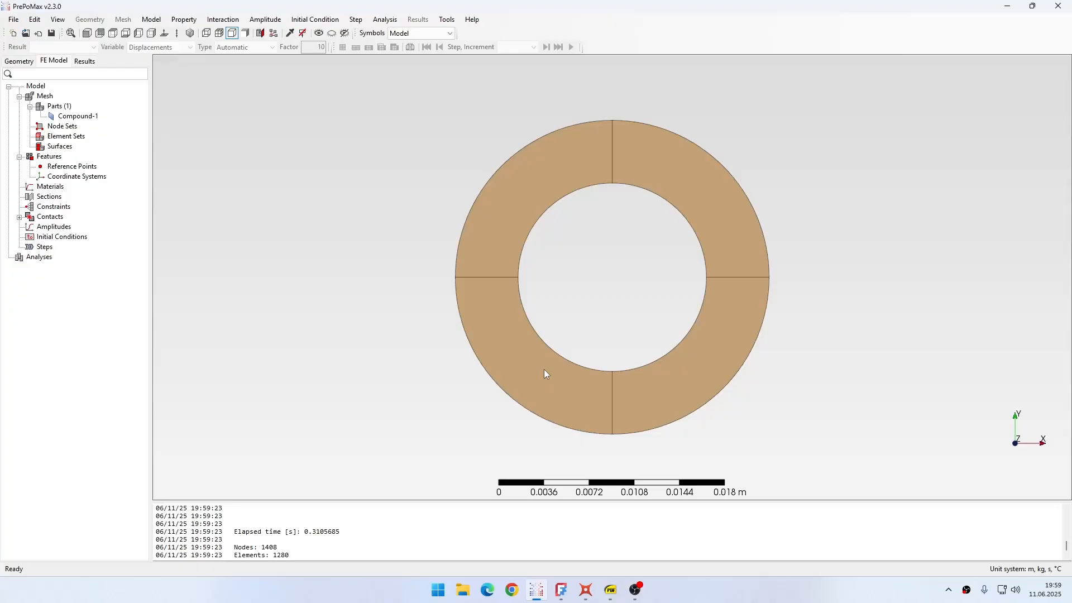
{"action": "mouse_move", "coordinate": [494, 282]}
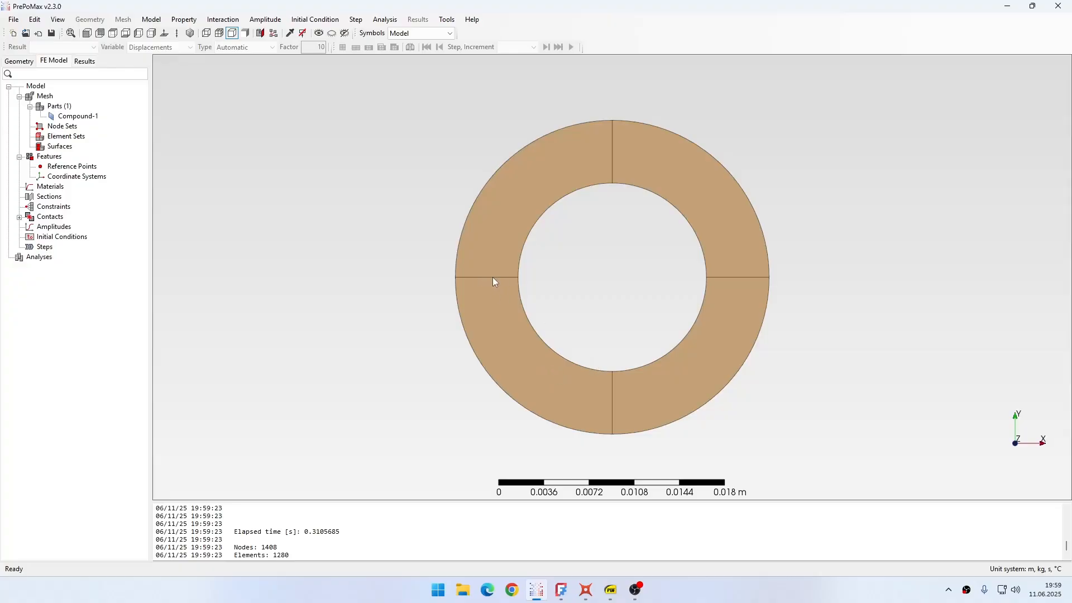
{"action": "mouse_move", "coordinate": [358, 85]}
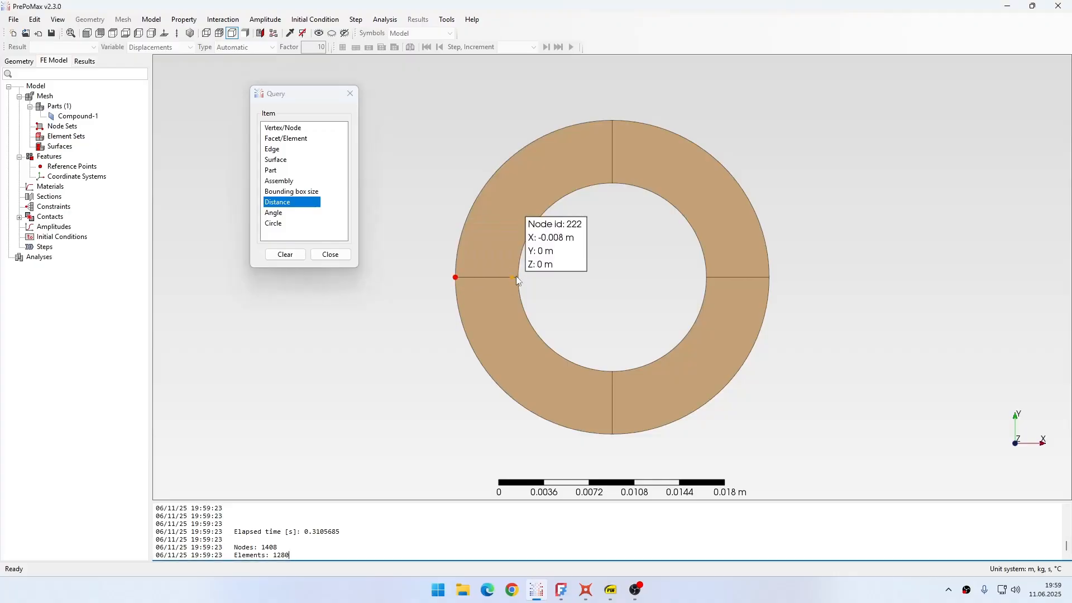
{"action": "left_click", "coordinate": [517, 278]}
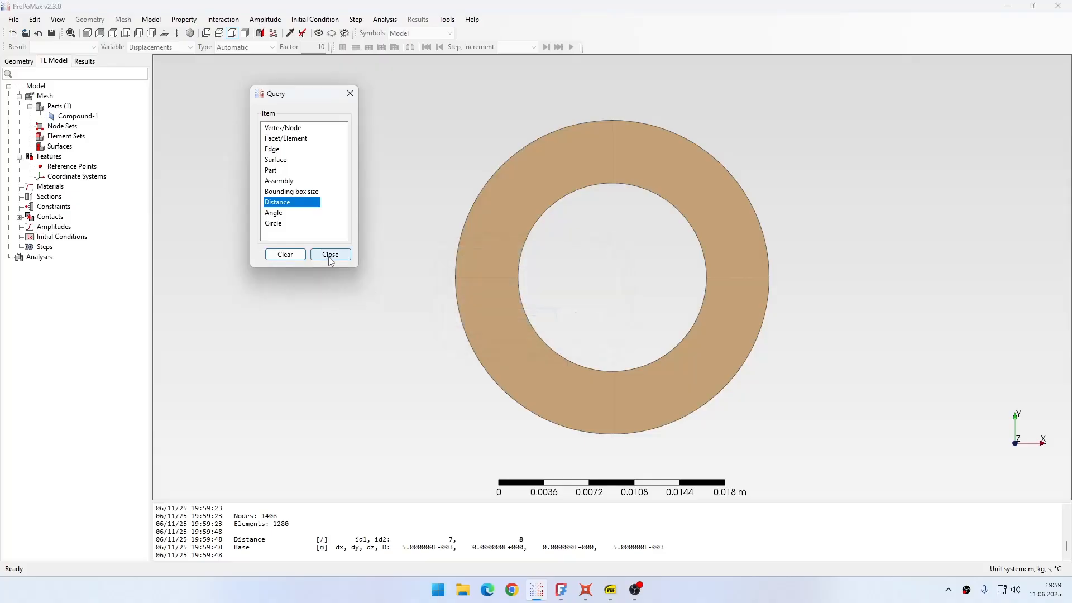
{"action": "left_click", "coordinate": [330, 253]}
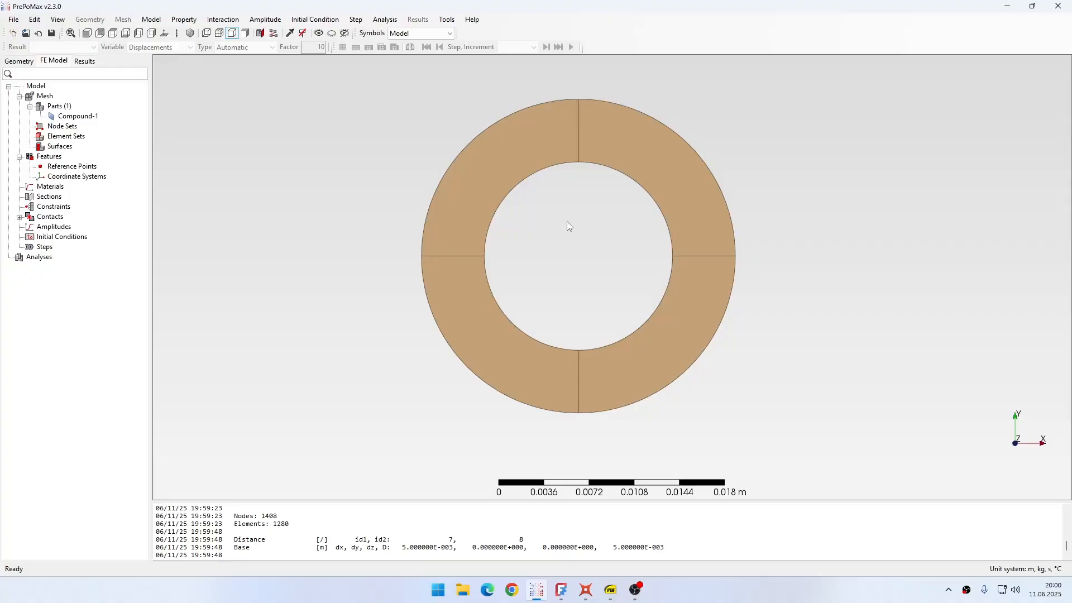
Start a new material named Air and check the Calcpad capacitance worksheet
{"action": "double_click", "coordinate": [50, 186]}
{"action": "type", "text": "Air"}
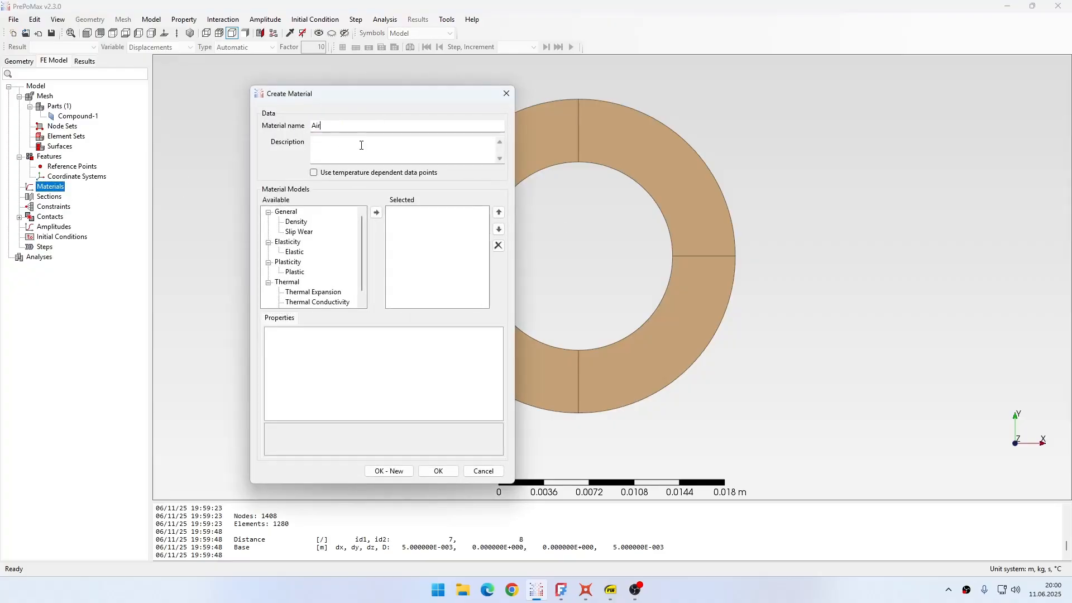
{"action": "left_click_drag", "start_coordinate": [342, 94], "coordinate": [212, 63]}
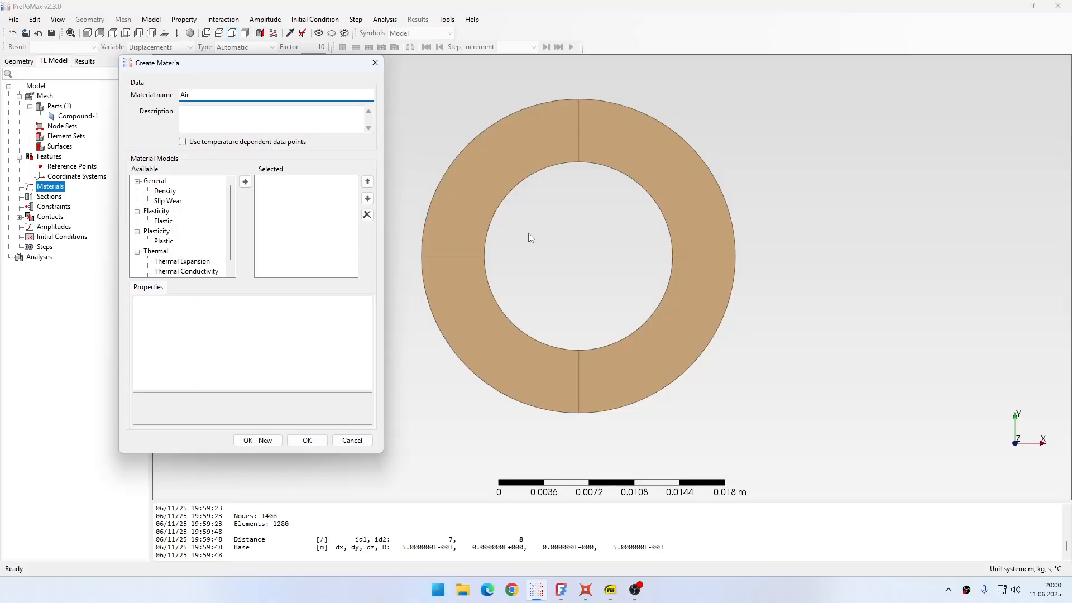
{"action": "mouse_move", "coordinate": [603, 227]}
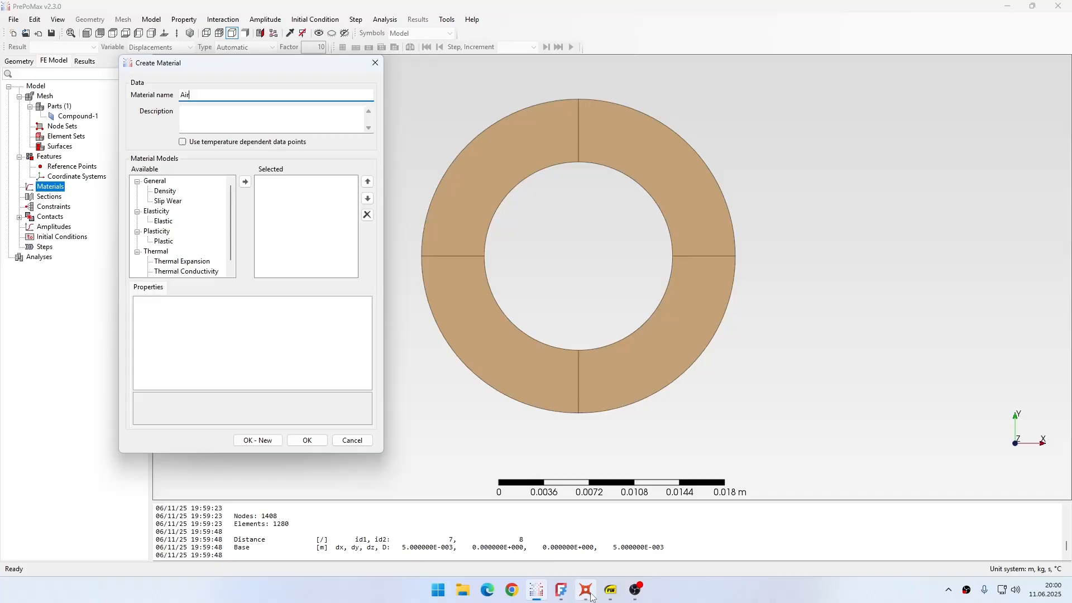
{"action": "left_click", "coordinate": [560, 589]}
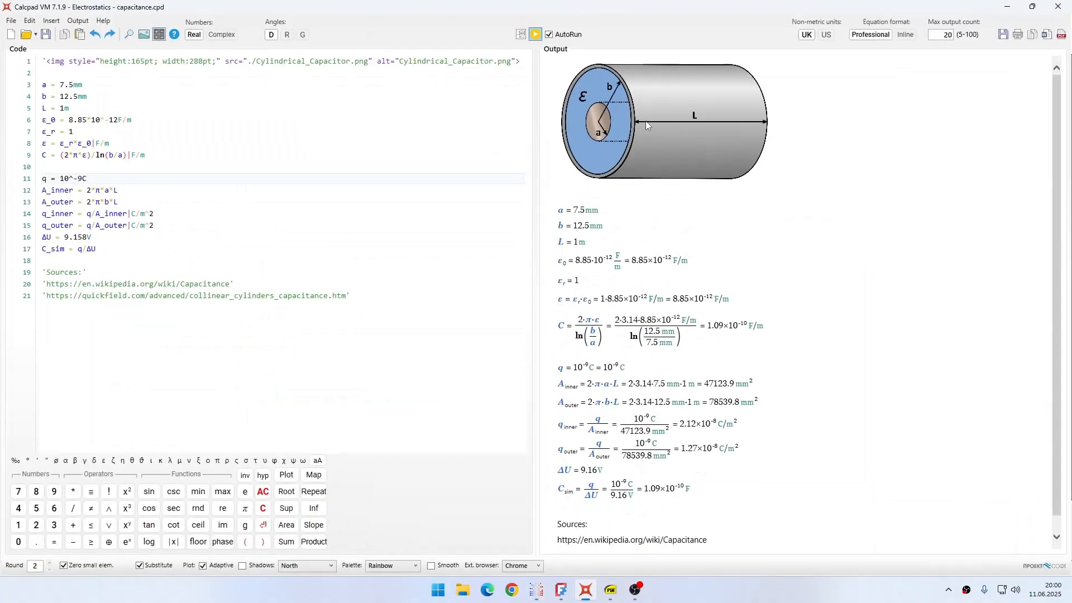
{"action": "mouse_move", "coordinate": [605, 109]}
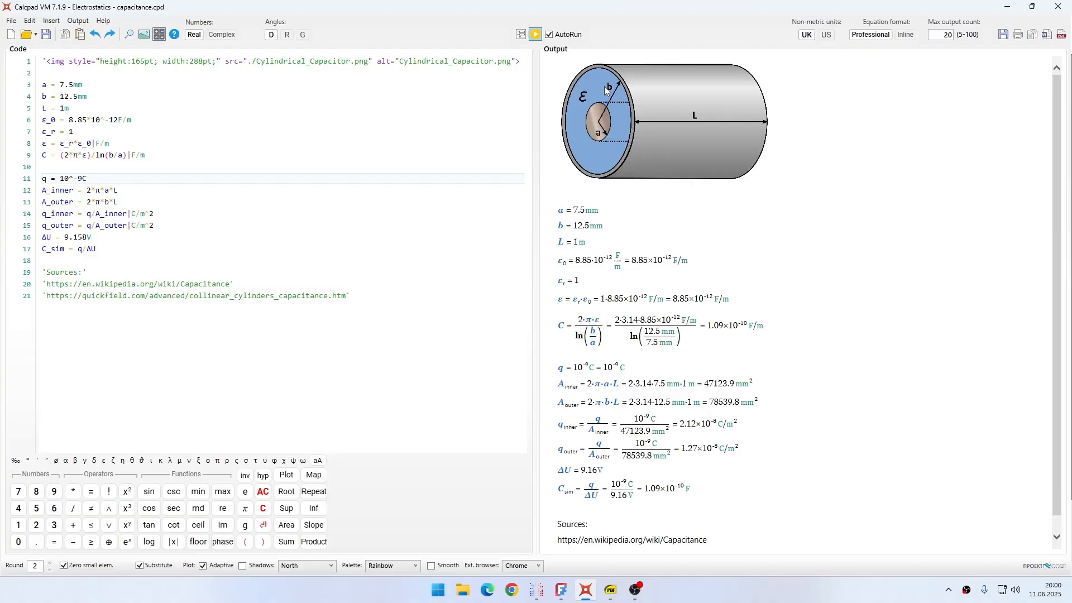
{"action": "mouse_move", "coordinate": [621, 142]}
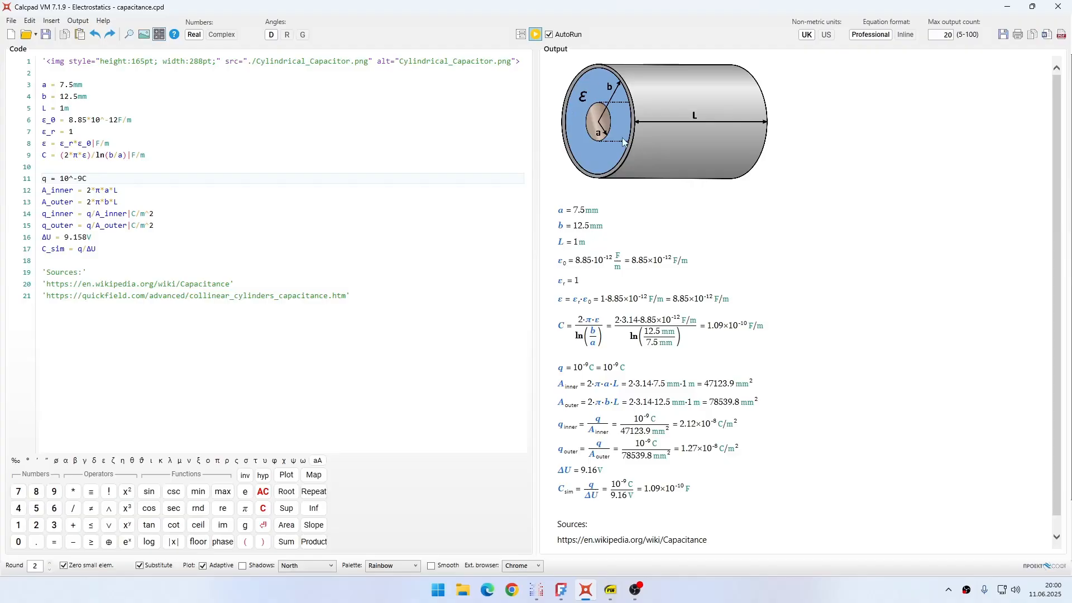
{"action": "mouse_move", "coordinate": [643, 133]}
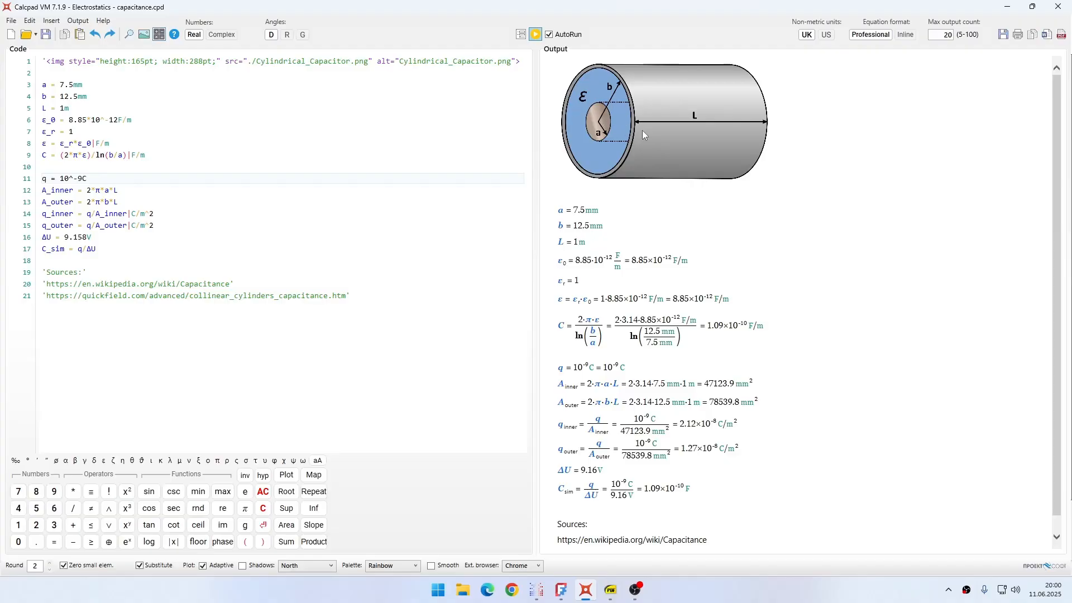
{"action": "mouse_move", "coordinate": [661, 120]}
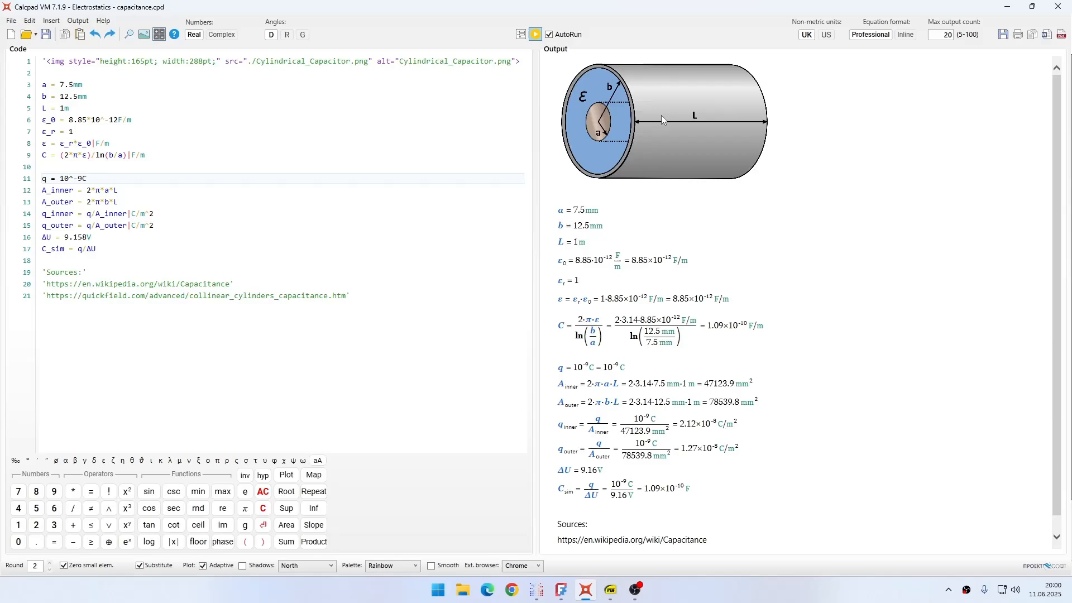
{"action": "mouse_move", "coordinate": [650, 115]}
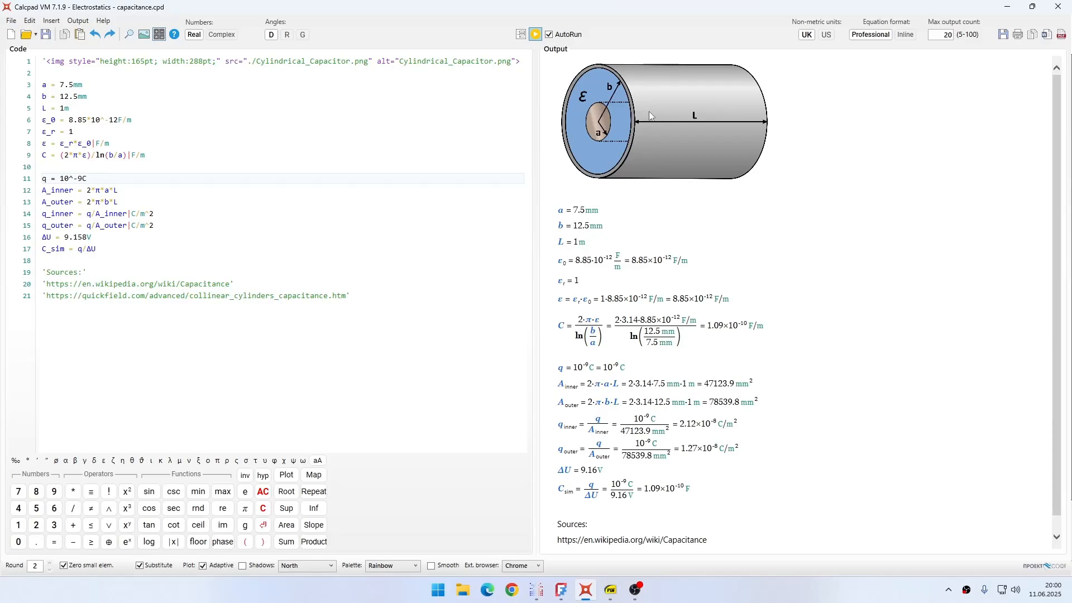
{"action": "mouse_move", "coordinate": [627, 152]}
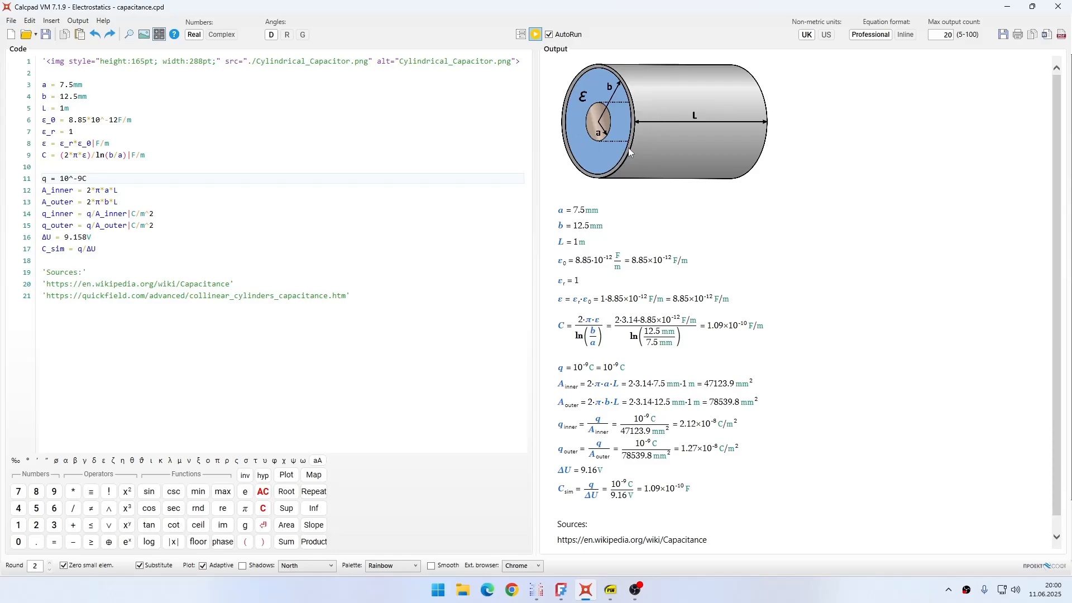
{"action": "mouse_move", "coordinate": [979, 14]}
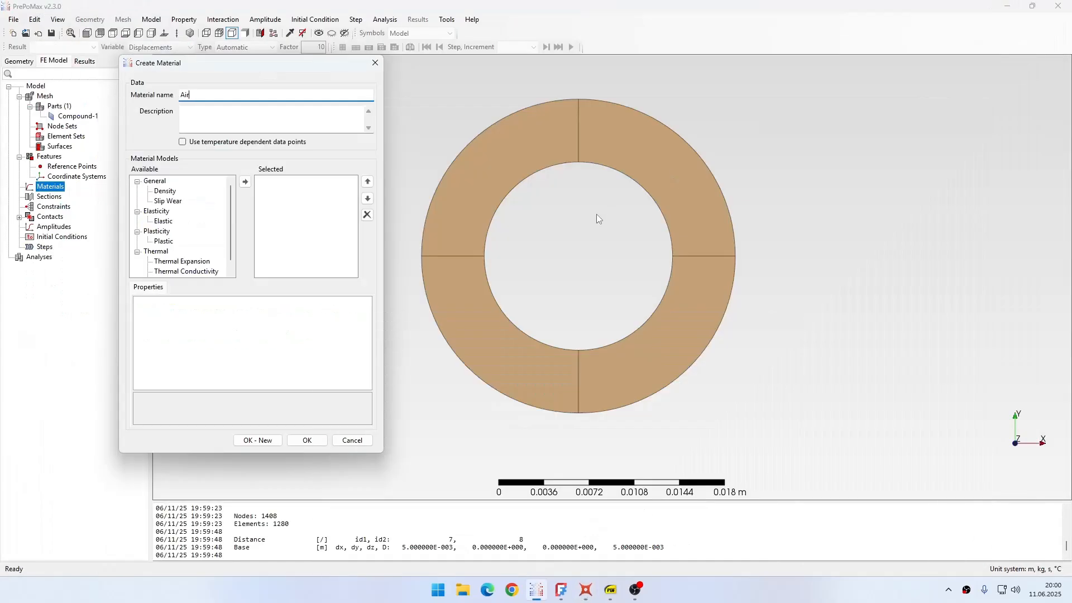
{"action": "mouse_move", "coordinate": [492, 168]}
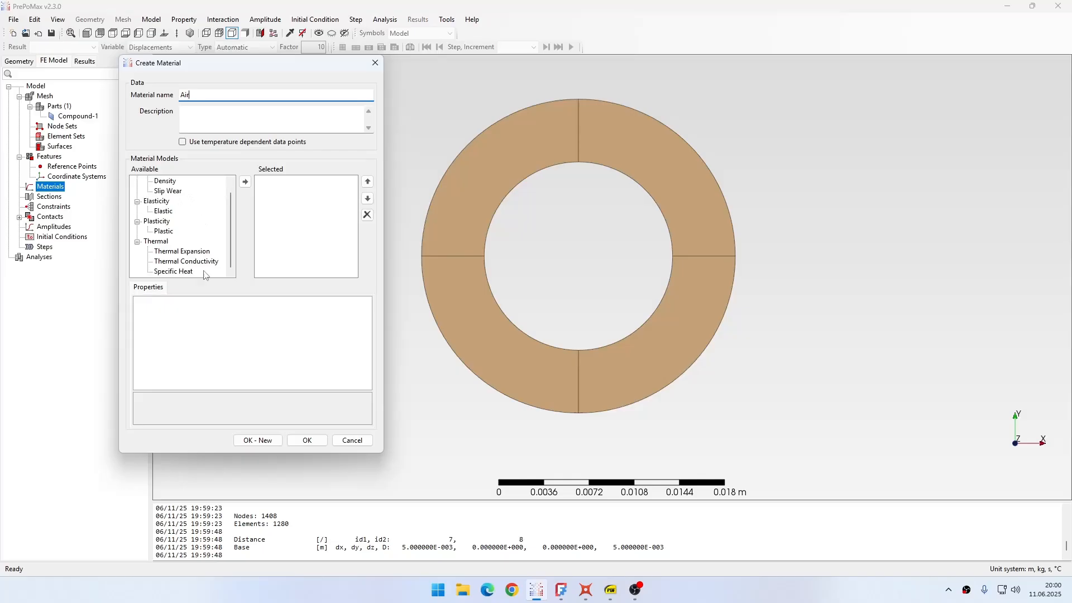
Add a thermal conductivity model with value 8.85e-12 to the Air material
{"action": "left_click", "coordinate": [185, 261]}
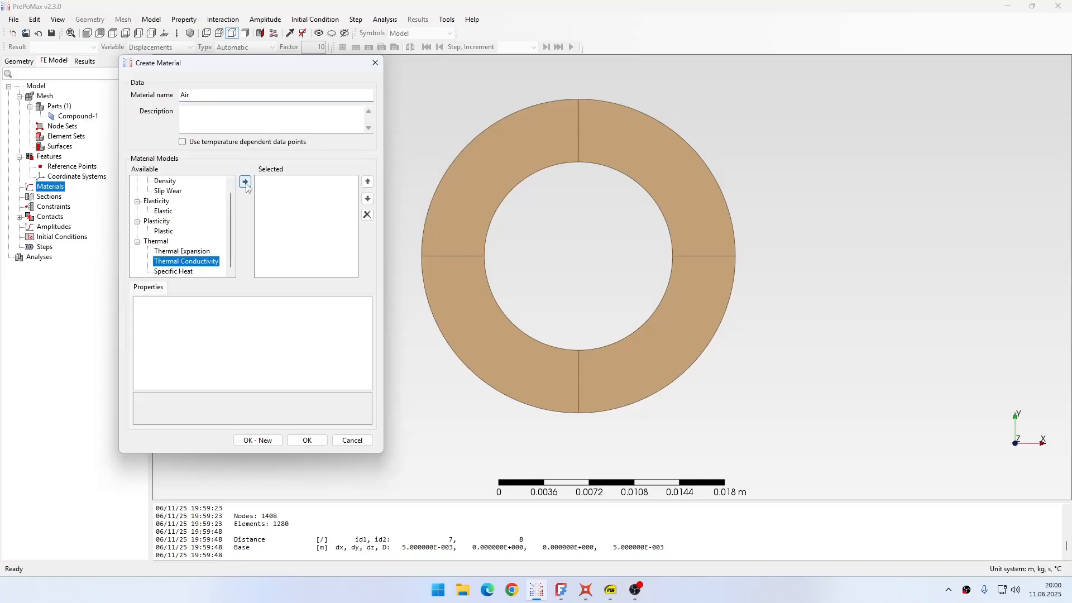
{"action": "left_click", "coordinate": [244, 182]}
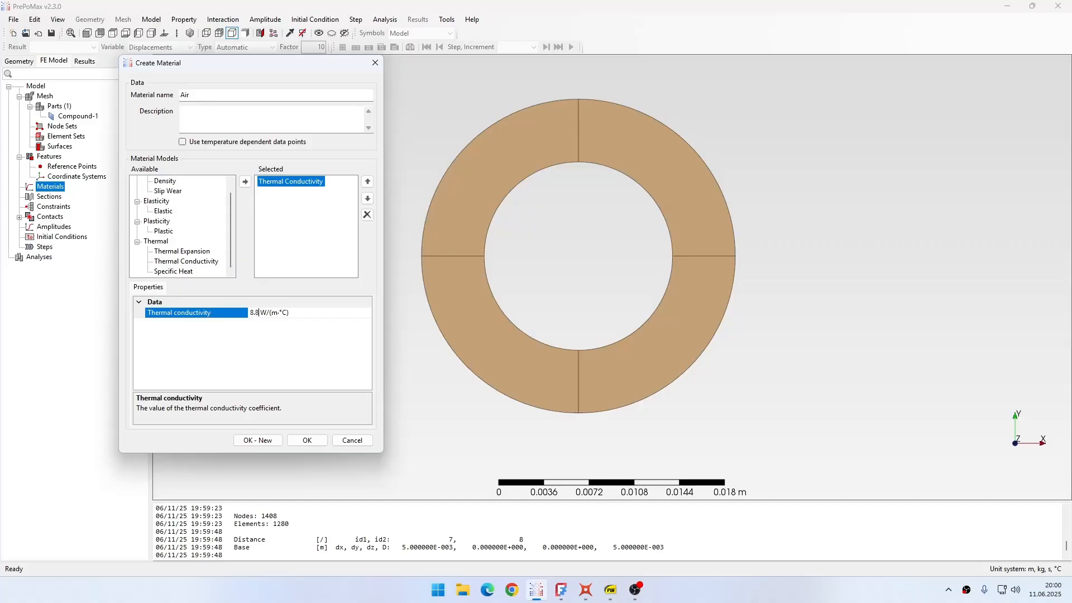
{"action": "type", "text": "5e-12"}
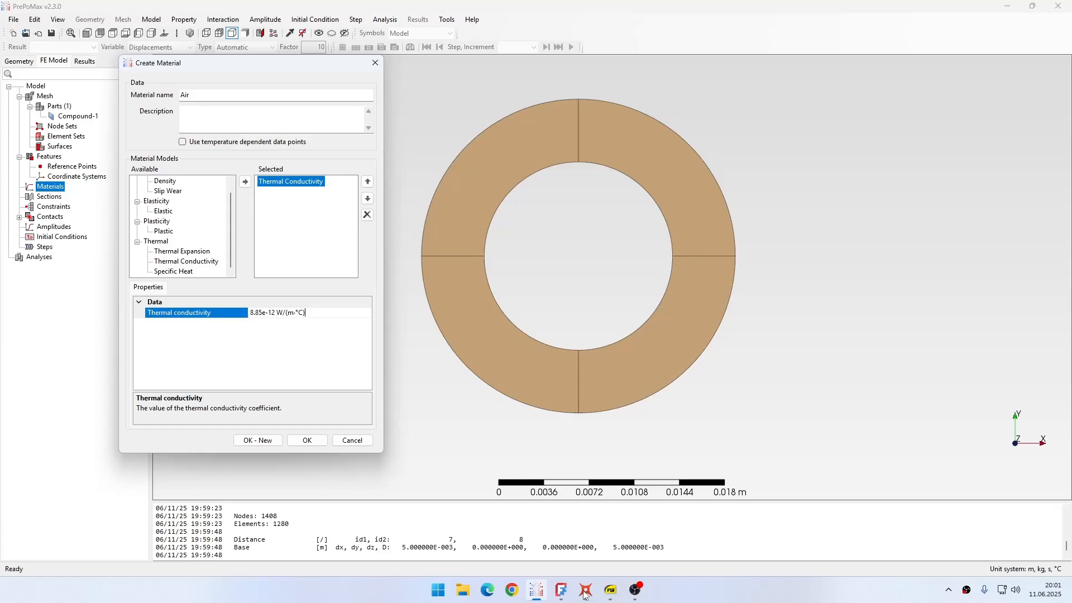
Check the ε_r and ε = 8.85×10⁻¹² F/m lines in the Calcpad worksheet
{"action": "left_click", "coordinate": [559, 589]}
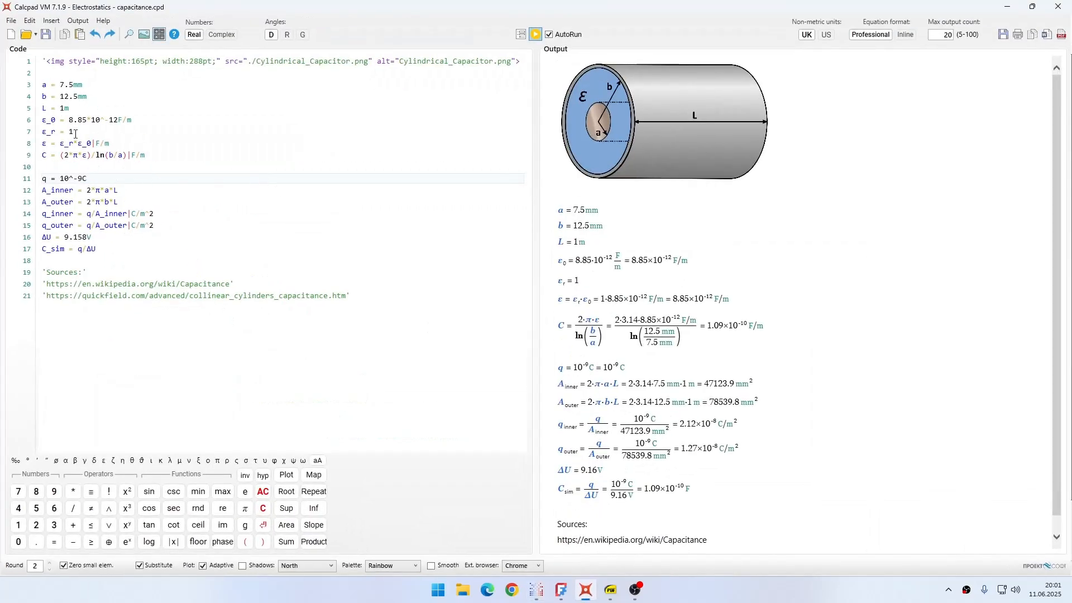
{"action": "left_click", "coordinate": [62, 131]}
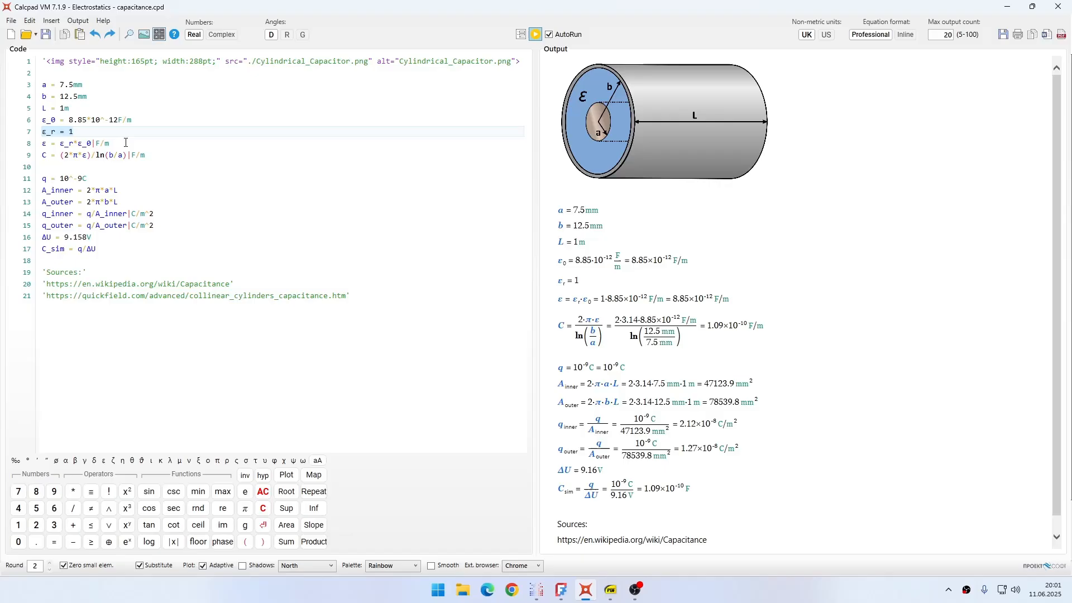
{"action": "left_click", "coordinate": [115, 143]}
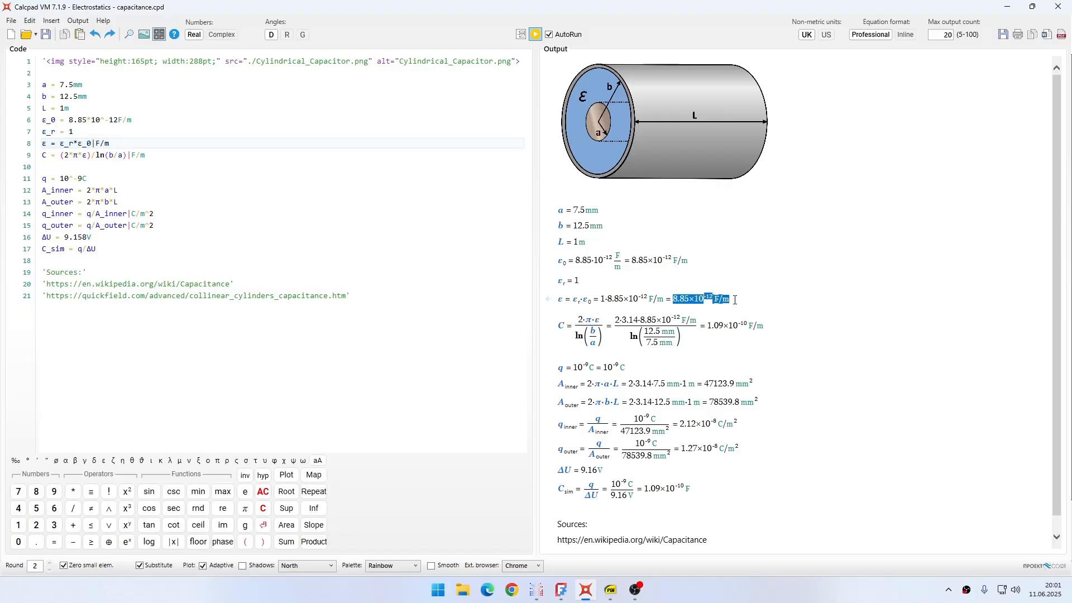
{"action": "left_click", "coordinate": [727, 308]}
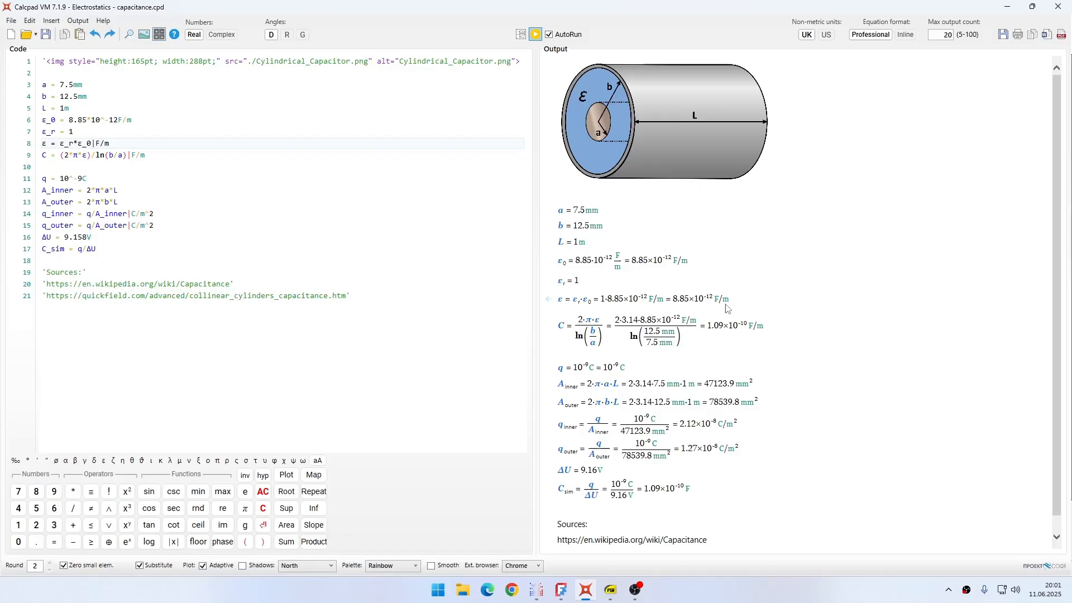
{"action": "mouse_move", "coordinate": [608, 266]}
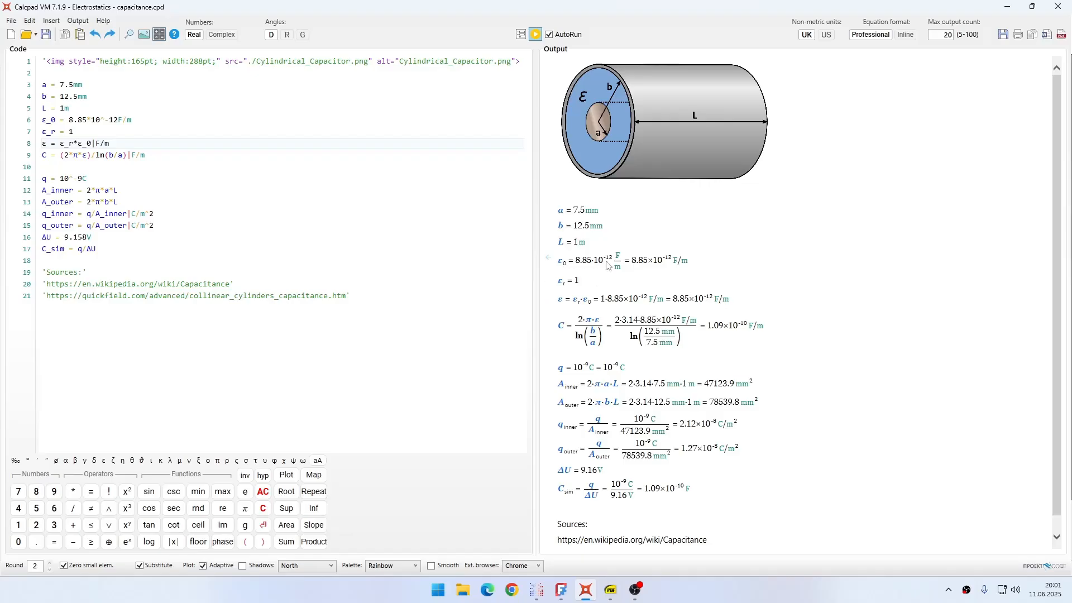
{"action": "mouse_move", "coordinate": [540, 590]}
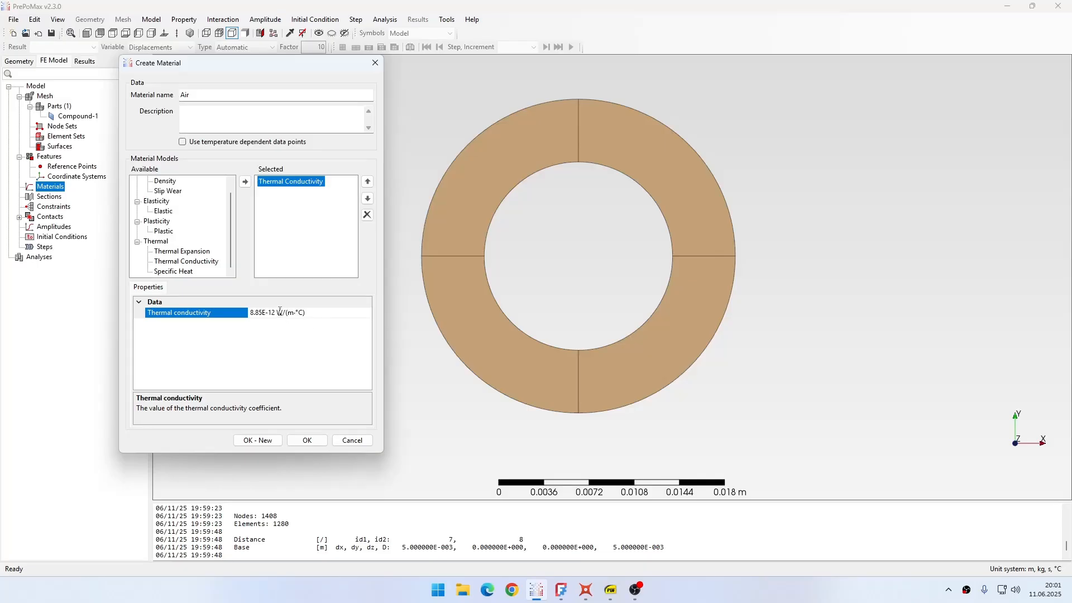
Confirm the Air material with conductivity 8.85E-12 so it is listed under Materials
{"action": "double_click", "coordinate": [291, 313]}
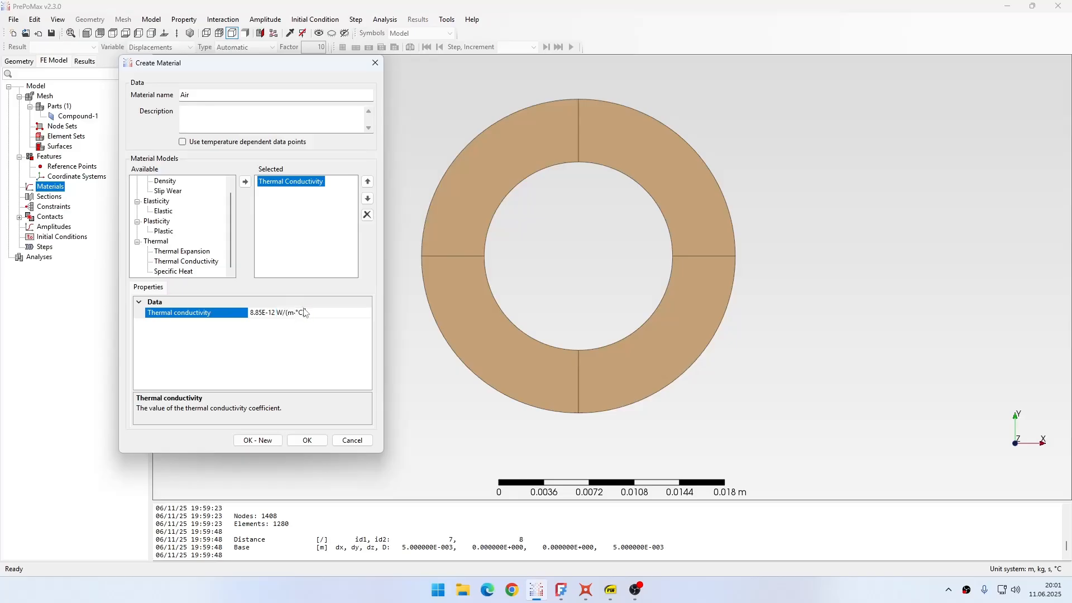
{"action": "double_click", "coordinate": [290, 313]}
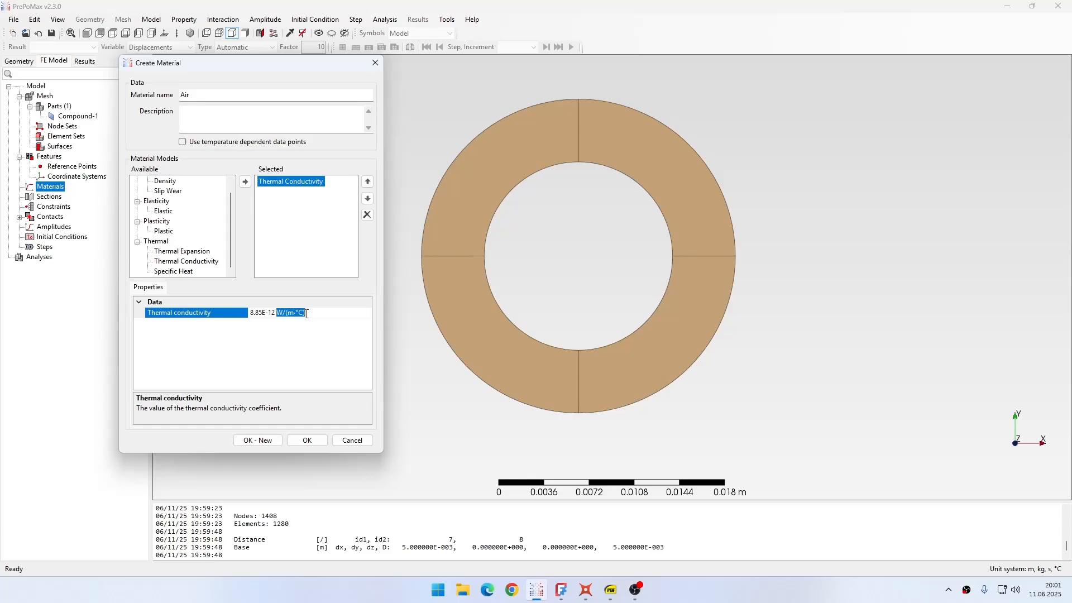
{"action": "mouse_move", "coordinate": [599, 582]}
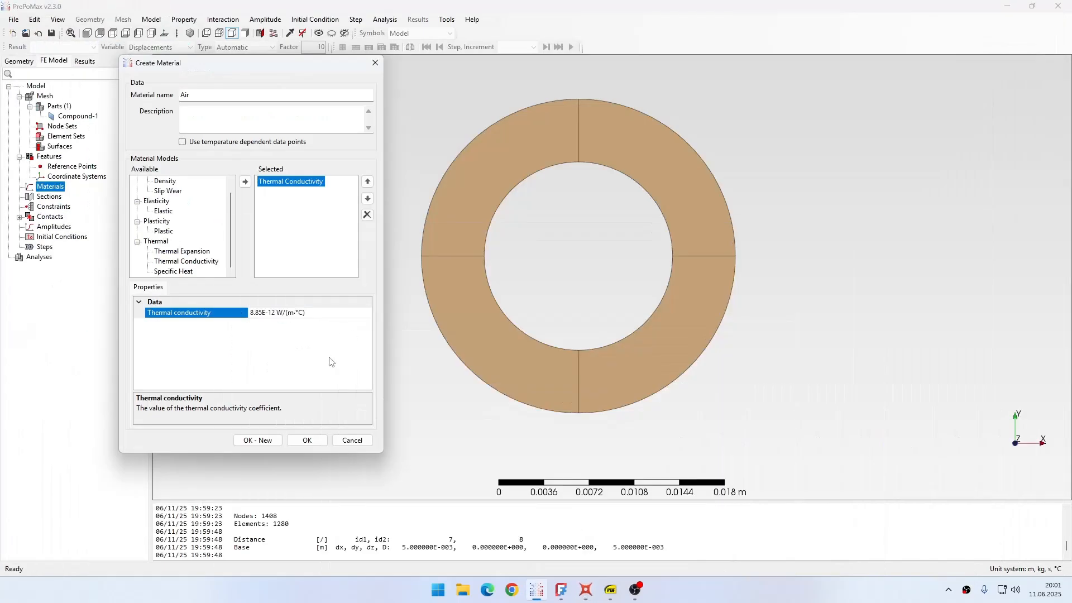
{"action": "left_click", "coordinate": [306, 440]}
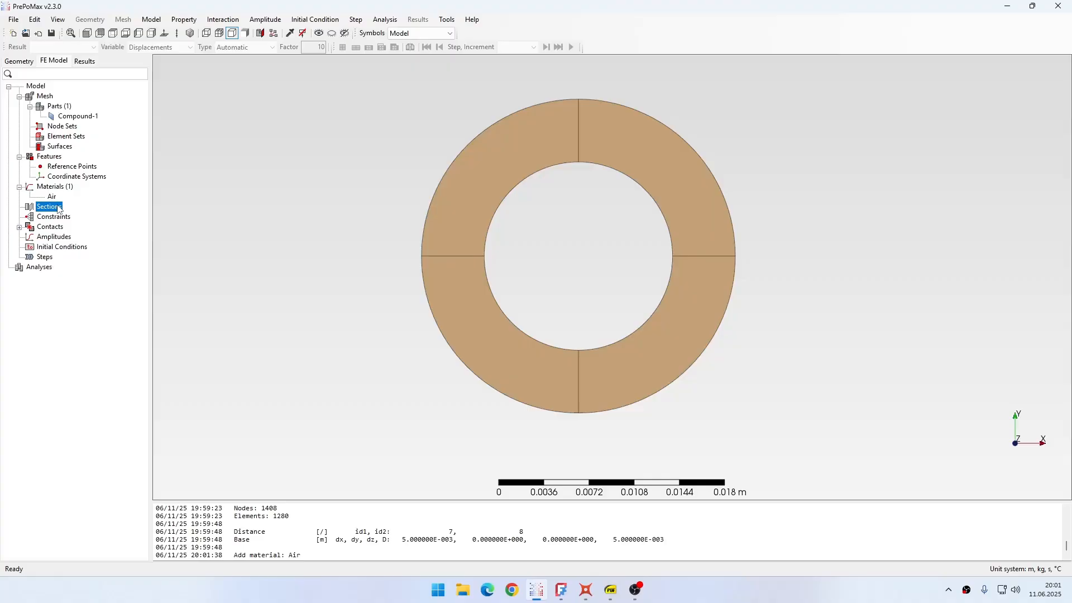
Create Solid_Section-1 assigning the Air material to the whole ring
{"action": "double_click", "coordinate": [48, 206]}
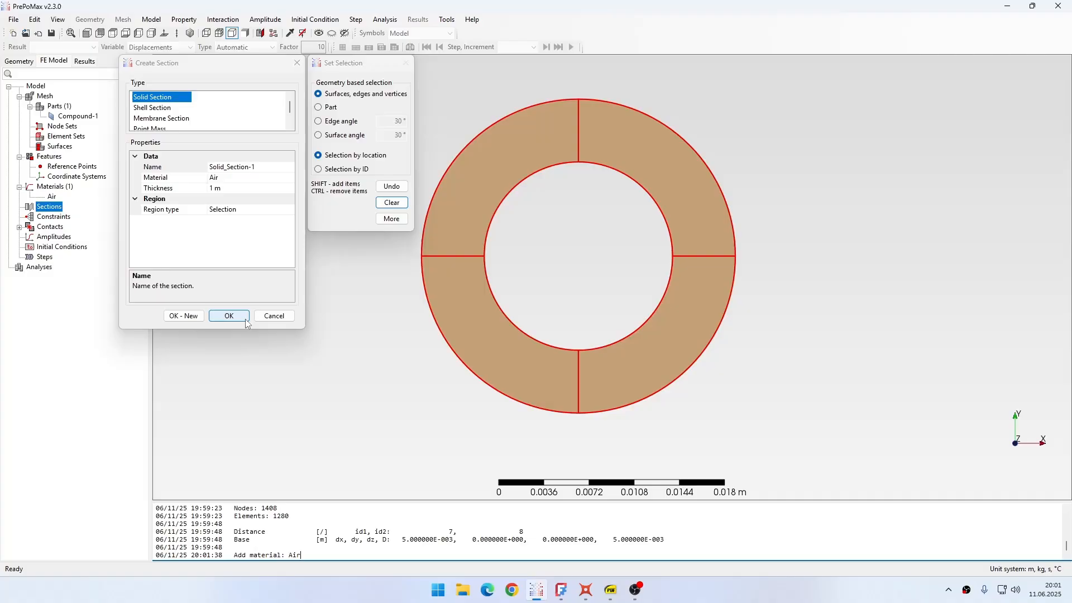
{"action": "left_click", "coordinate": [229, 314]}
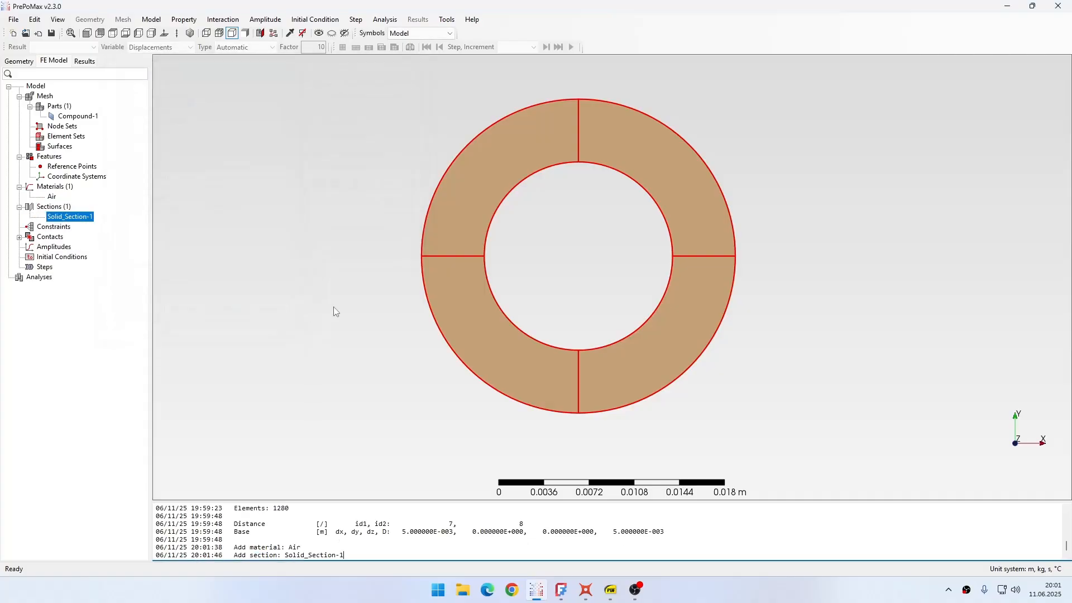
{"action": "mouse_move", "coordinate": [293, 271]}
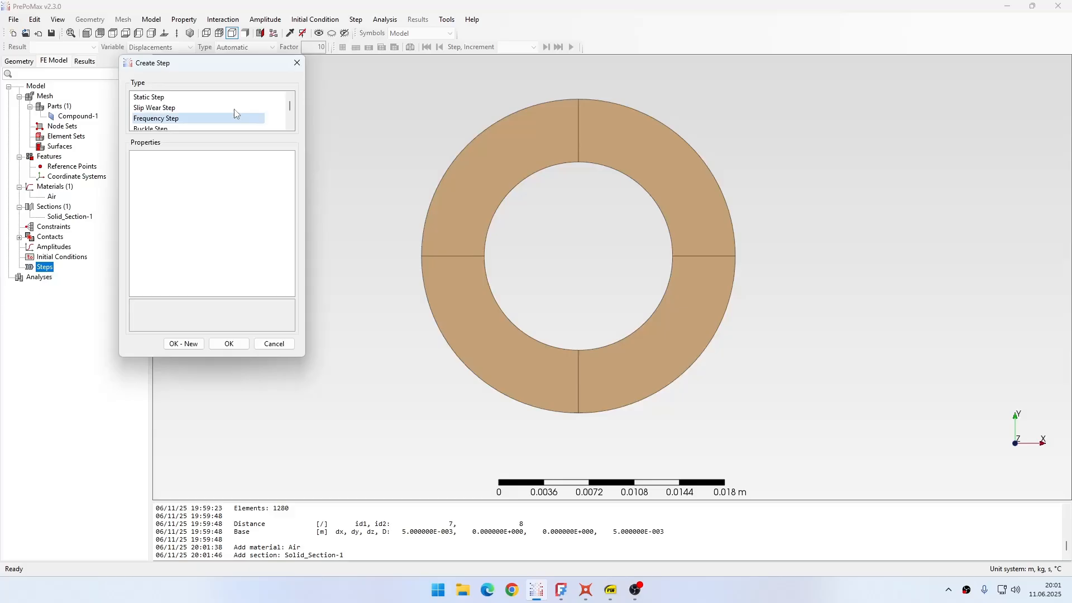
Add a steady-state heat transfer step Step-1, creating the default Analysis-1
{"action": "scroll", "scroll_direction": "down", "scroll_amount": 3}
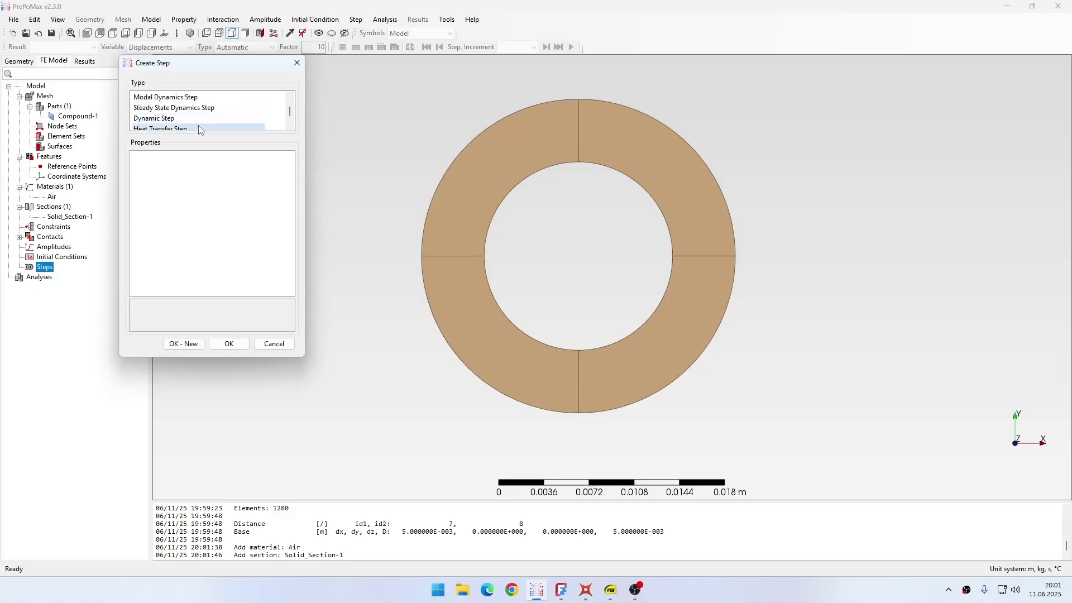
{"action": "left_click", "coordinate": [160, 117]}
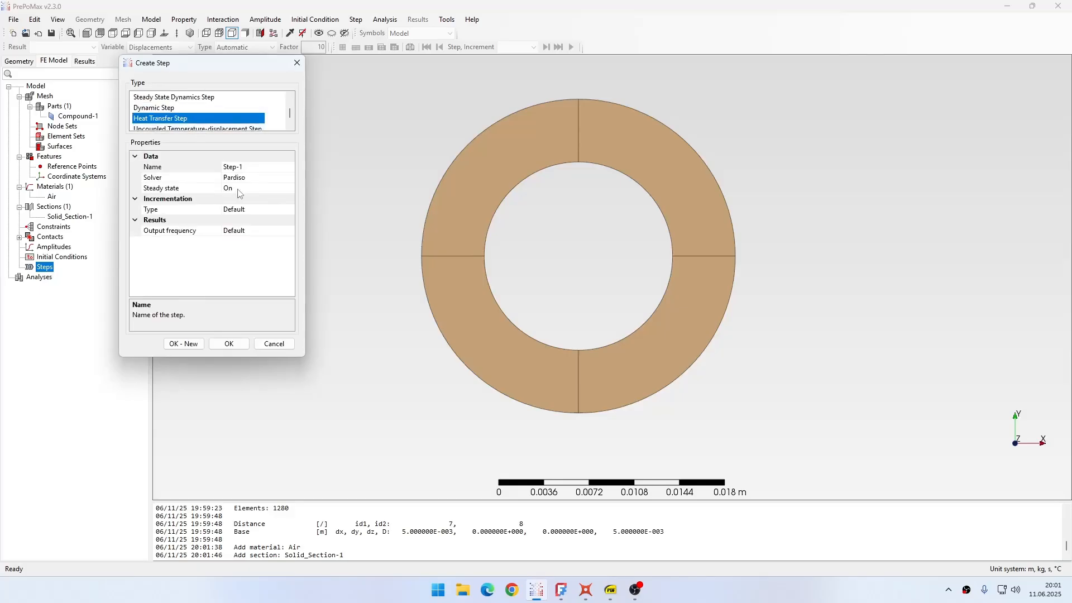
{"action": "mouse_move", "coordinate": [324, 300]}
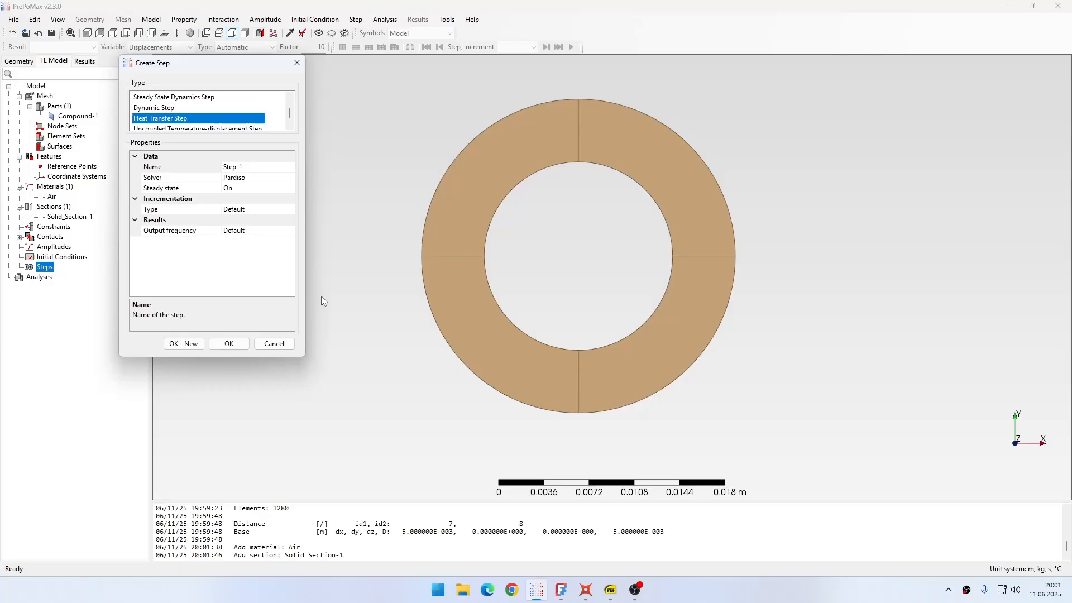
{"action": "left_click", "coordinate": [228, 342]}
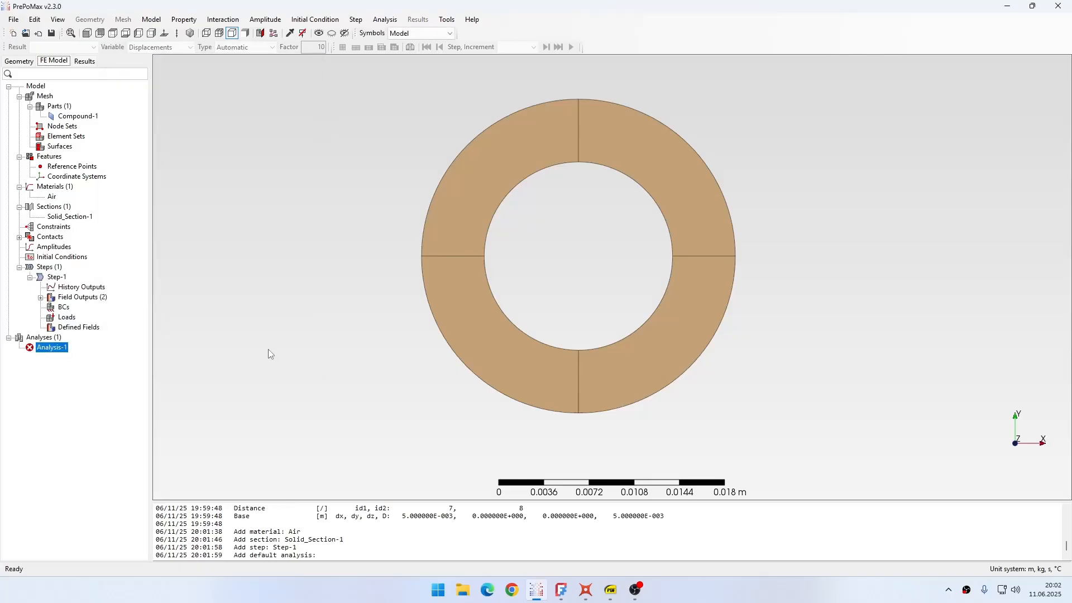
{"action": "left_click", "coordinate": [268, 348]}
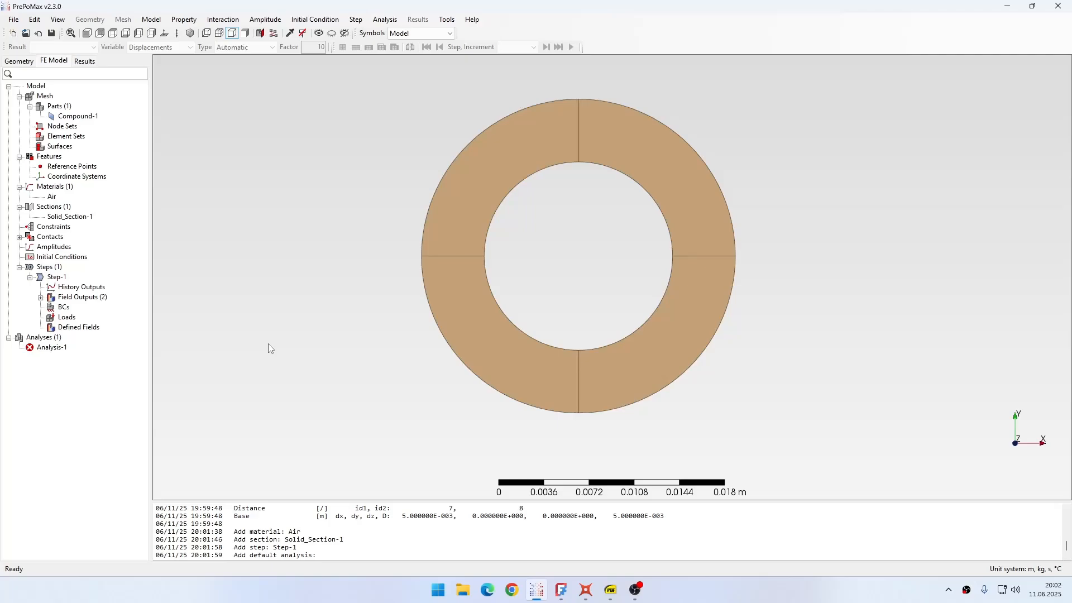
Apply a 0 °C temperature condition to the ring's inner circle via edge-angle selection
{"action": "left_click", "coordinate": [64, 306]}
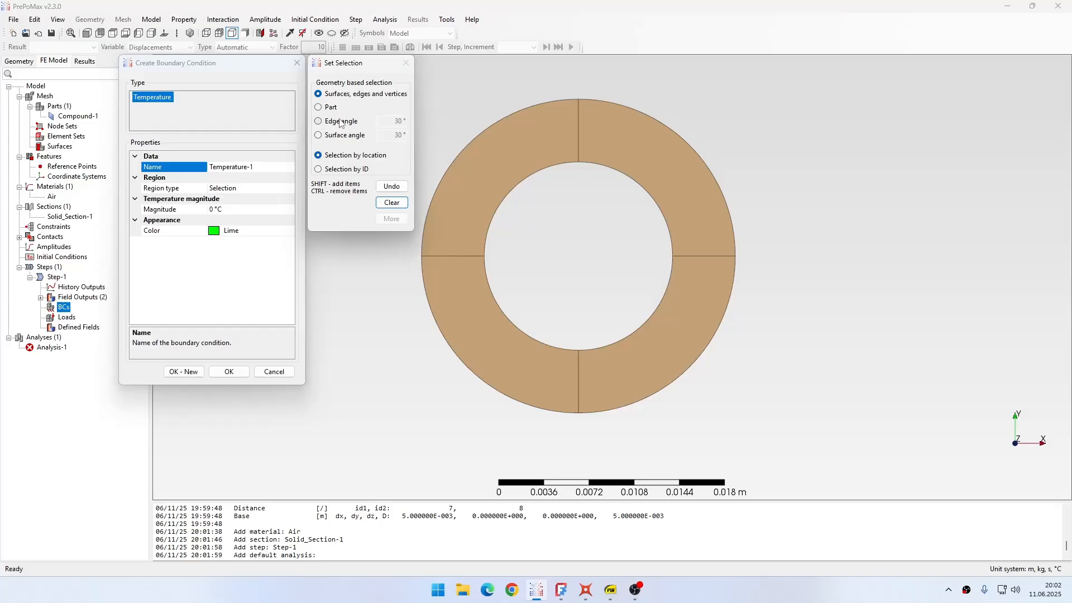
{"action": "left_click", "coordinate": [318, 120]}
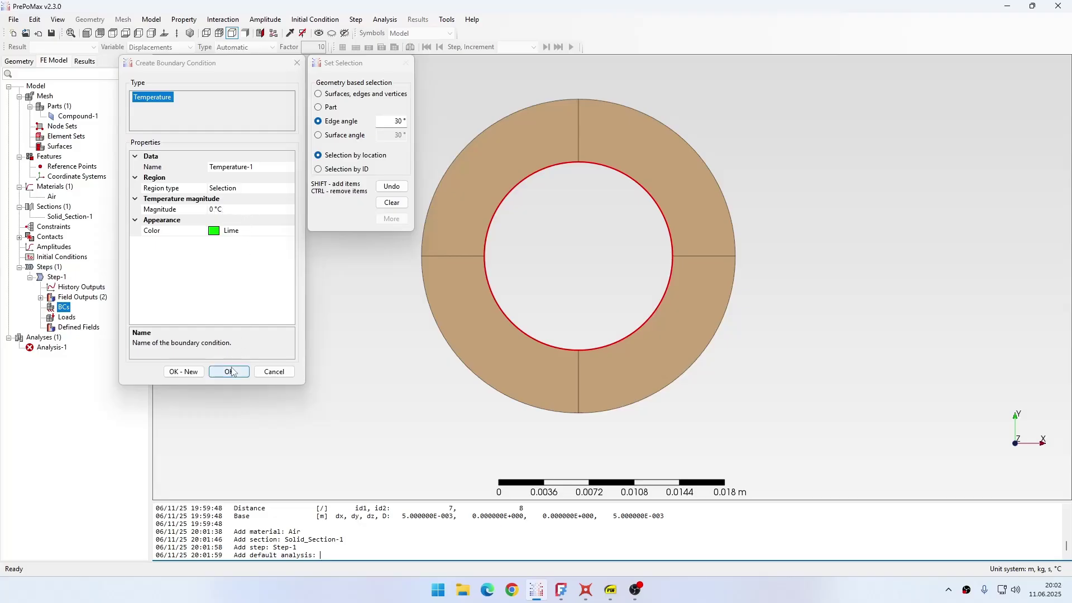
{"action": "left_click", "coordinate": [229, 370]}
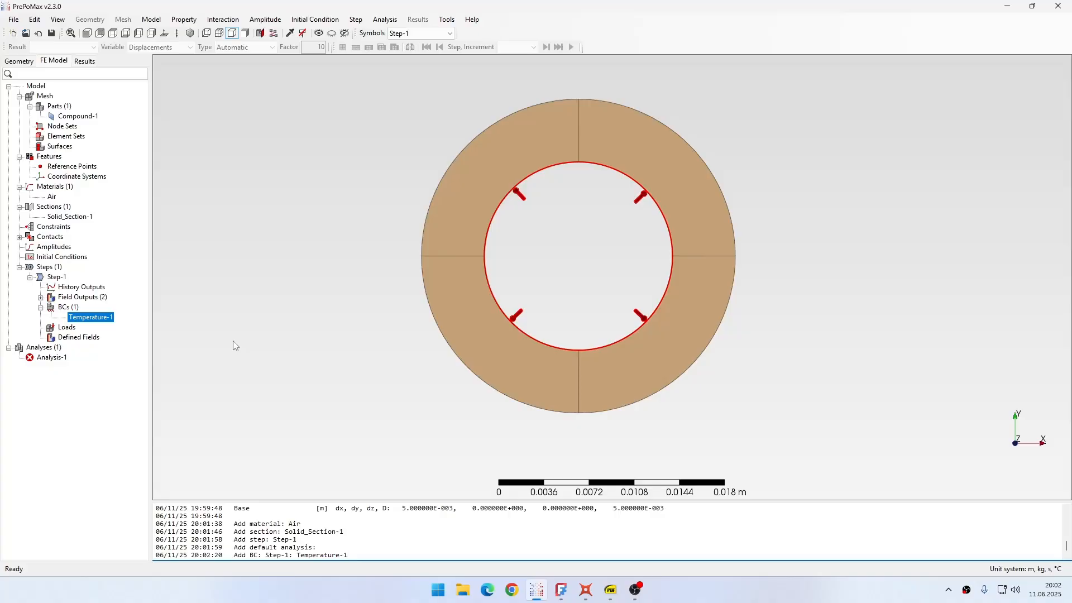
Cancel a stray Create Load dialog and rename Temperature-1 to v_0
{"action": "double_click", "coordinate": [66, 327]}
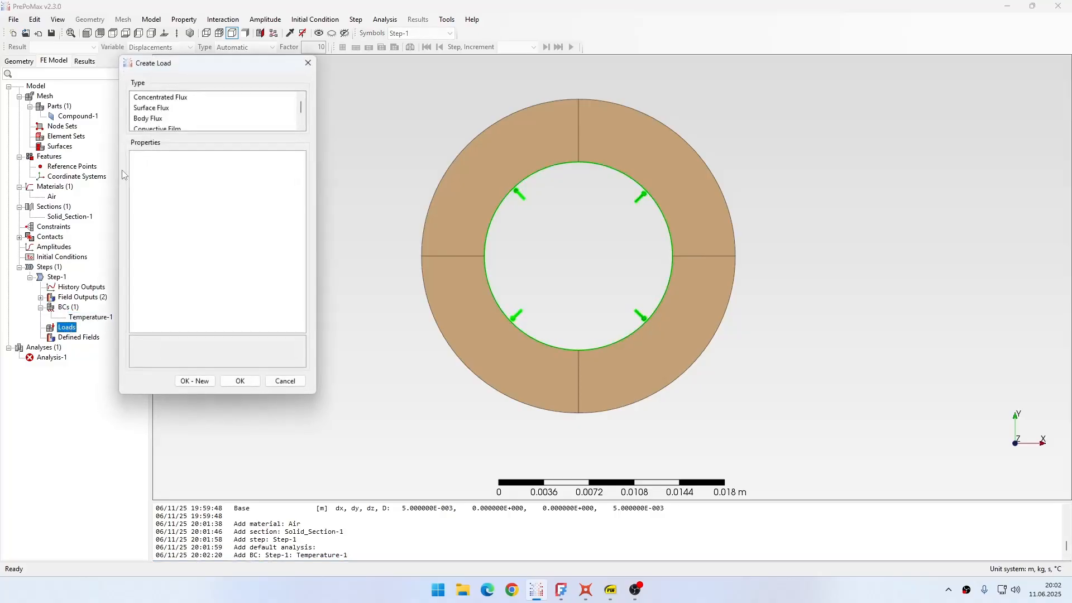
{"action": "left_click", "coordinate": [285, 380]}
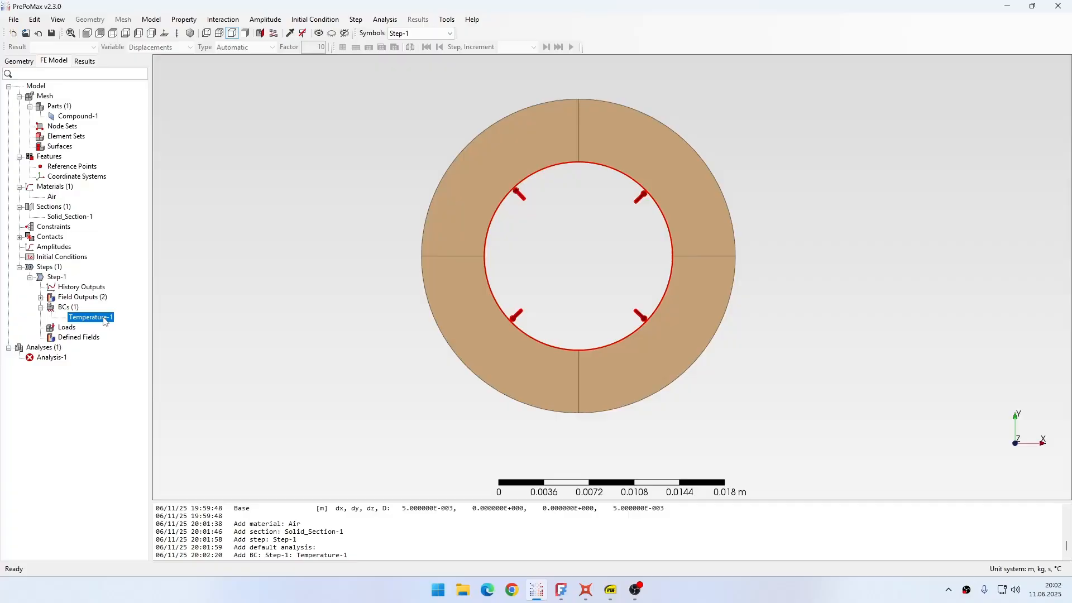
{"action": "double_click", "coordinate": [90, 316]}
{"action": "type", "text": "v"}
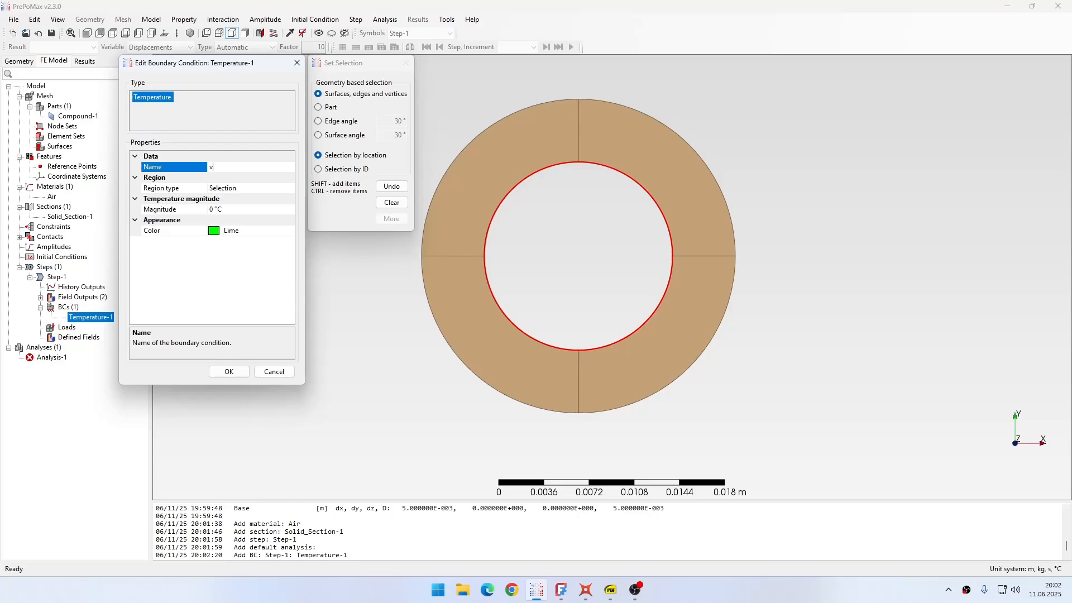
{"action": "type", "text": "_0"}
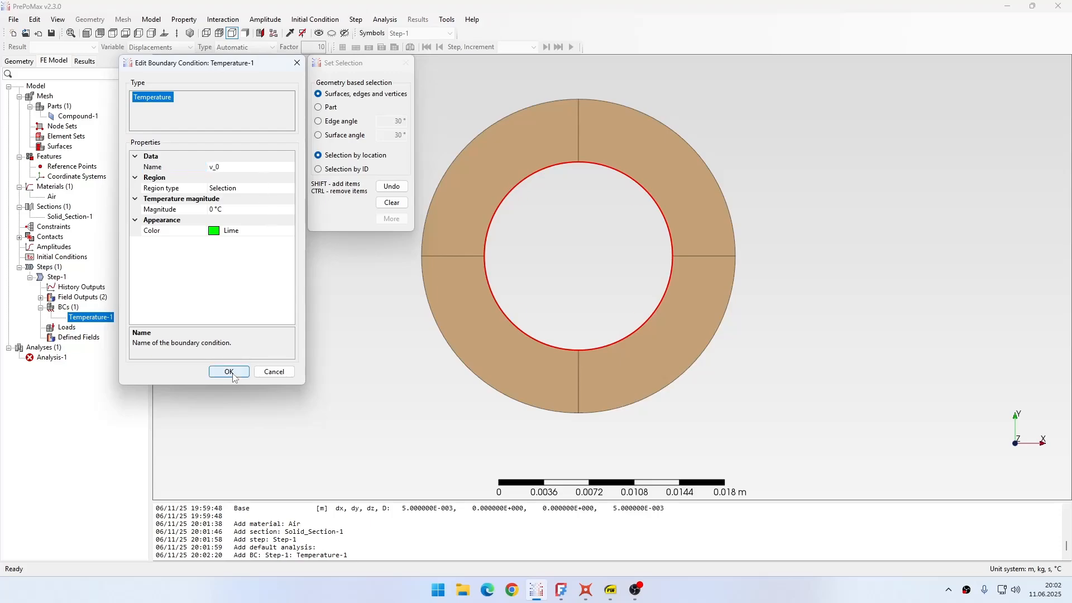
{"action": "left_click", "coordinate": [227, 371]}
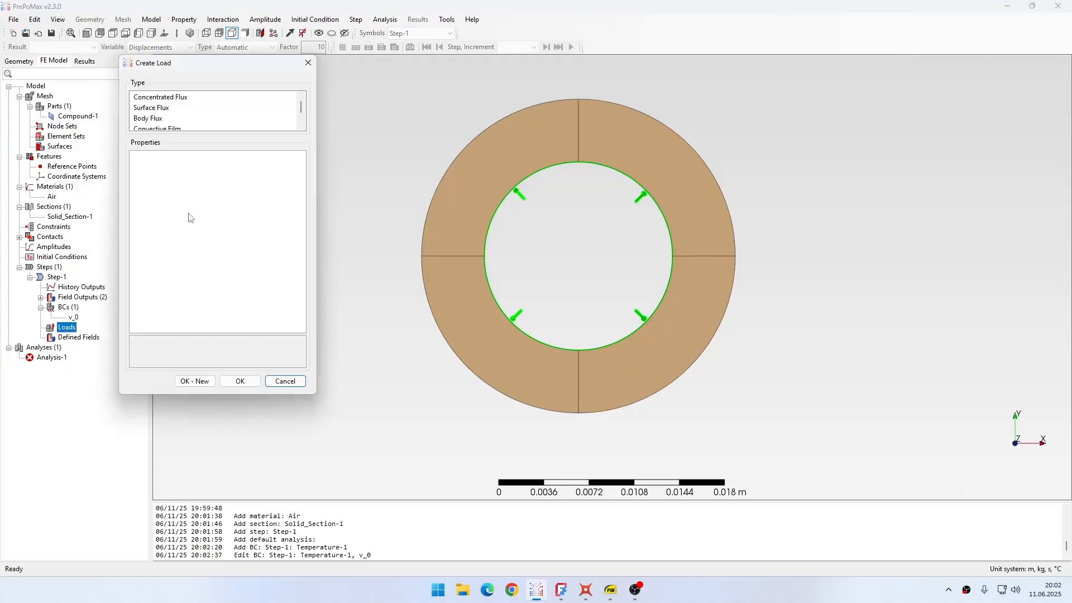
Start a Surface Flux load and pick the upper-left outer arc as its region
{"action": "left_click", "coordinate": [150, 107]}
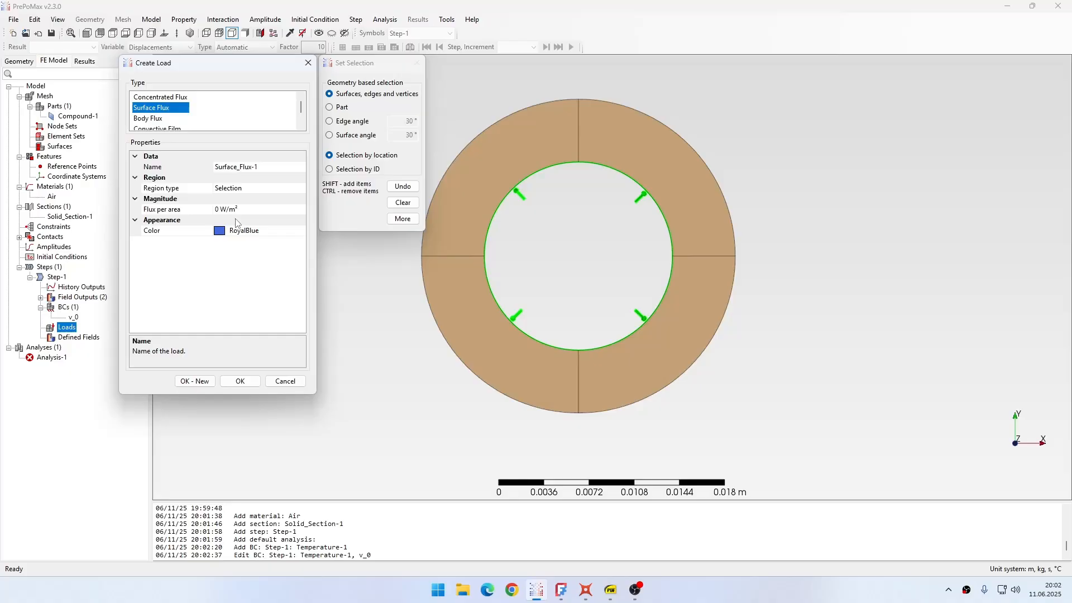
{"action": "mouse_move", "coordinate": [486, 235]}
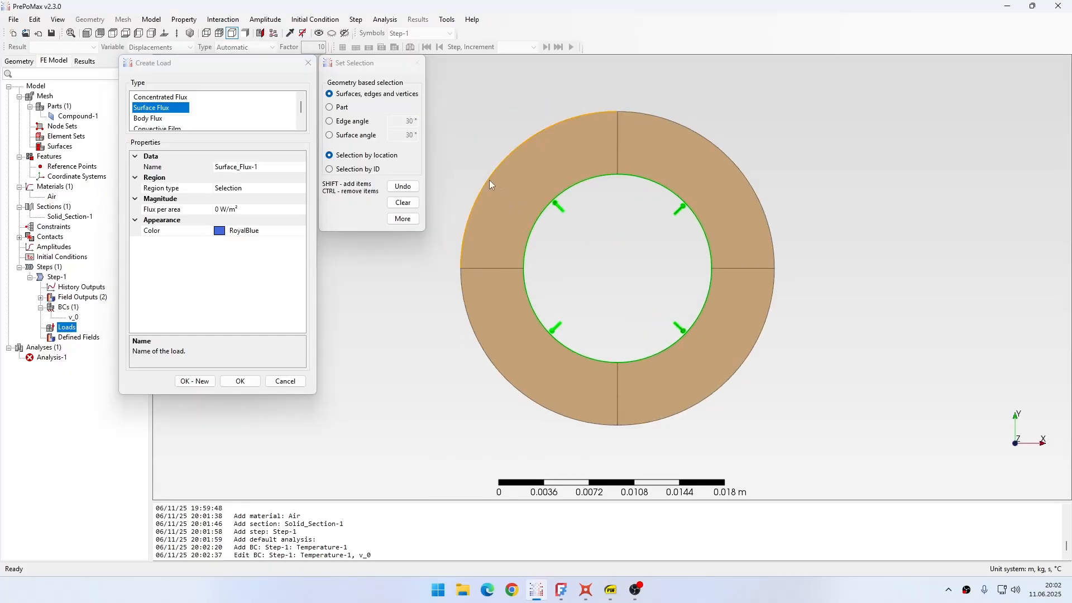
{"action": "mouse_move", "coordinate": [499, 175]}
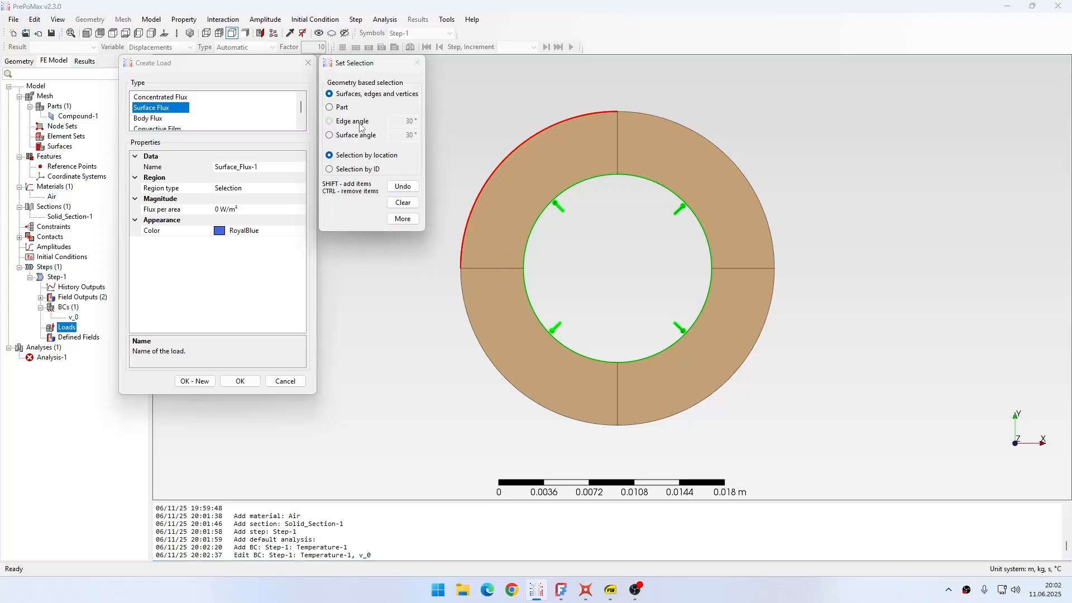
{"action": "left_click", "coordinate": [329, 120]}
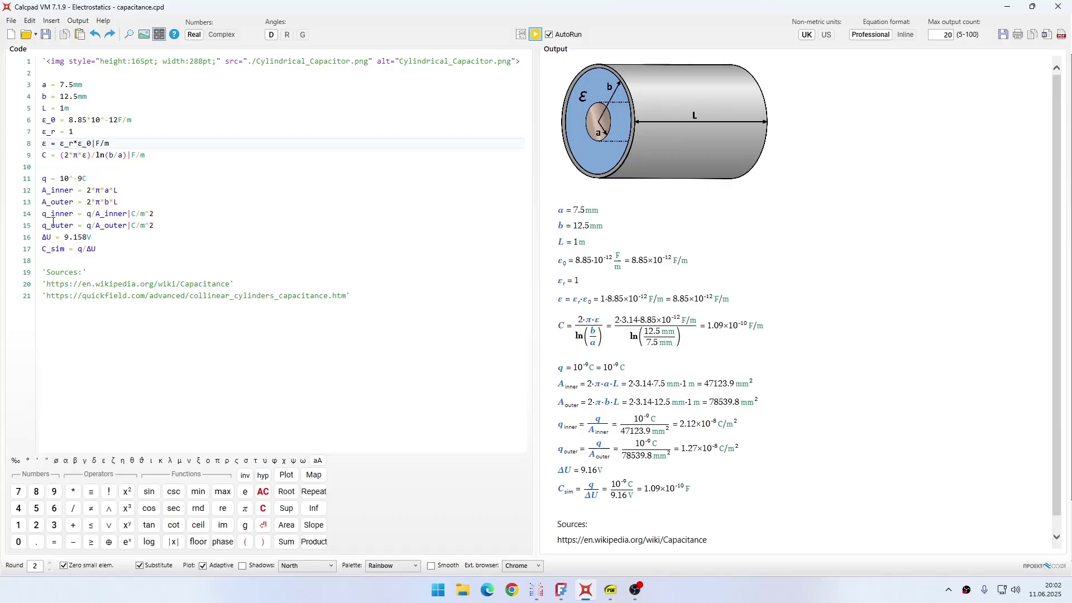
Read q_outer = 1.27×10⁻⁸ C/m² from the Calcpad worksheet output
{"action": "left_click", "coordinate": [147, 226]}
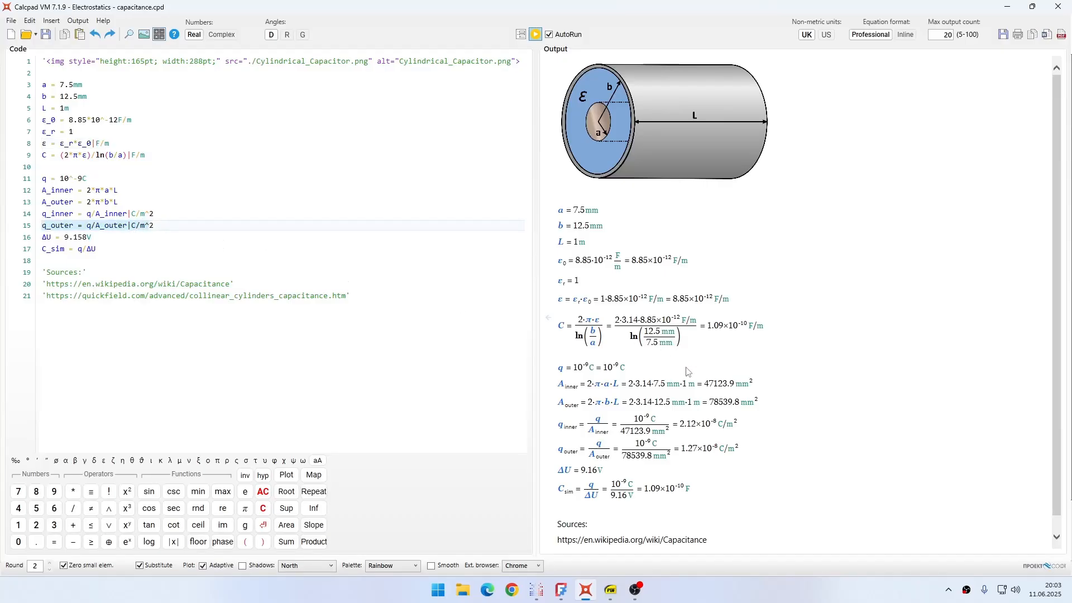
{"action": "mouse_move", "coordinate": [700, 446]}
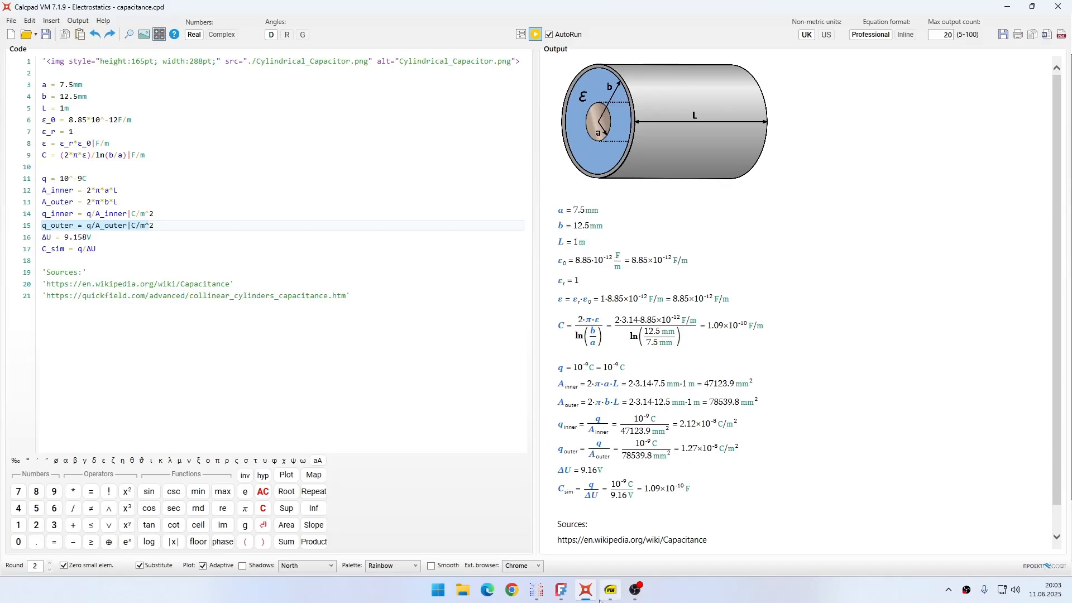
Create surface flux load q_outer of -1.27E-08 W/m² on the whole outer edge
{"action": "left_click", "coordinate": [583, 590]}
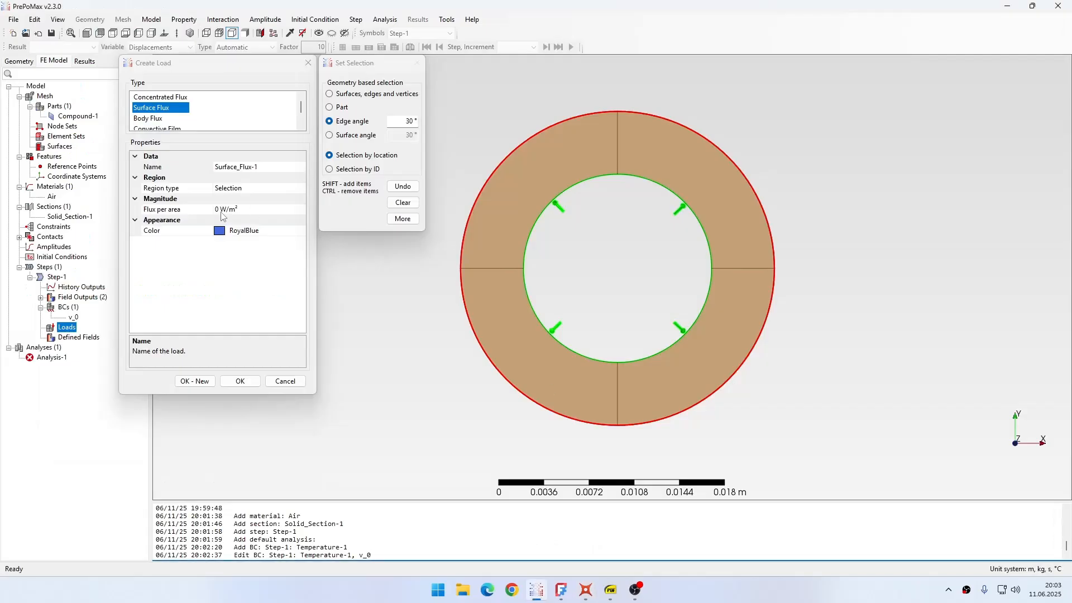
{"action": "left_click", "coordinate": [176, 209]}
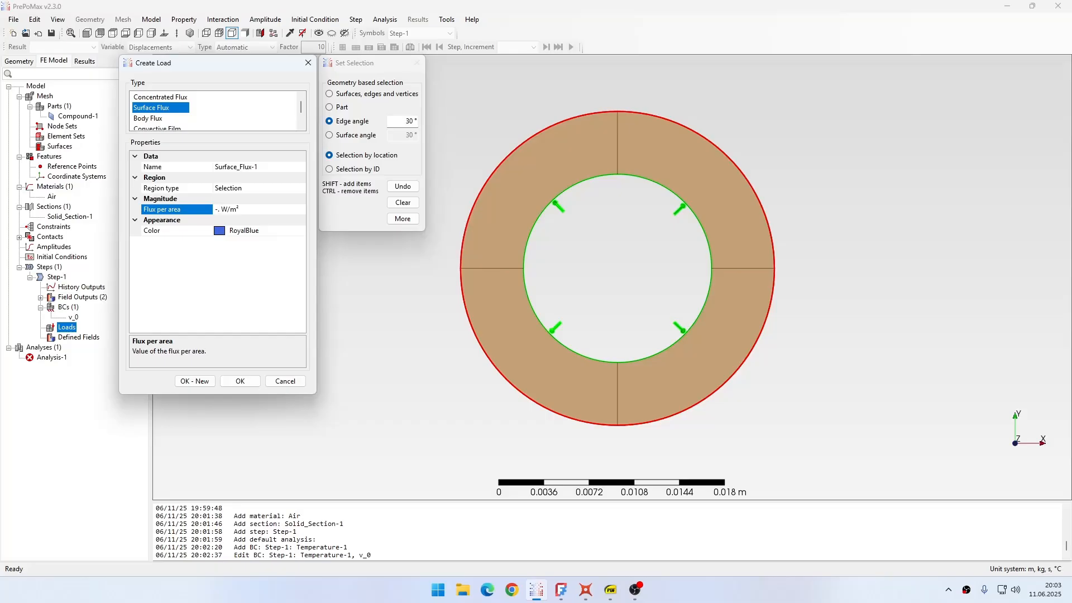
{"action": "type", "text": "-1.2"}
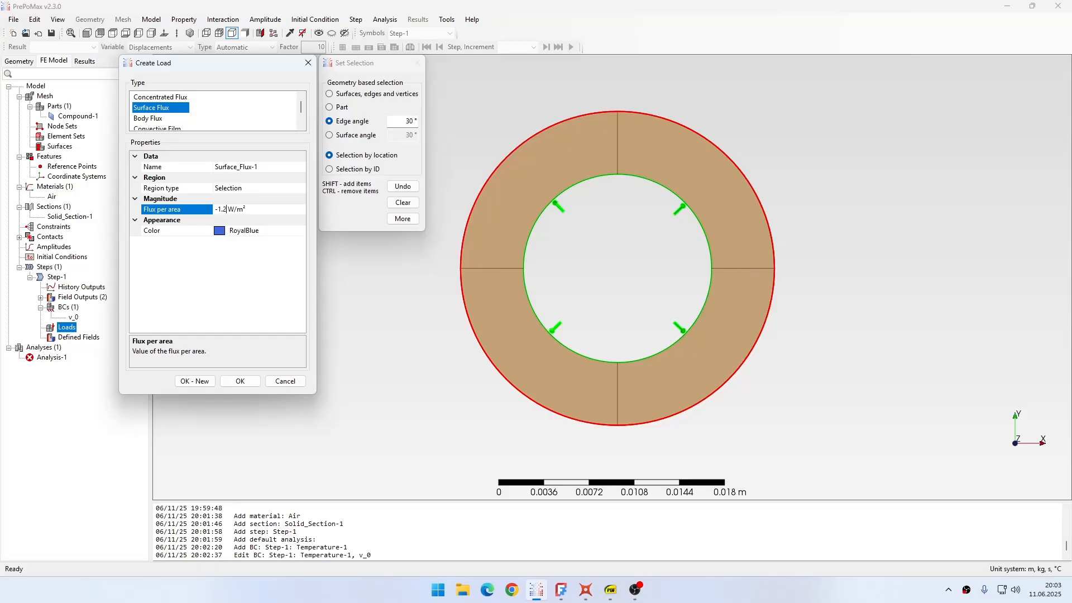
{"action": "type", "text": "-1.27e-8"}
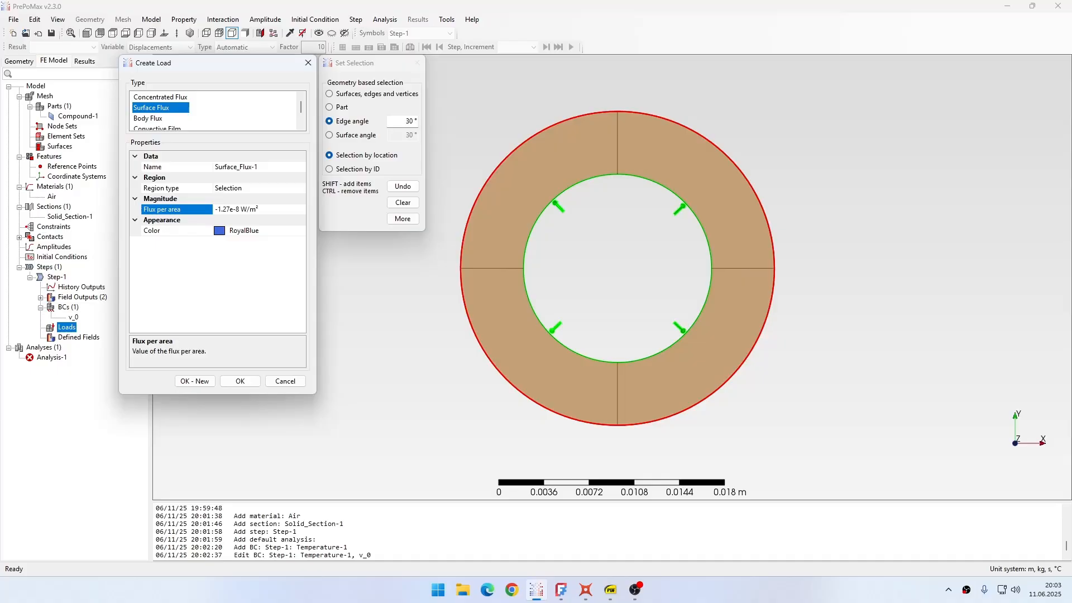
{"action": "left_click", "coordinate": [236, 166]}
{"action": "type", "text": "q"}
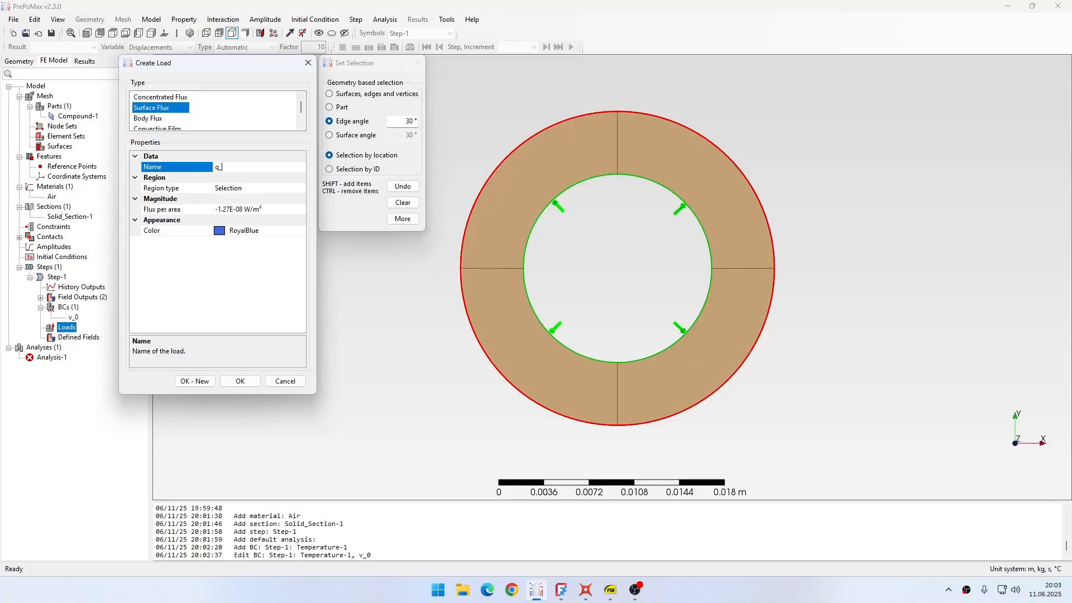
{"action": "type", "text": "_outer"}
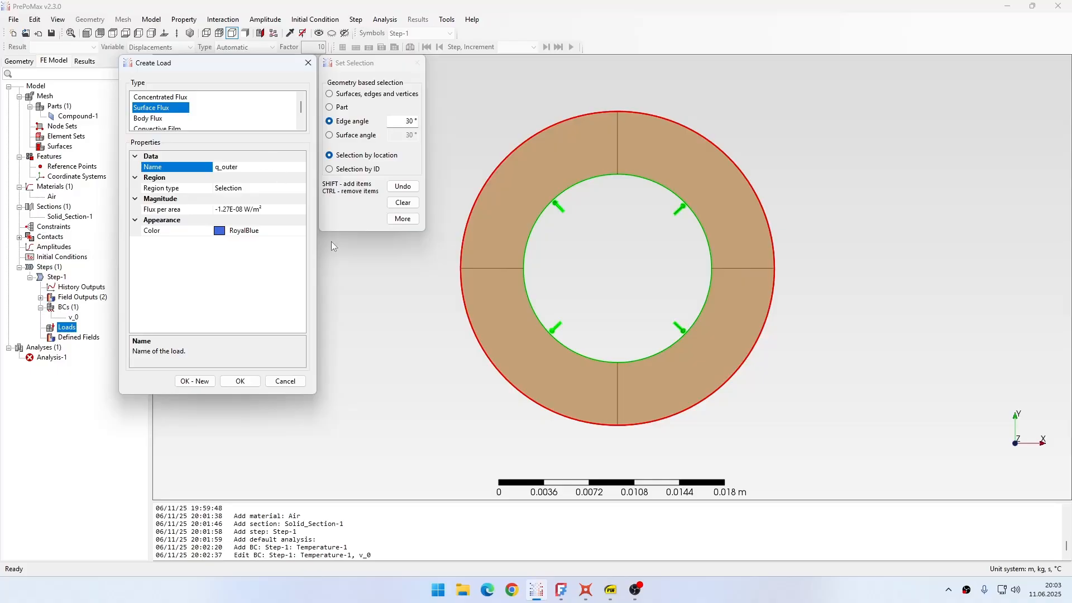
{"action": "left_click", "coordinate": [584, 589]}
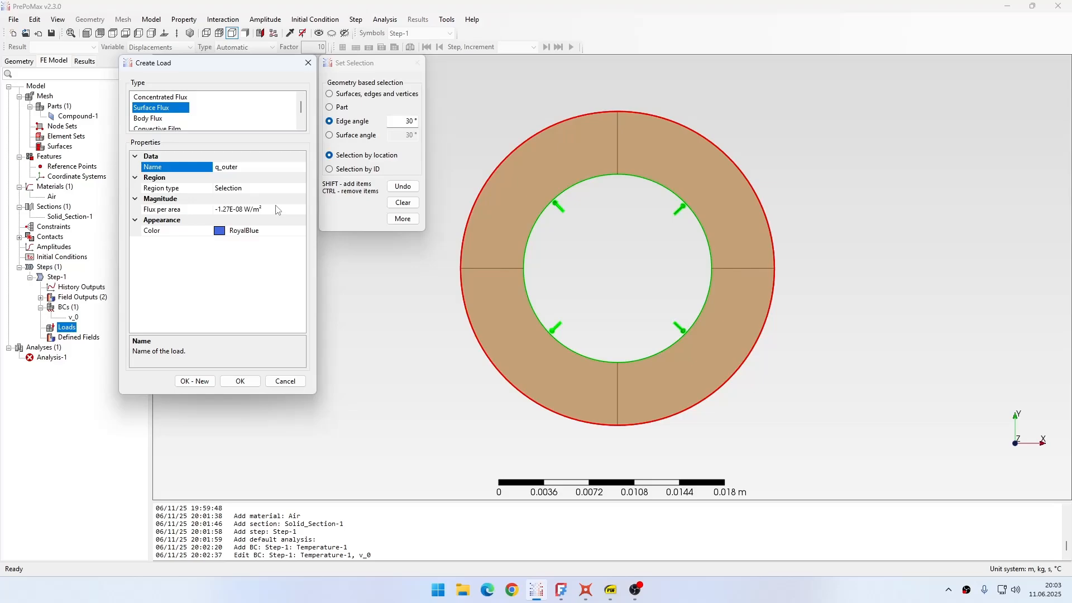
{"action": "mouse_move", "coordinate": [277, 226]}
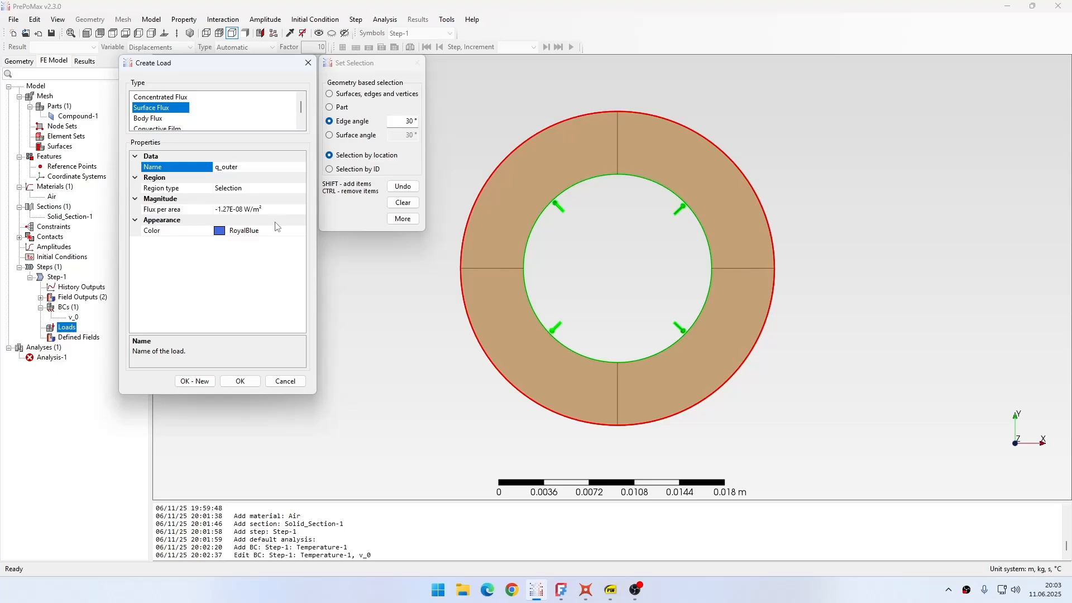
{"action": "mouse_move", "coordinate": [240, 381]}
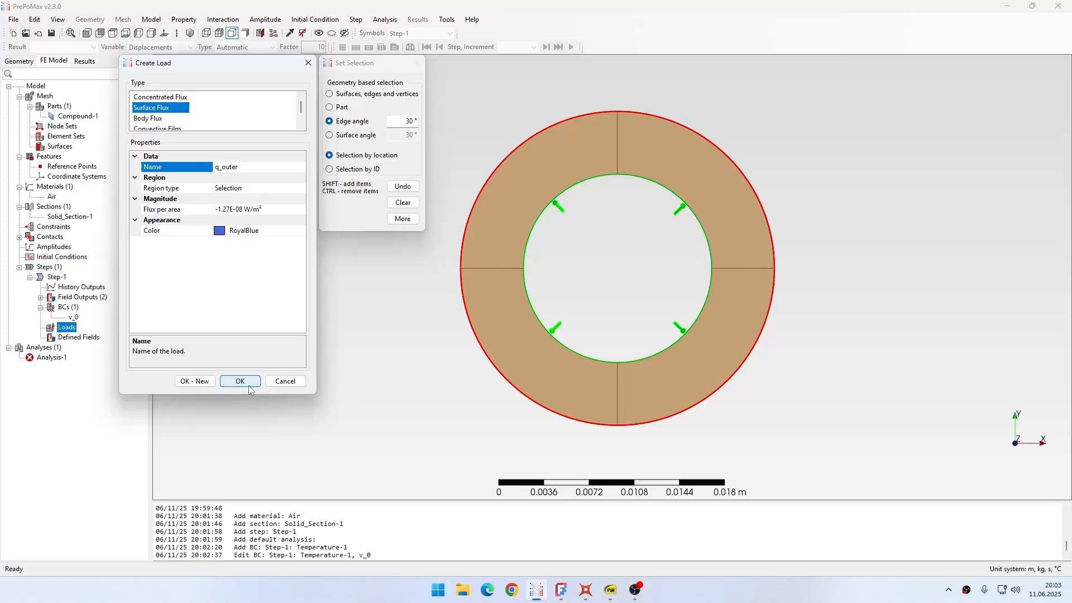
{"action": "left_click", "coordinate": [240, 381]}
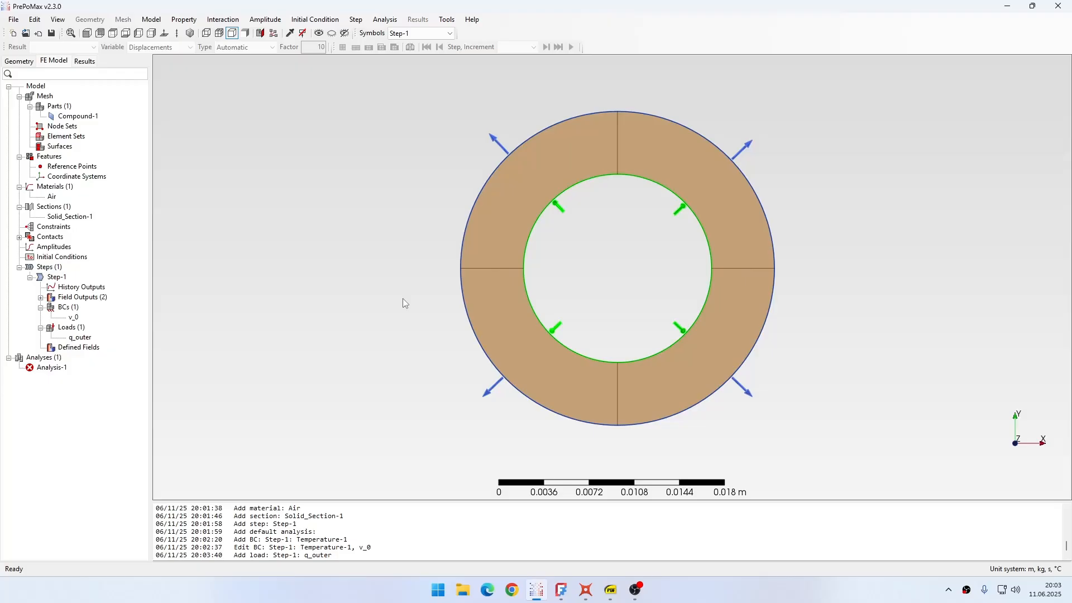
Run Analysis-1, overwriting old files, and load the finished results
{"action": "left_click", "coordinate": [219, 32]}
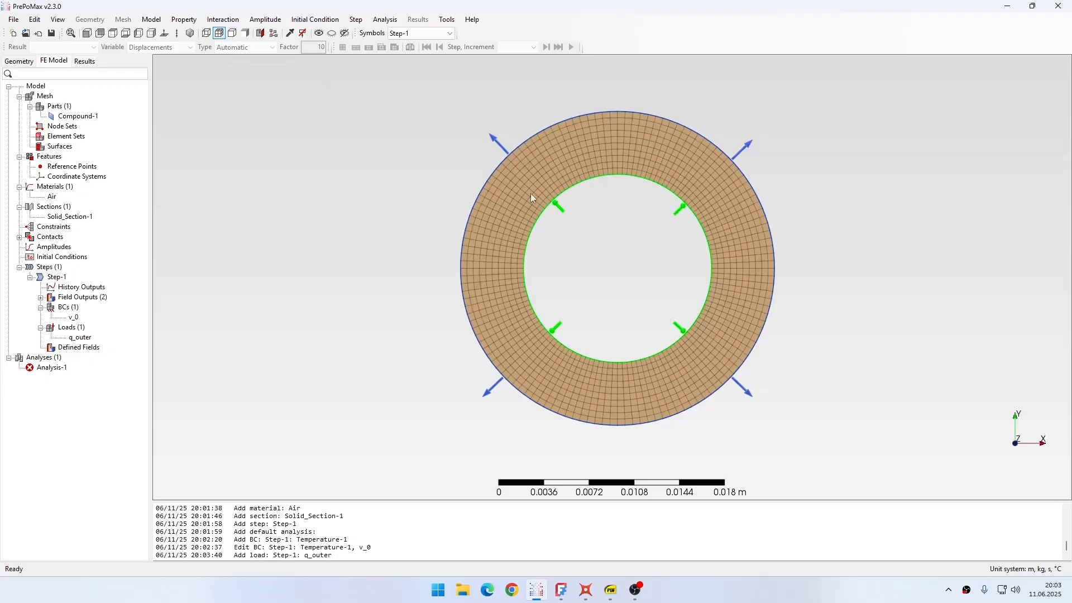
{"action": "left_click", "coordinate": [232, 32]}
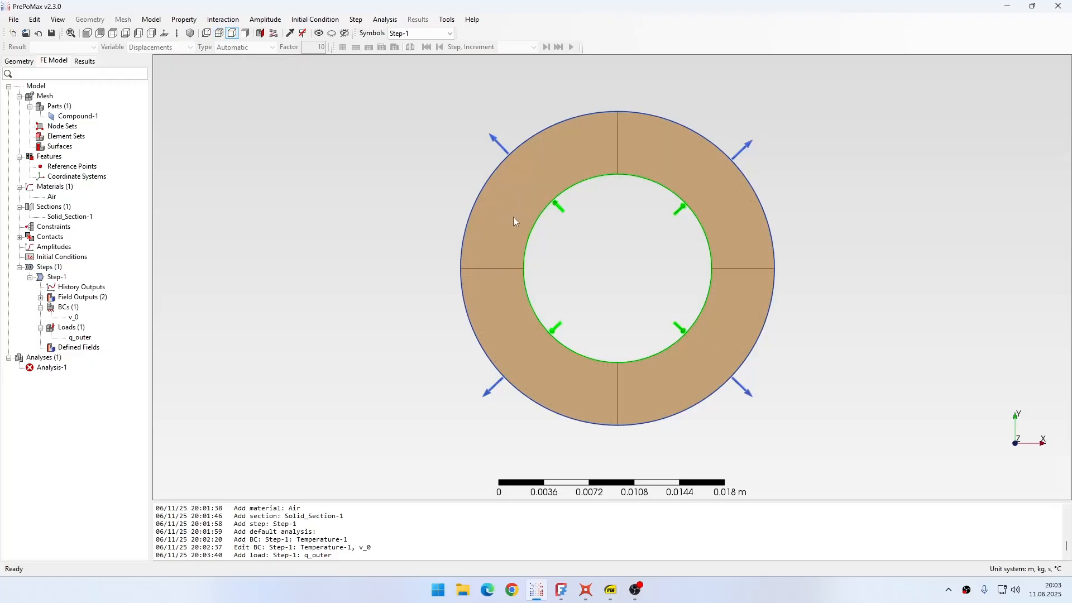
{"action": "left_click", "coordinate": [50, 367]}
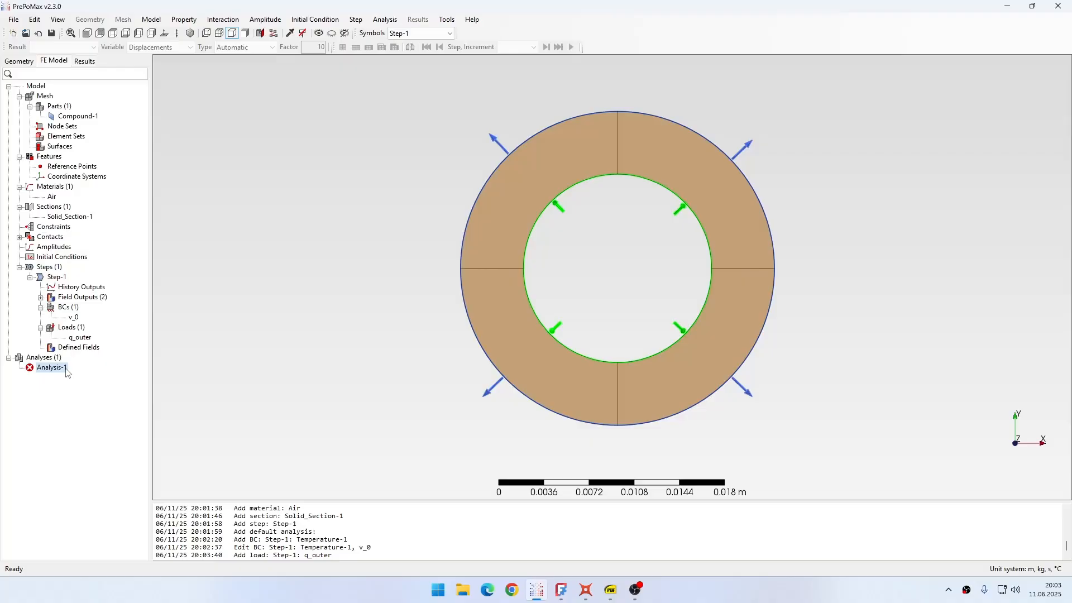
{"action": "right_click", "coordinate": [49, 367]}
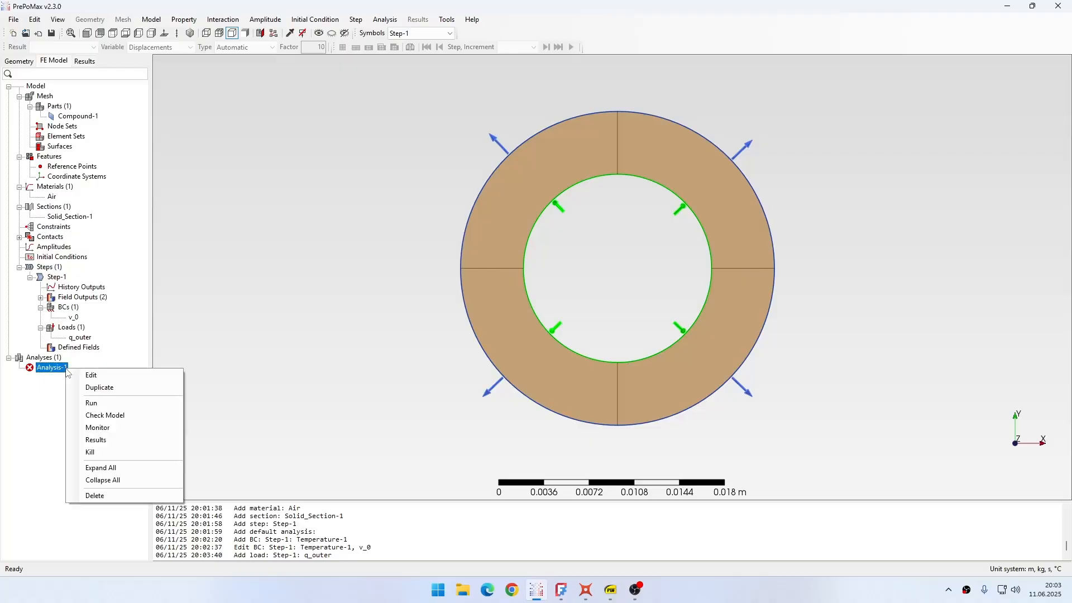
{"action": "mouse_move", "coordinate": [189, 437]}
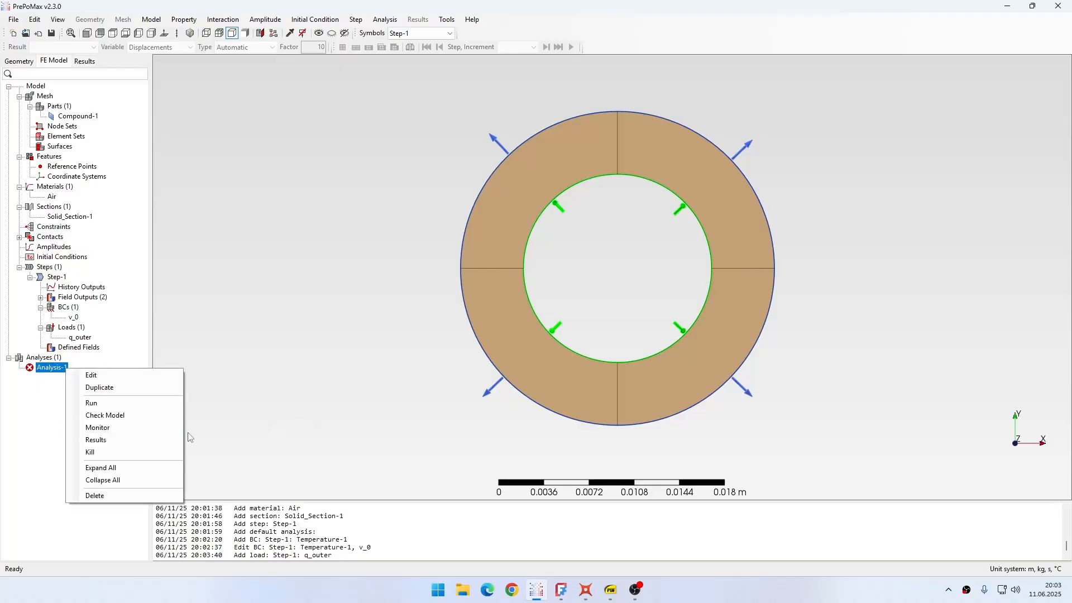
{"action": "left_click", "coordinate": [90, 403]}
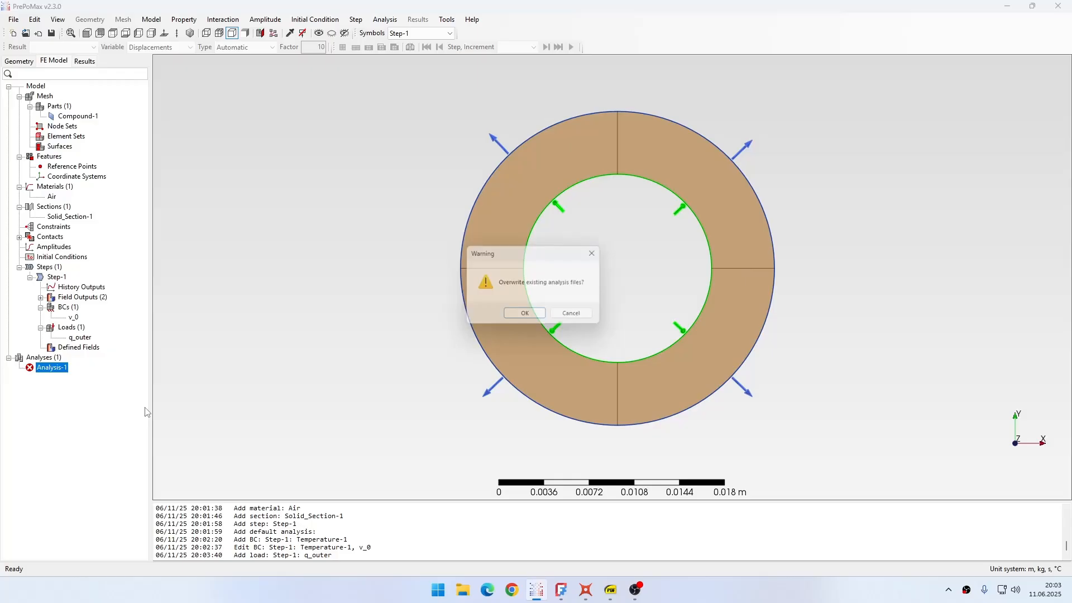
{"action": "left_click", "coordinate": [523, 313]}
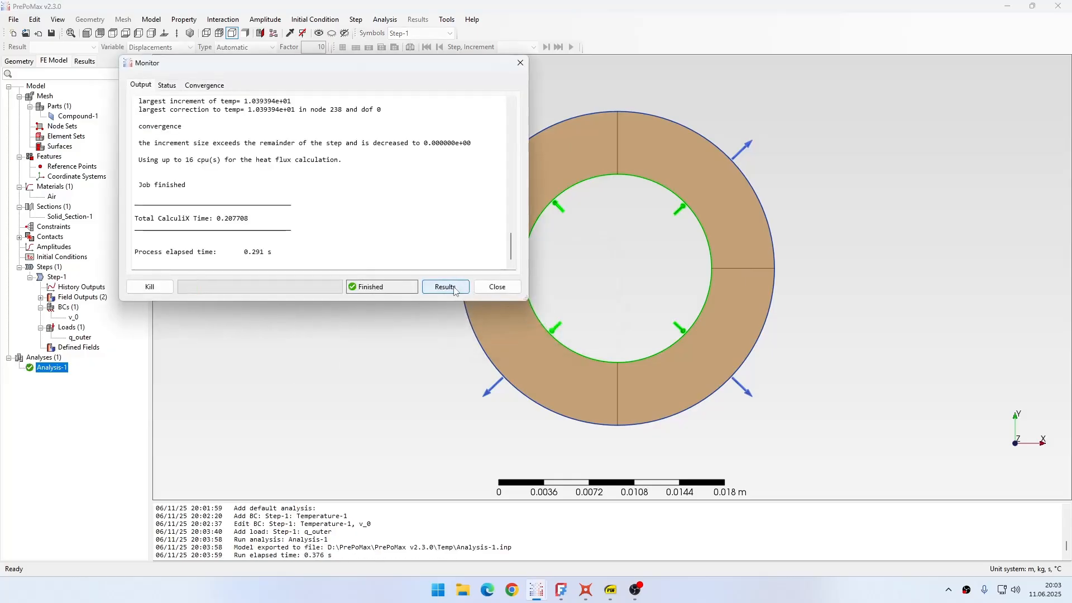
{"action": "left_click", "coordinate": [444, 287]}
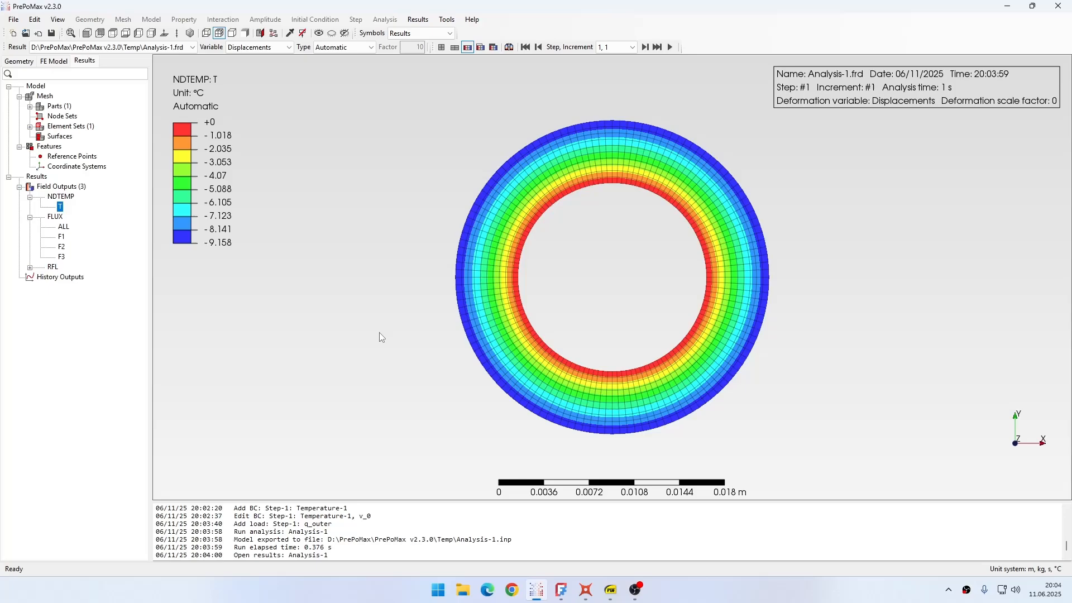
{"action": "mouse_move", "coordinate": [215, 85]}
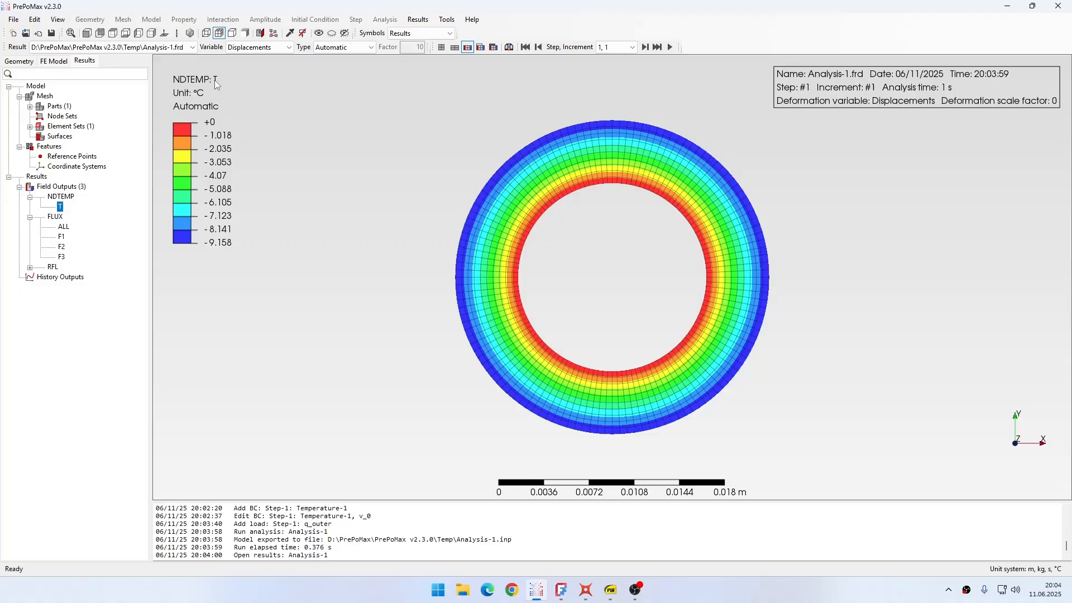
{"action": "mouse_move", "coordinate": [248, 114]}
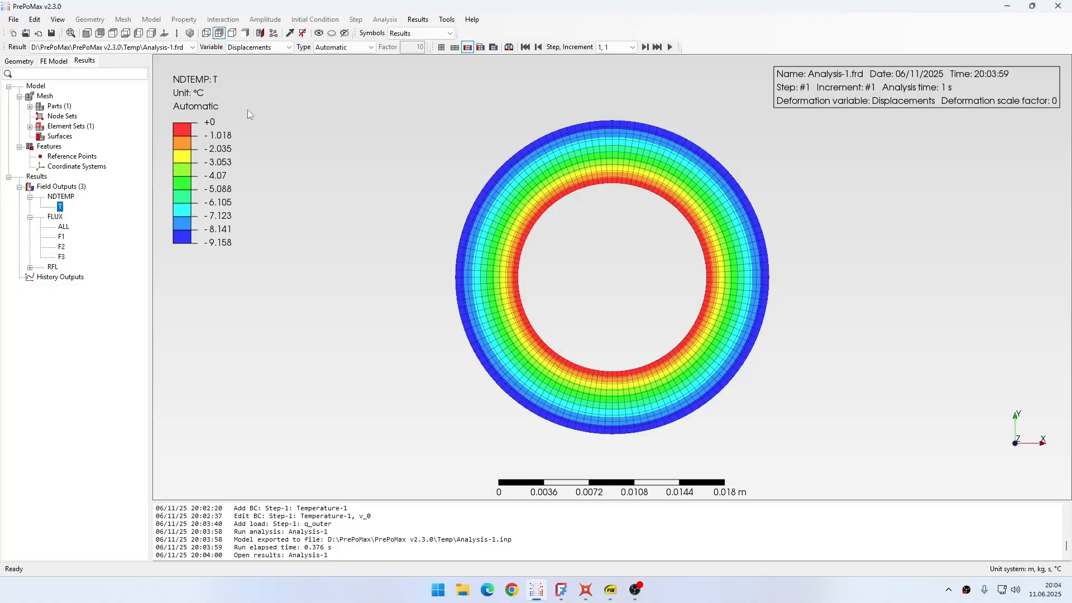
{"action": "mouse_move", "coordinate": [326, 146]}
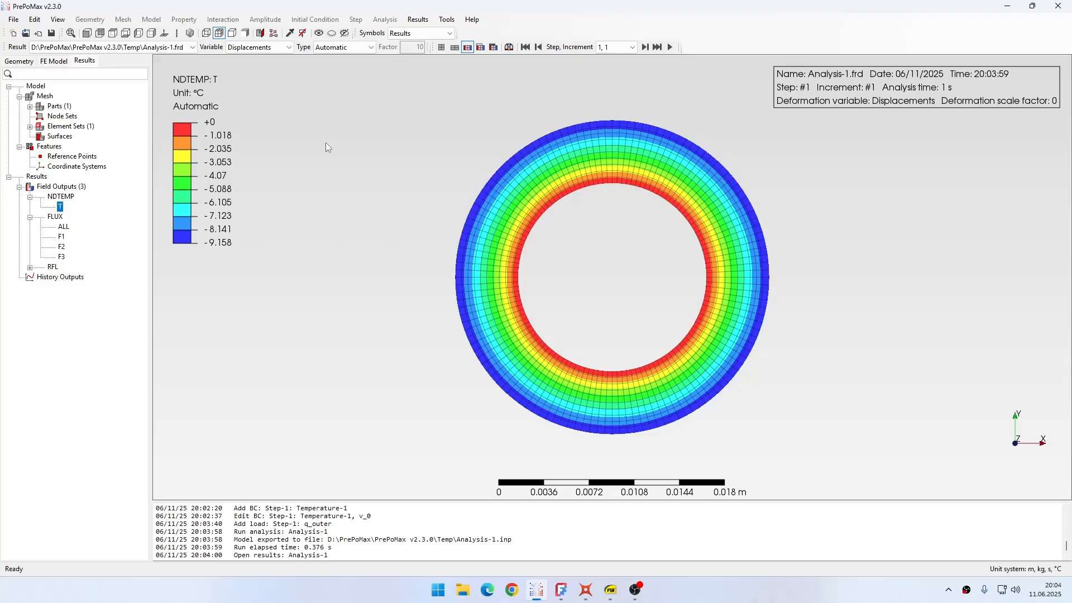
{"action": "mouse_move", "coordinate": [330, 300]}
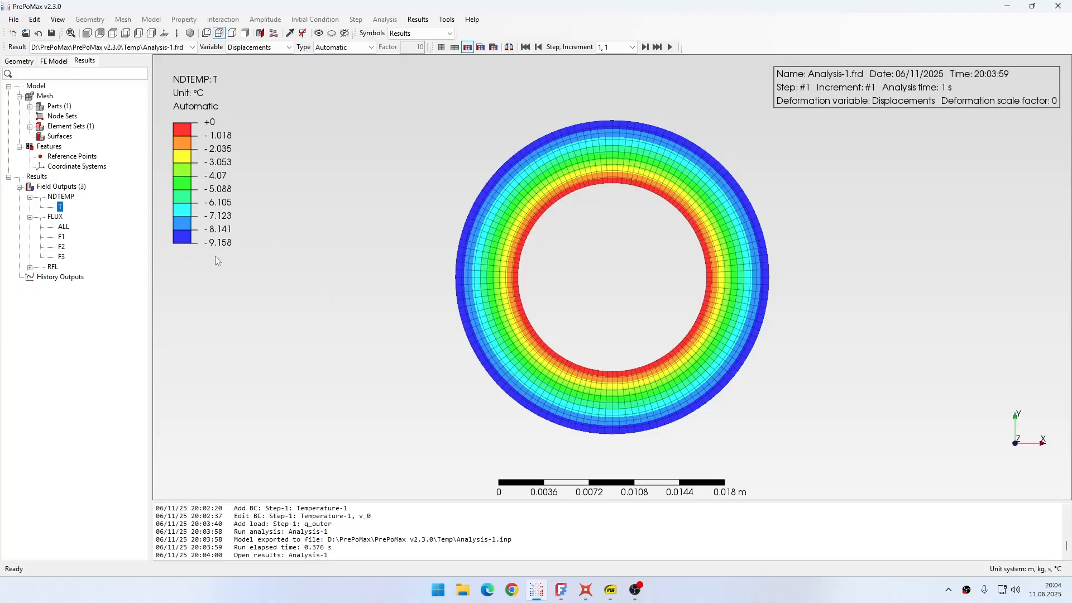
Replace 9.158 on Calcpad's ΔU line with a placeholder xV
{"action": "left_click", "coordinate": [560, 589]}
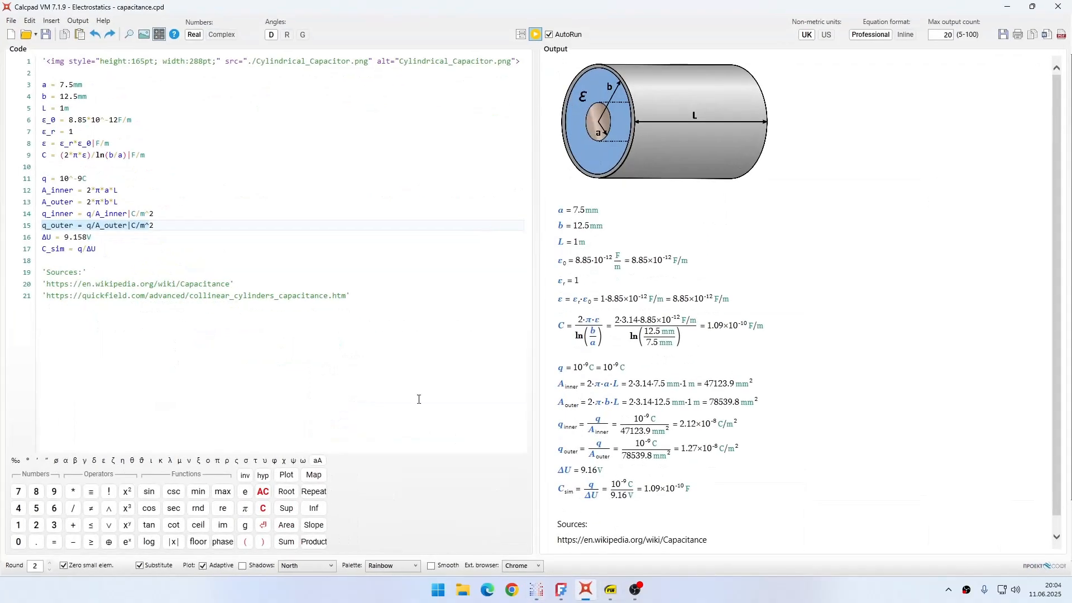
{"action": "left_click", "coordinate": [67, 237]}
{"action": "type", "text": "x"}
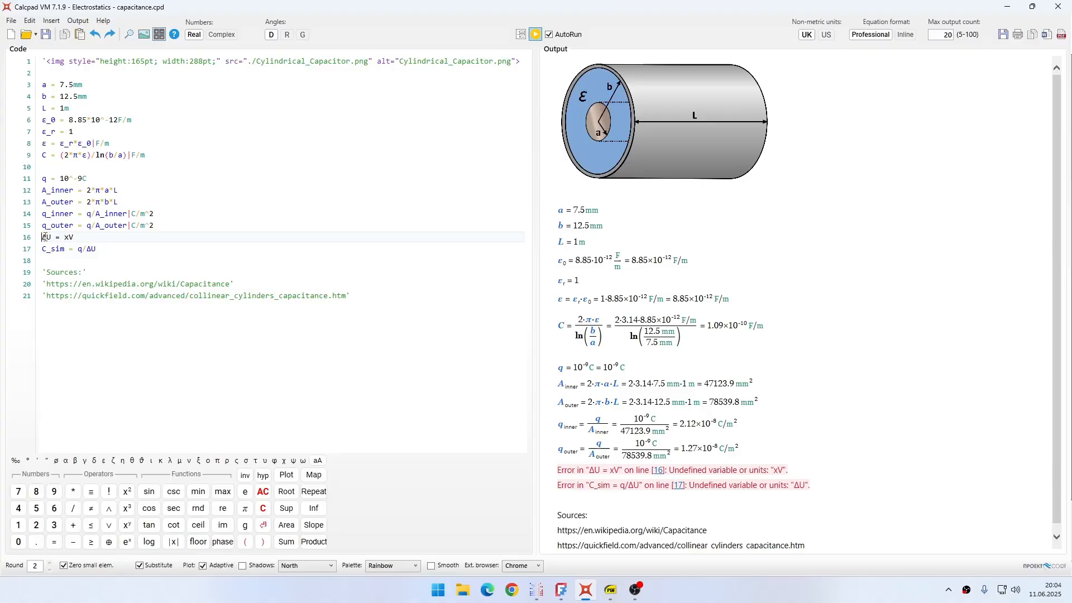
{"action": "mouse_move", "coordinate": [591, 515]}
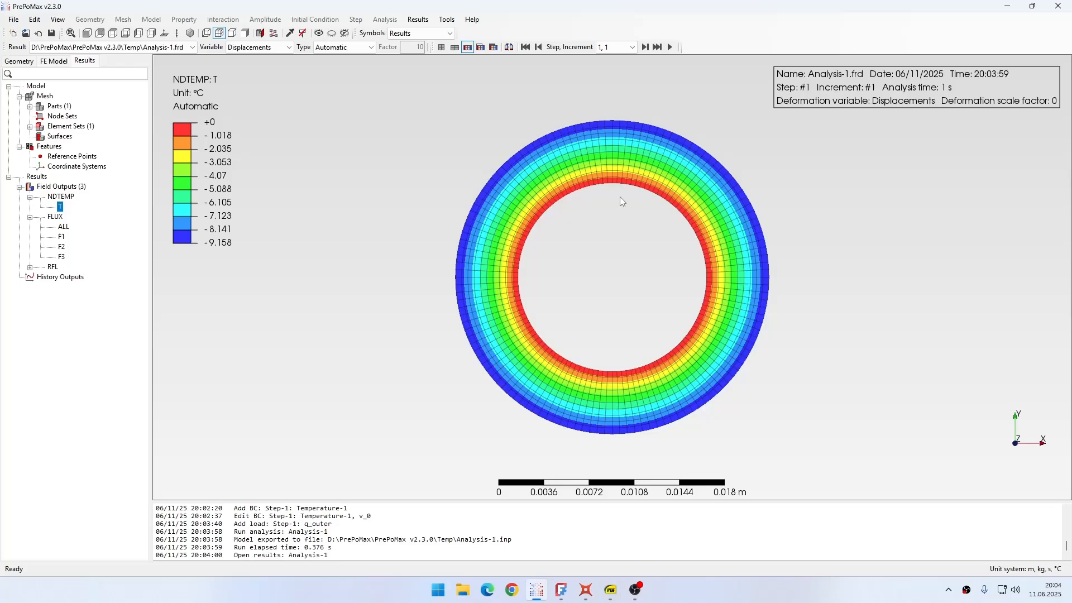
{"action": "mouse_move", "coordinate": [539, 239]}
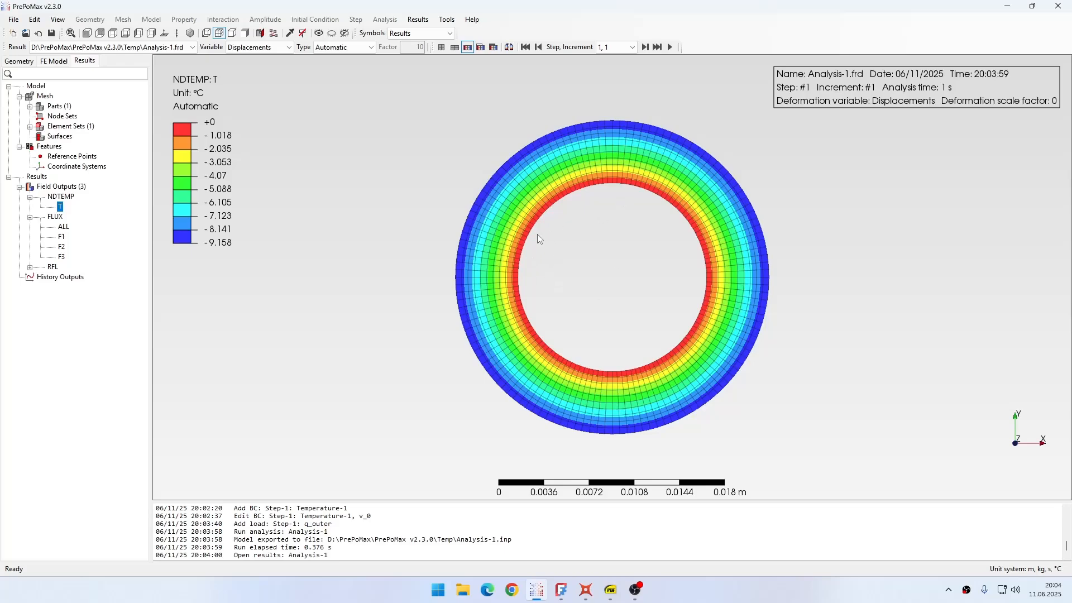
{"action": "mouse_move", "coordinate": [511, 305]}
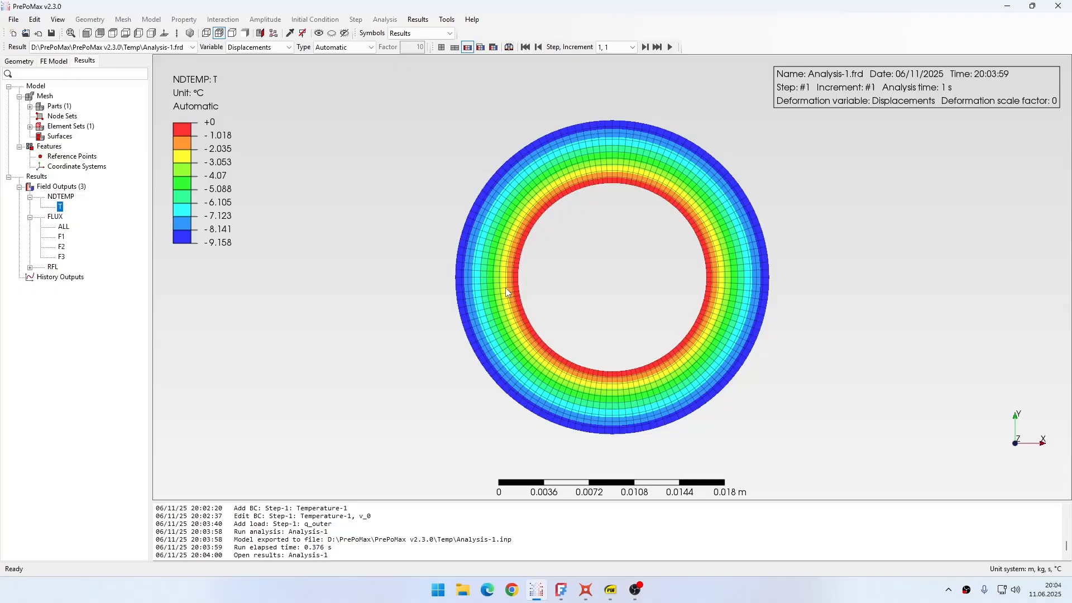
{"action": "mouse_move", "coordinate": [498, 288]}
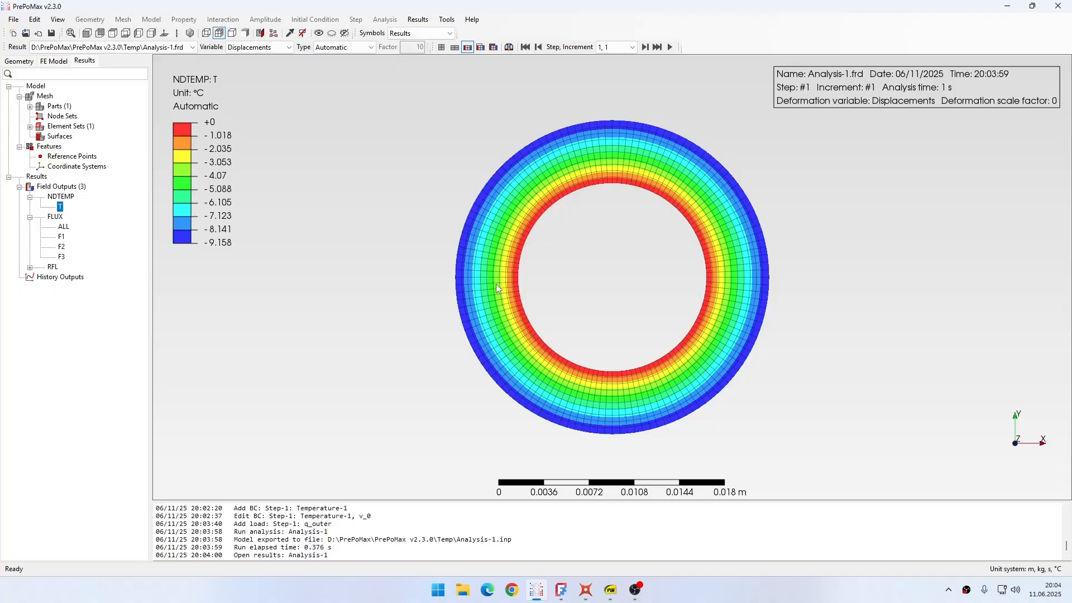
Query an outer-edge node, reading -9.158 °C, with Tools > Query
{"action": "left_click", "coordinate": [290, 32]}
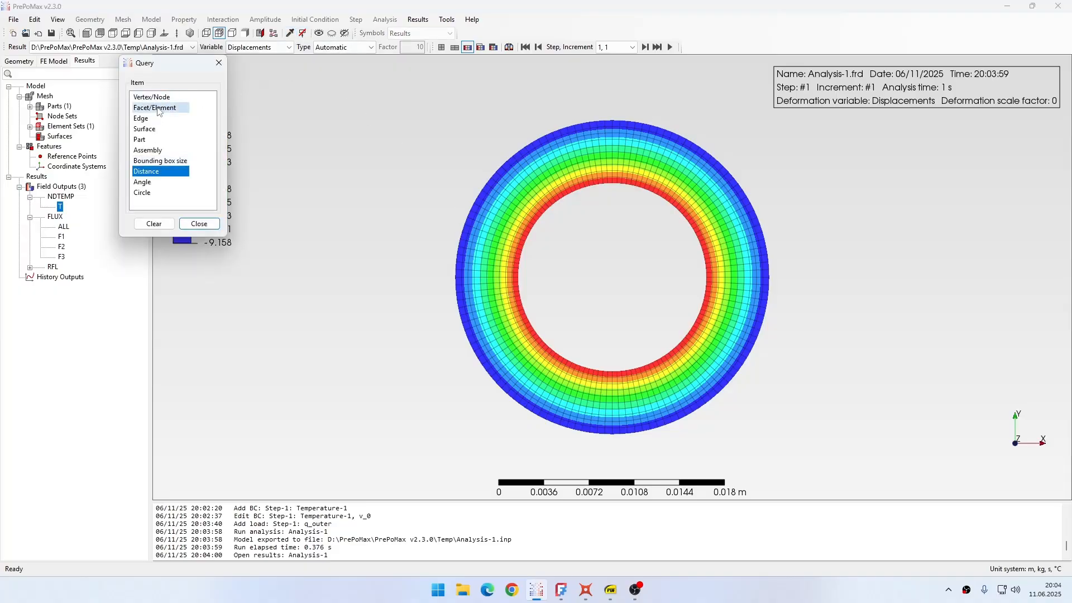
{"action": "left_click", "coordinate": [150, 96]}
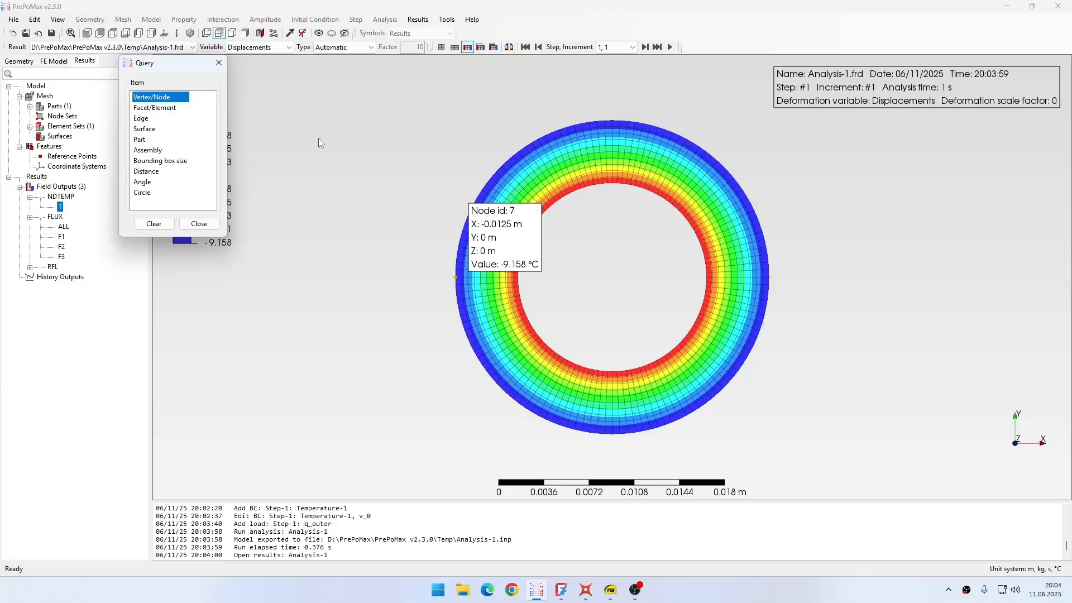
{"action": "left_click", "coordinate": [199, 223]}
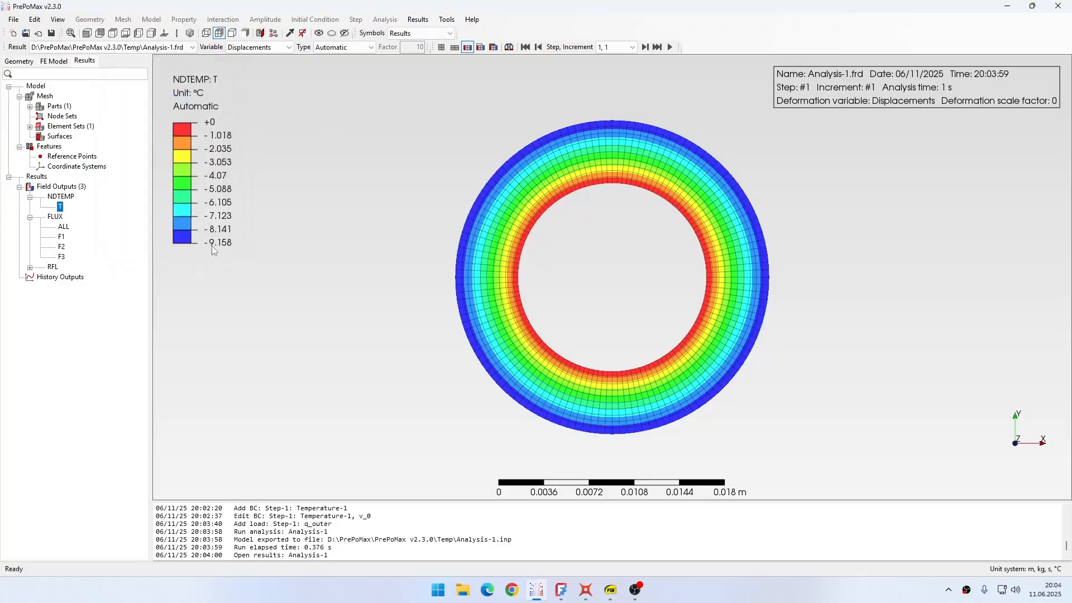
{"action": "mouse_move", "coordinate": [234, 248]}
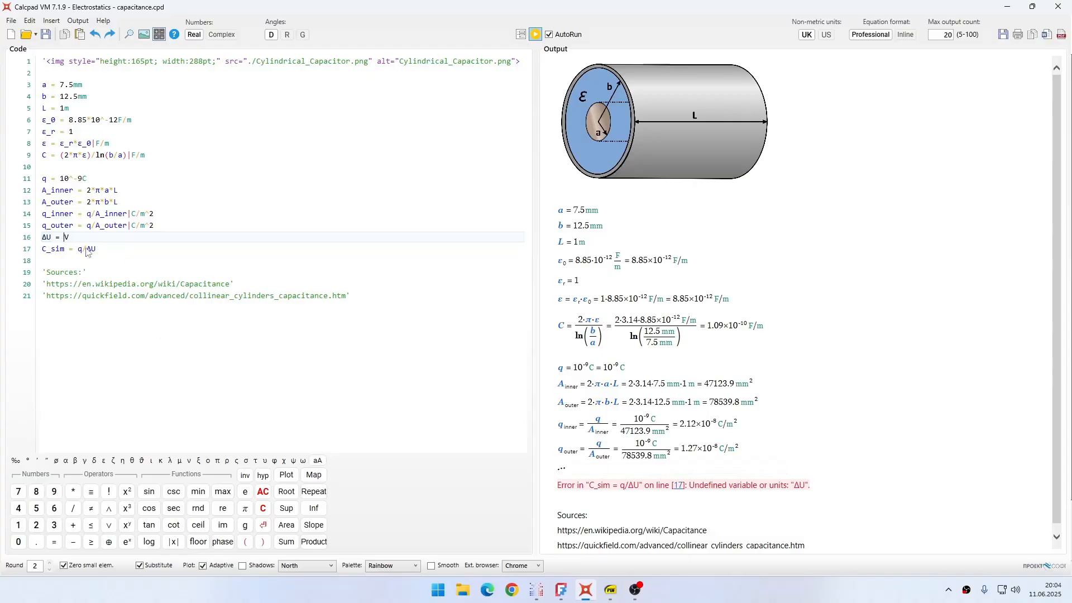
Enter ΔU = 9.158 V so C_sim recomputes to 1.09×10⁻¹⁰ F, matching the analytic value
{"action": "type", "text": "9.158"}
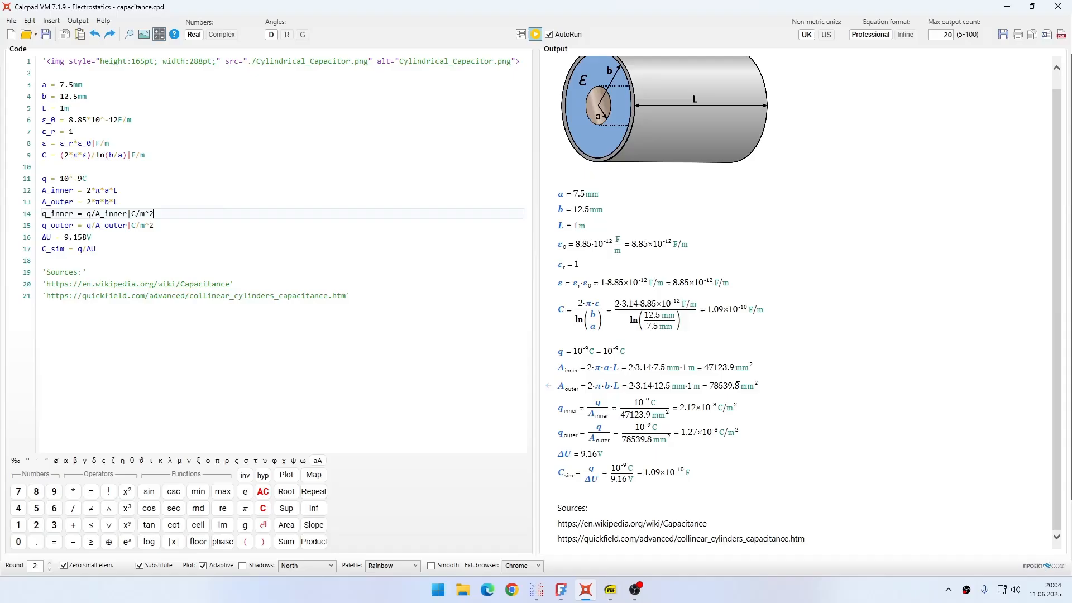
{"action": "left_click", "coordinate": [89, 248]}
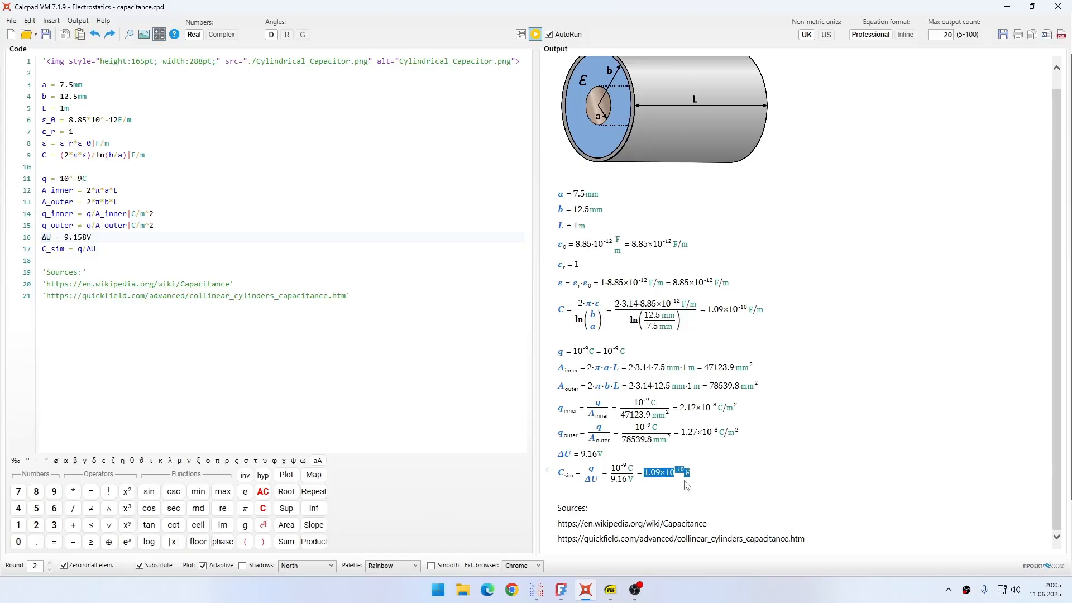
{"action": "mouse_move", "coordinate": [695, 479]}
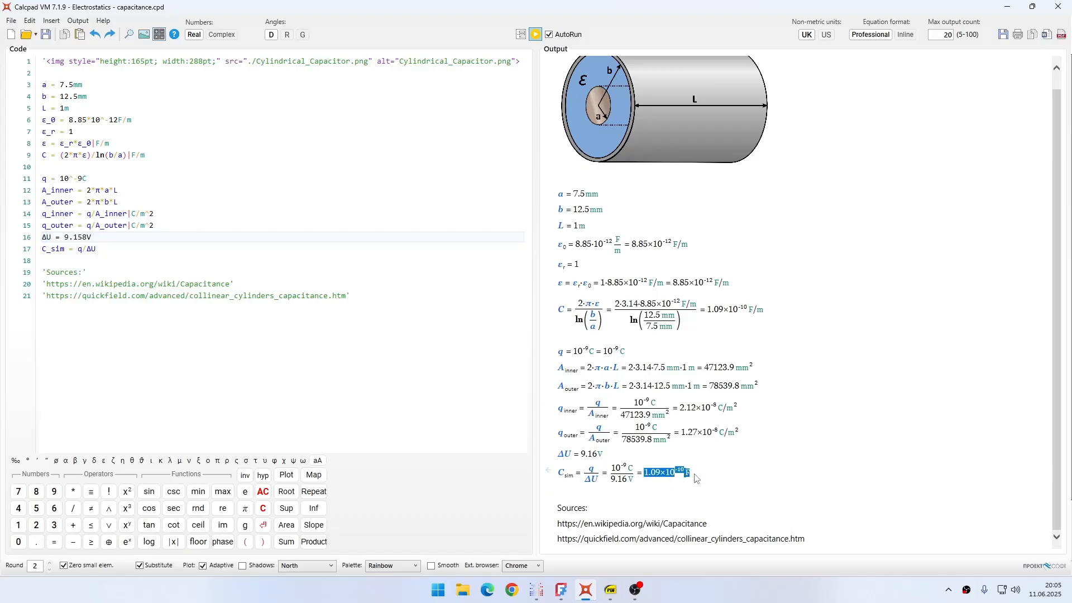
{"action": "mouse_move", "coordinate": [596, 299]}
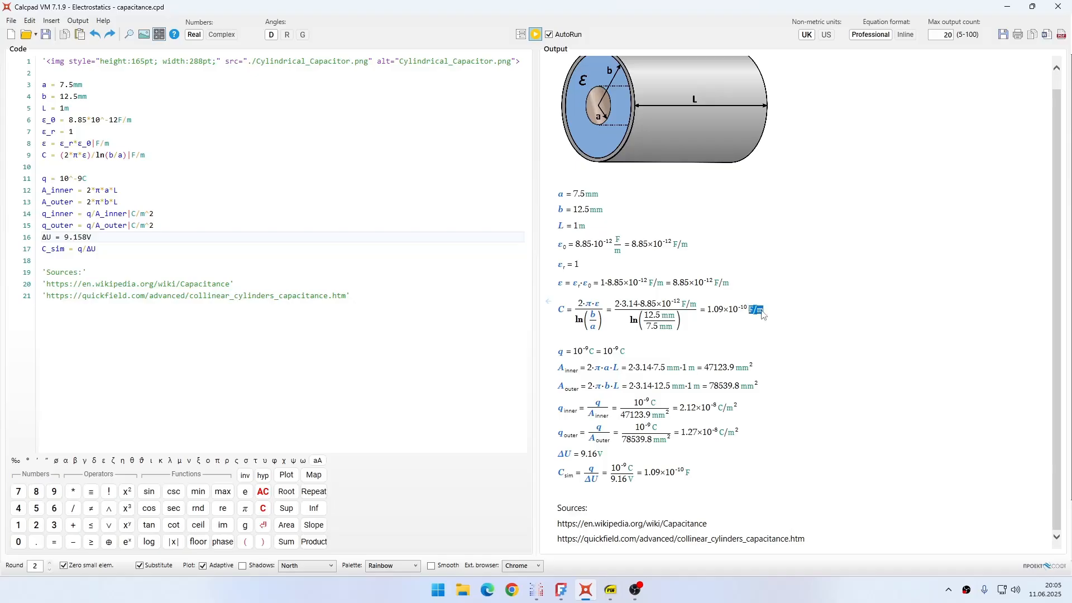
{"action": "mouse_move", "coordinate": [510, 376]}
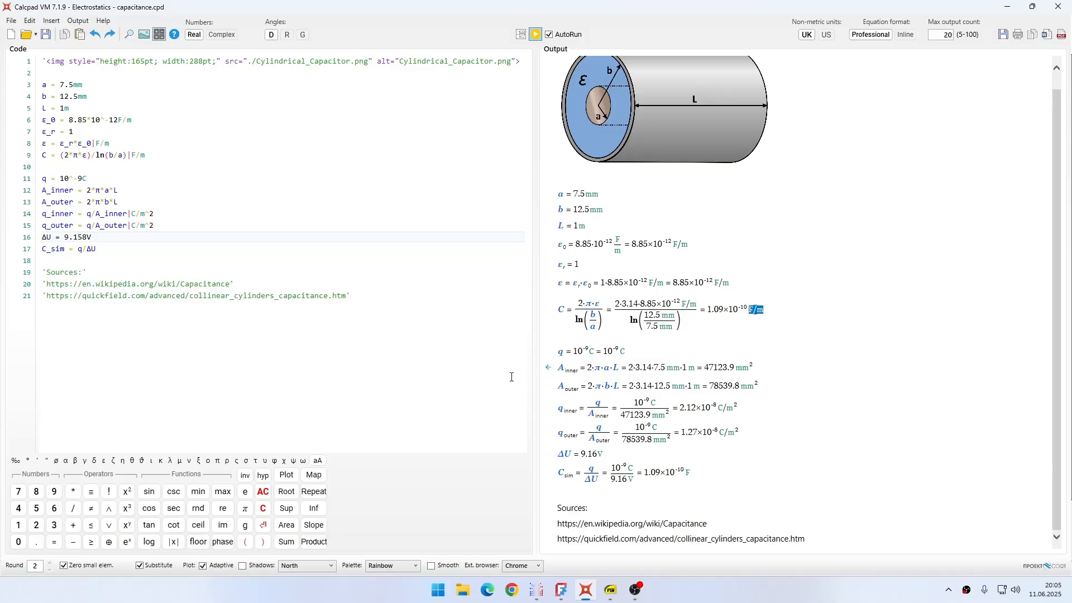
{"action": "left_click", "coordinate": [579, 225]}
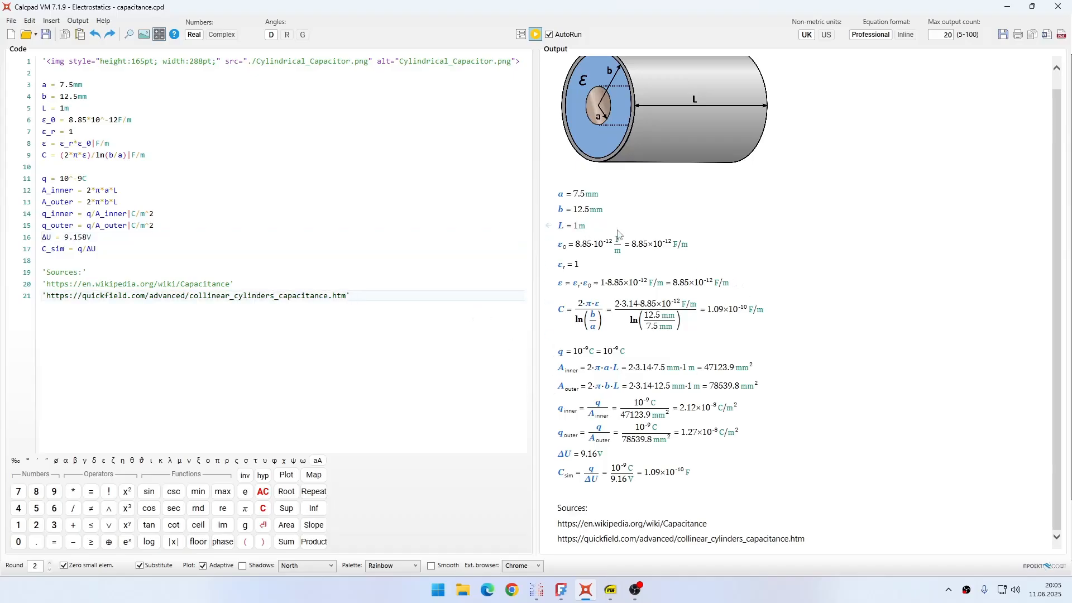
{"action": "mouse_move", "coordinate": [741, 352]}
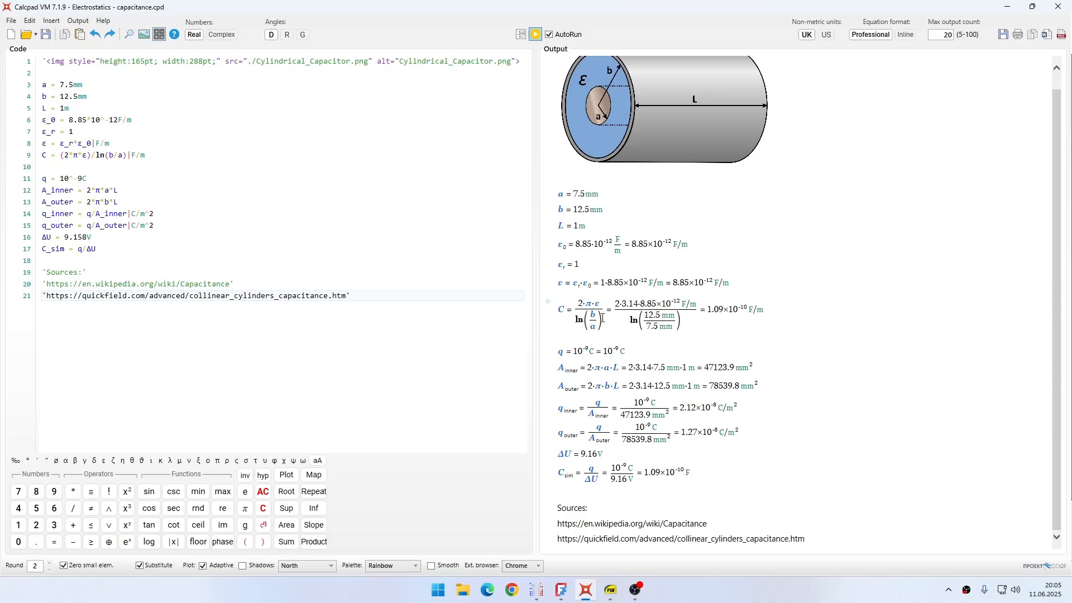
{"action": "mouse_move", "coordinate": [579, 308]}
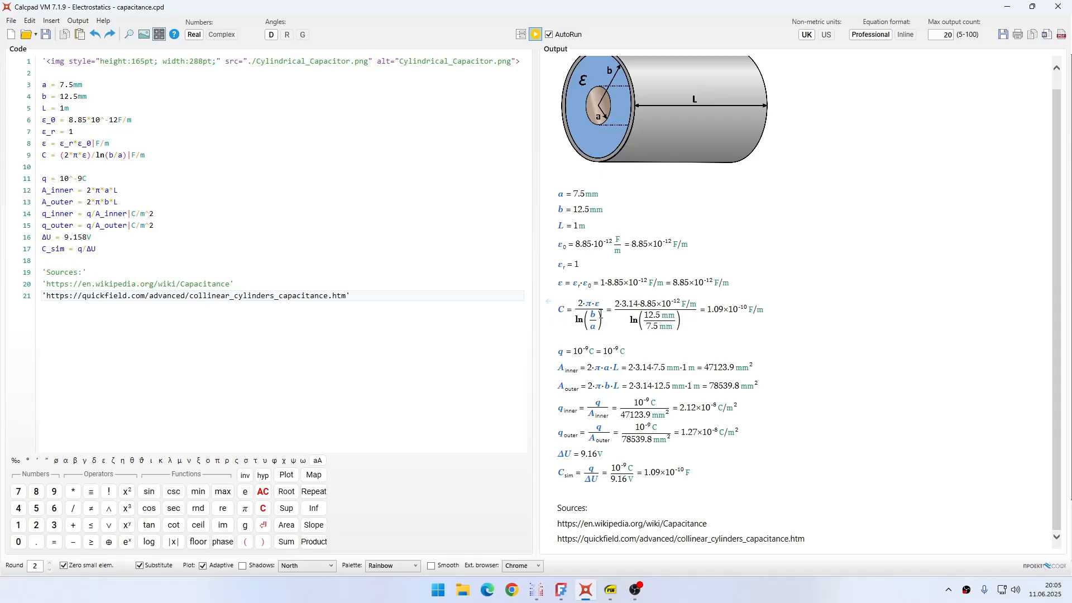
{"action": "scroll", "scroll_direction": "up", "scroll_amount": 3}
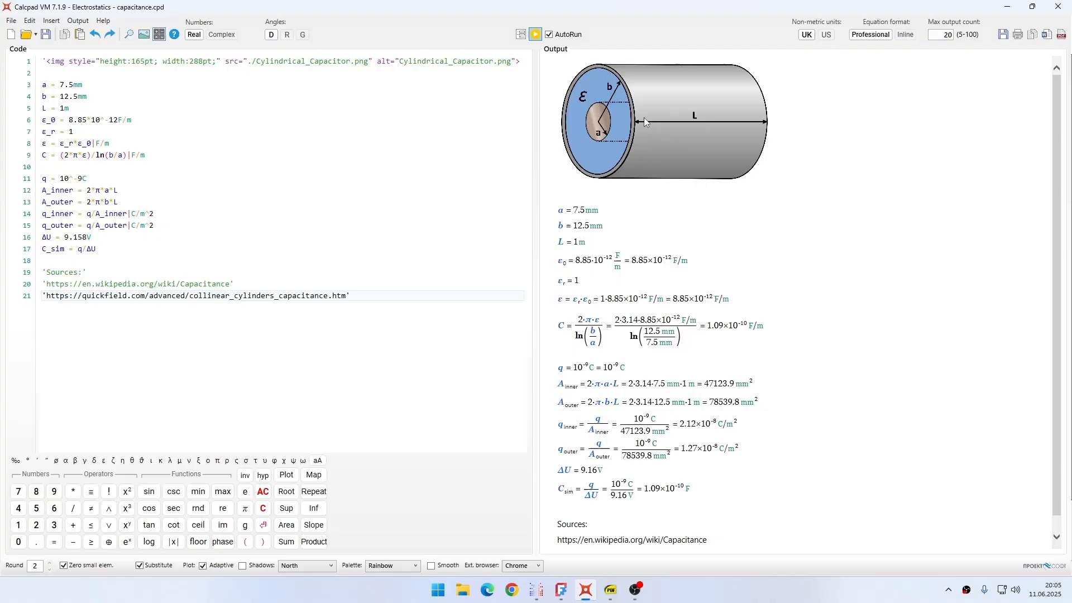
{"action": "mouse_move", "coordinate": [660, 175]}
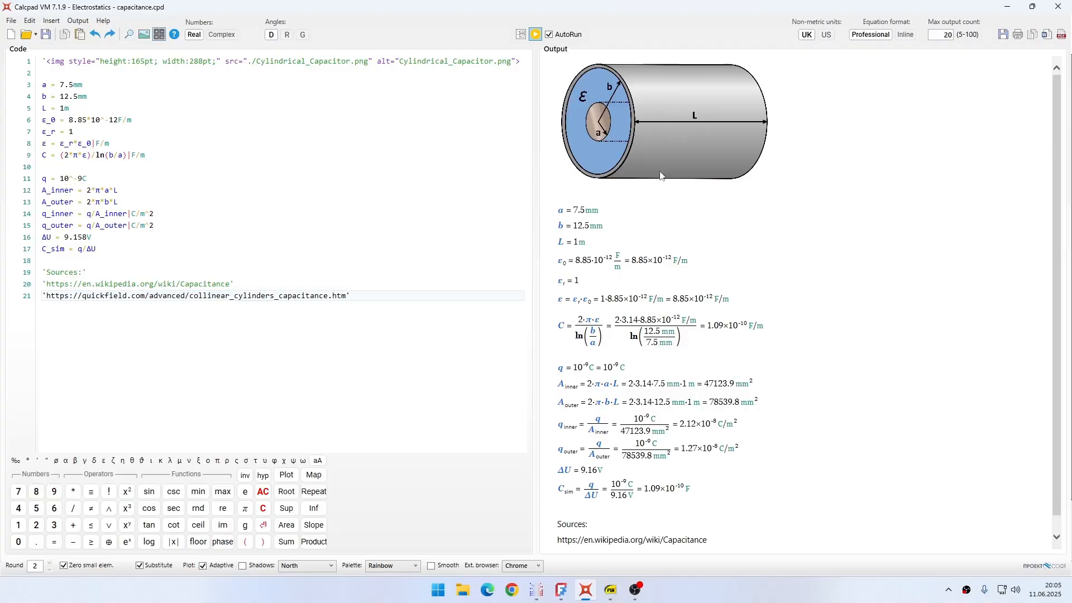
{"action": "mouse_move", "coordinate": [591, 269]}
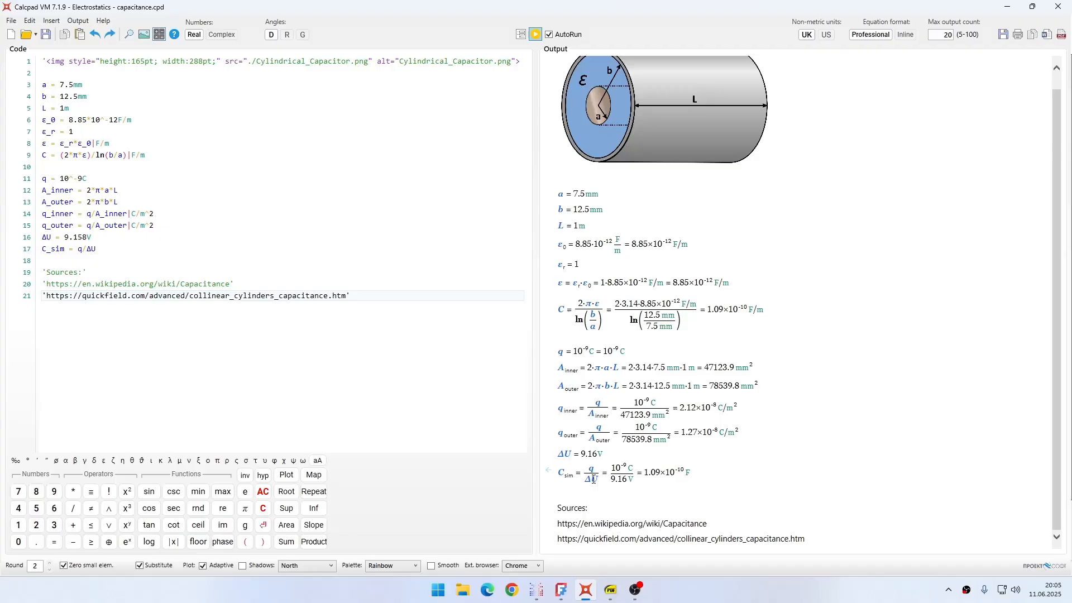
{"action": "mouse_move", "coordinate": [635, 483]}
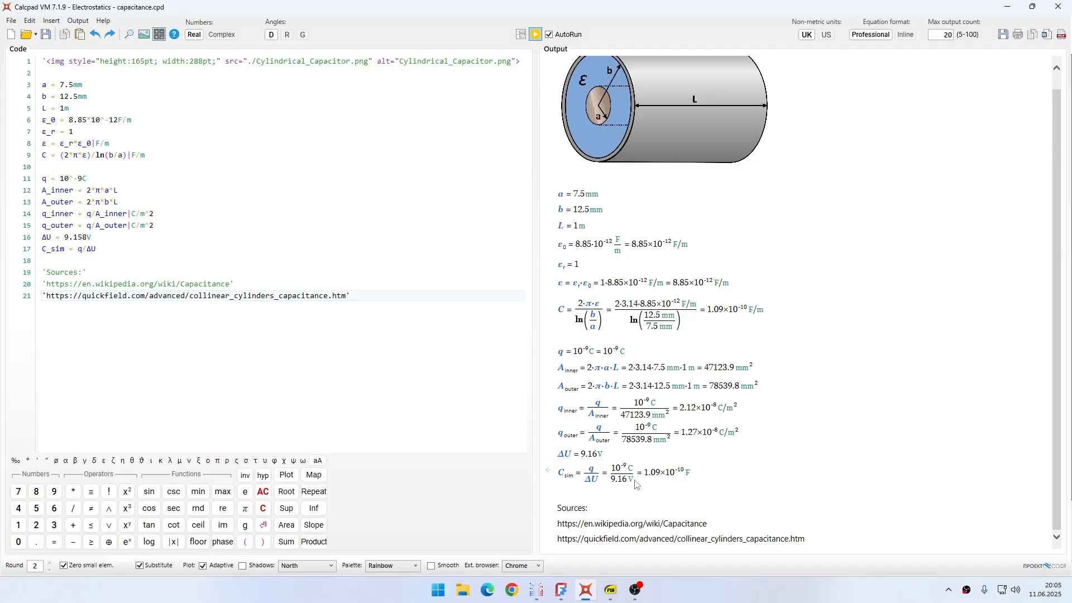
{"action": "mouse_move", "coordinate": [672, 484]}
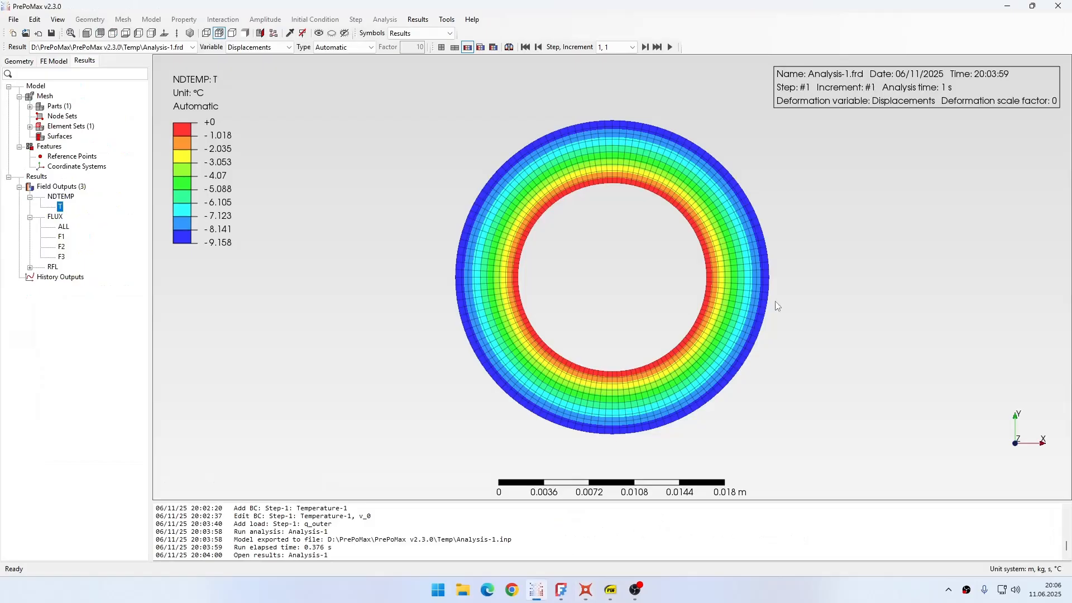
{"action": "mouse_move", "coordinate": [860, 351]}
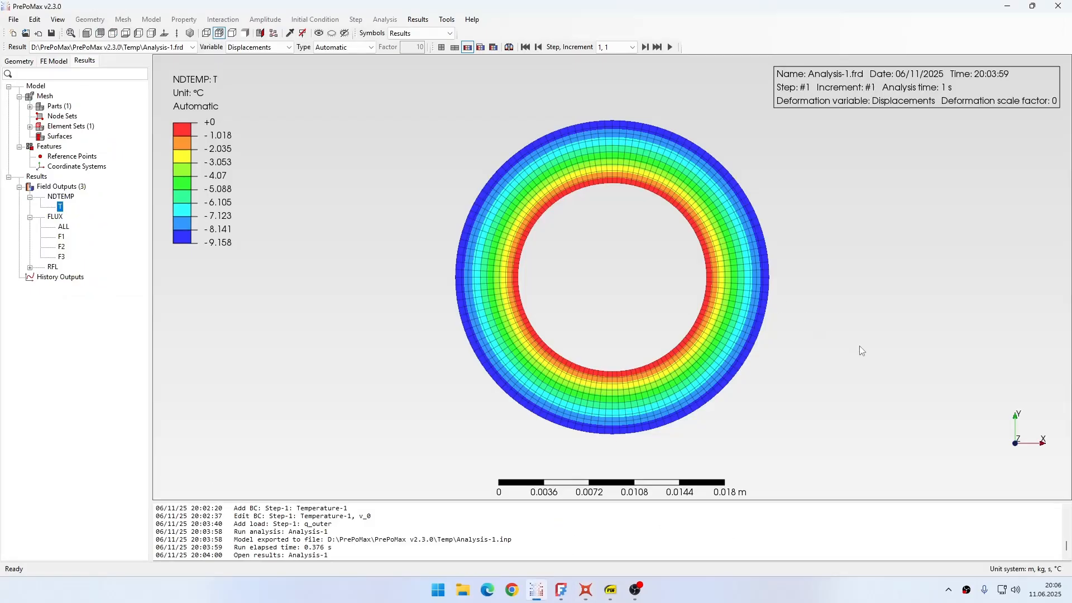